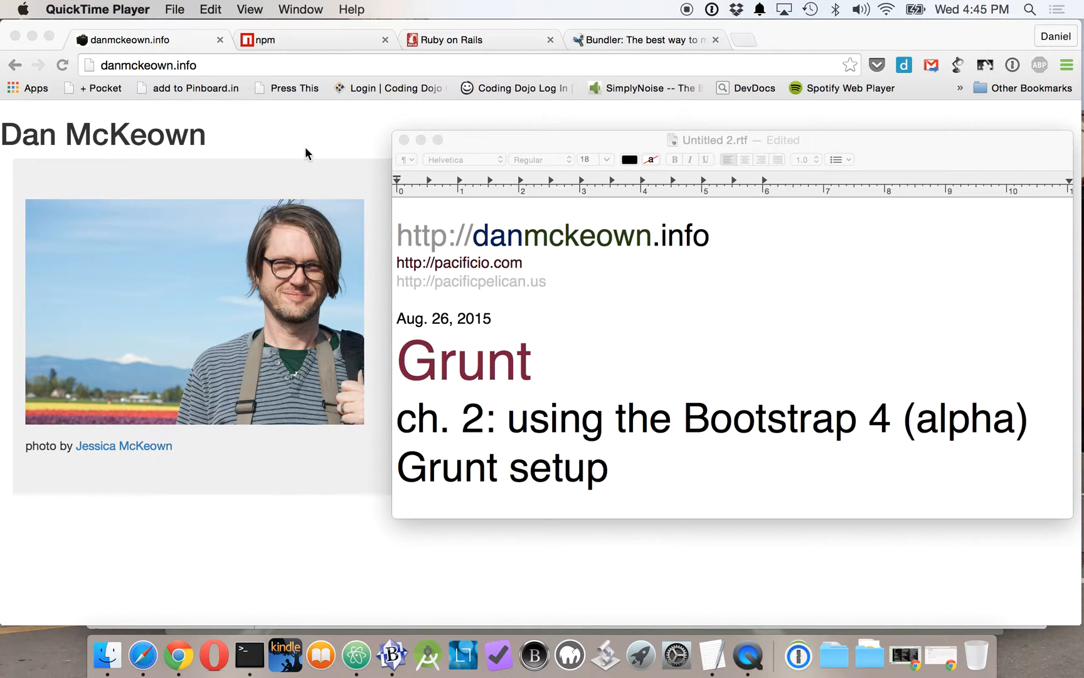
{"action": "mouse_move", "coordinate": [425, 187]}
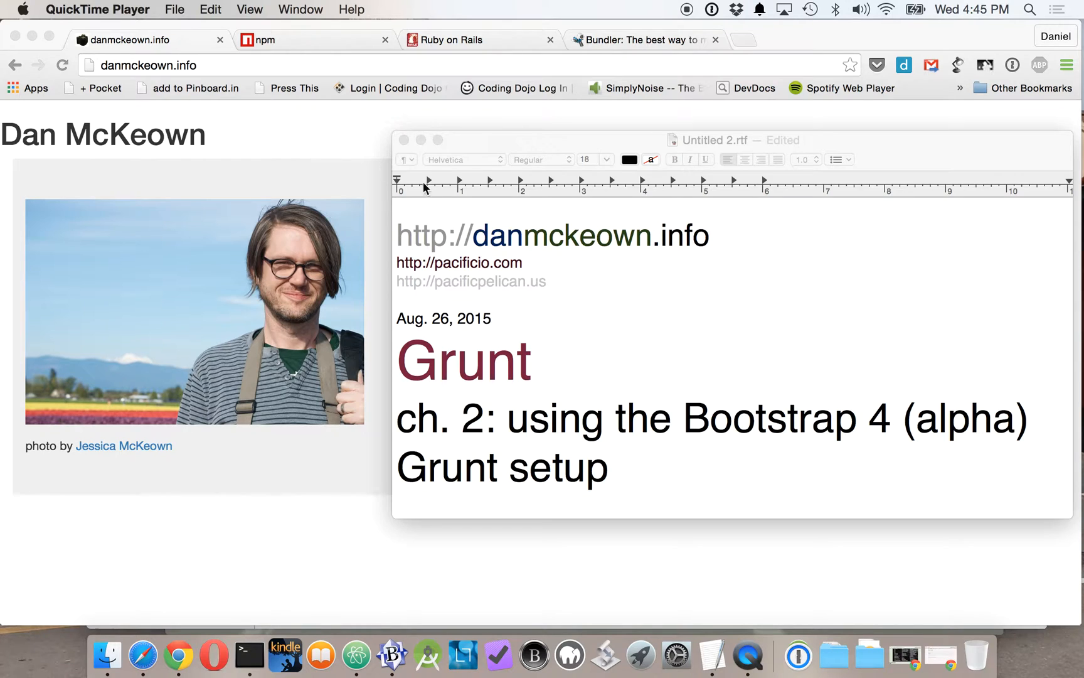
{"action": "mouse_move", "coordinate": [110, 667]}
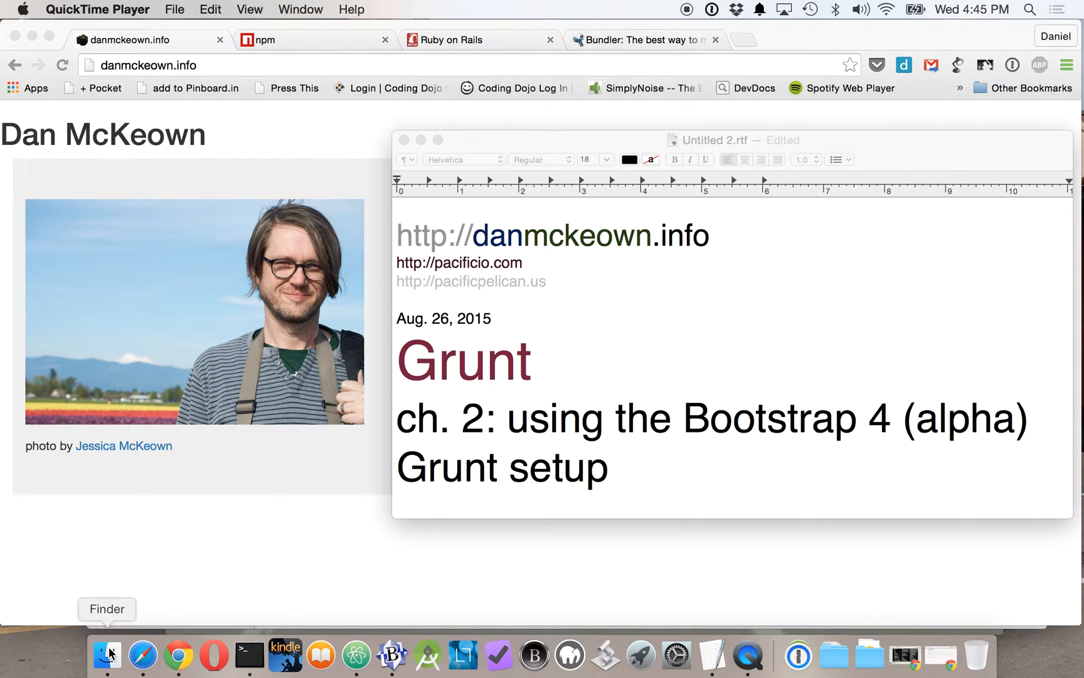
- Browse into the grunt project's src folder in Finder and return to the project root
{"action": "left_click", "coordinate": [106, 655]}
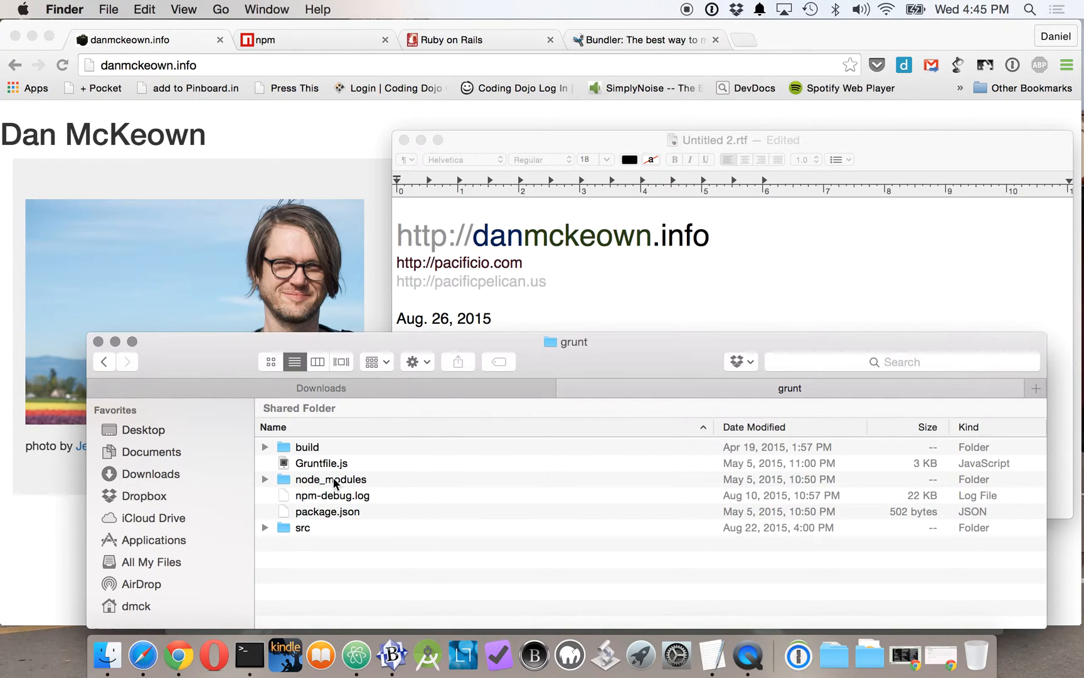
{"action": "mouse_move", "coordinate": [302, 516]}
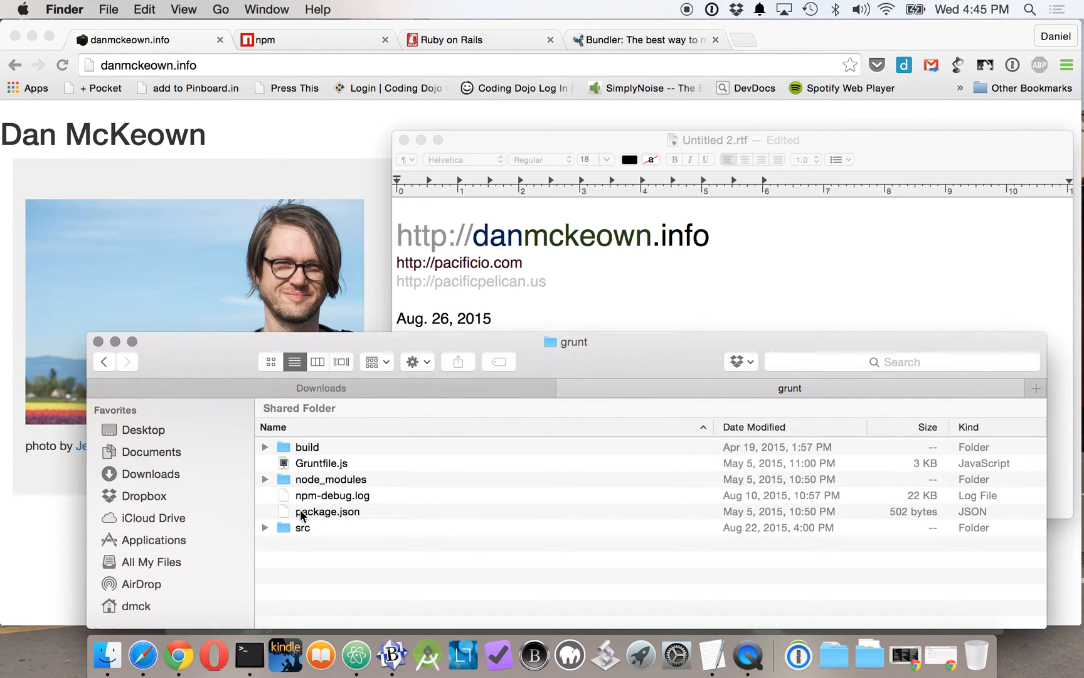
{"action": "left_click", "coordinate": [302, 527]}
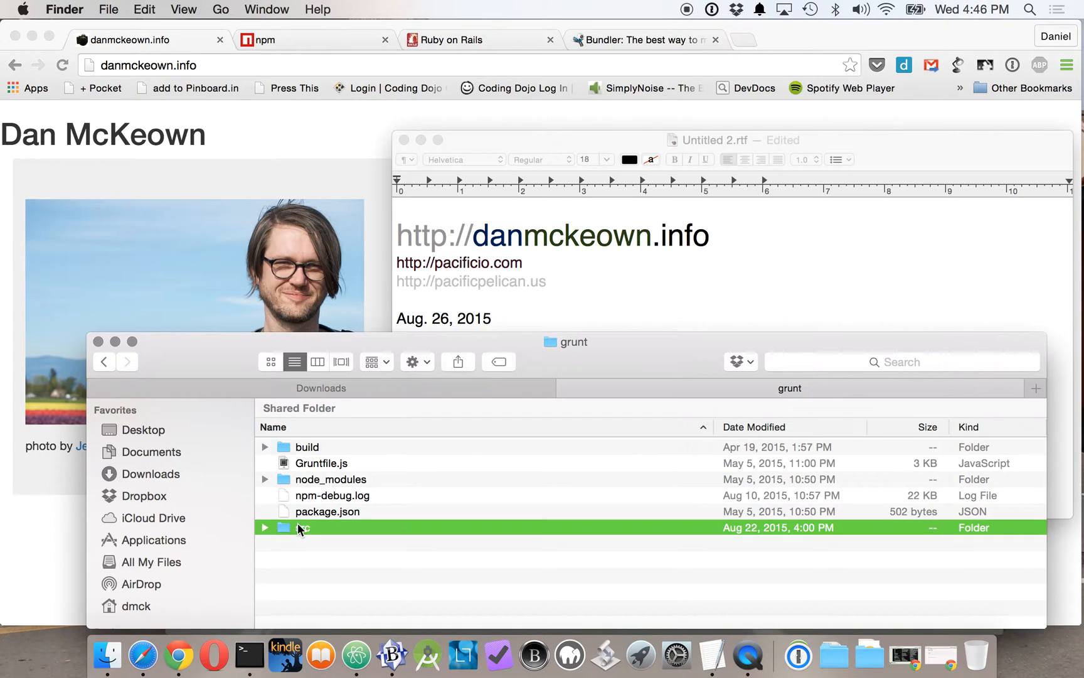
{"action": "double_click", "coordinate": [303, 527]}
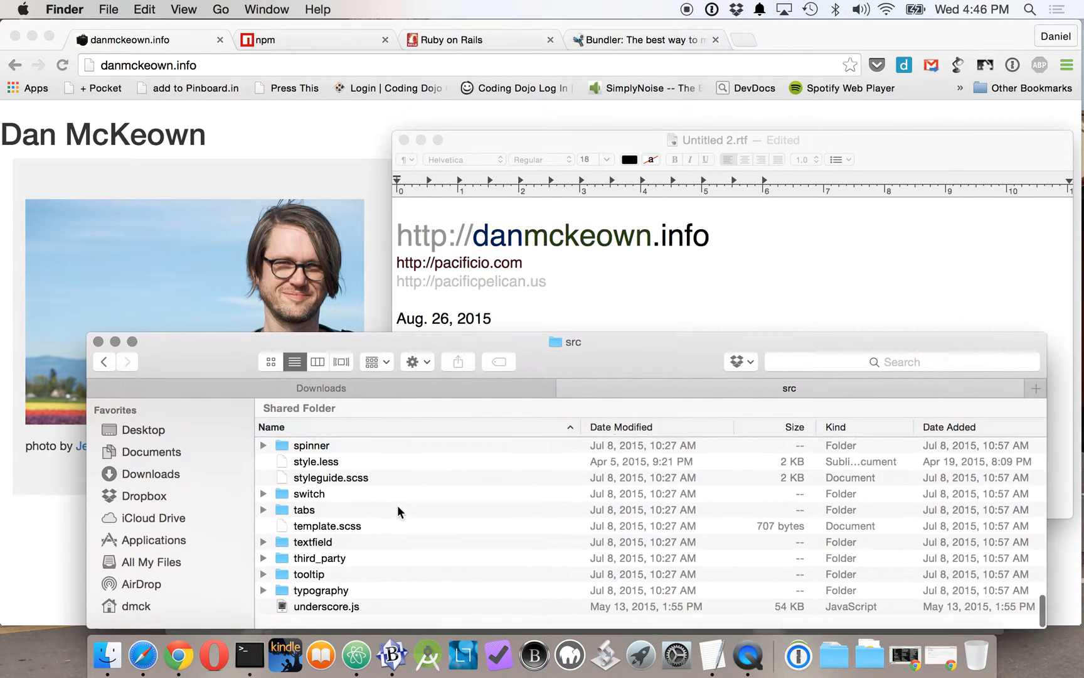
{"action": "left_click", "coordinate": [104, 361]}
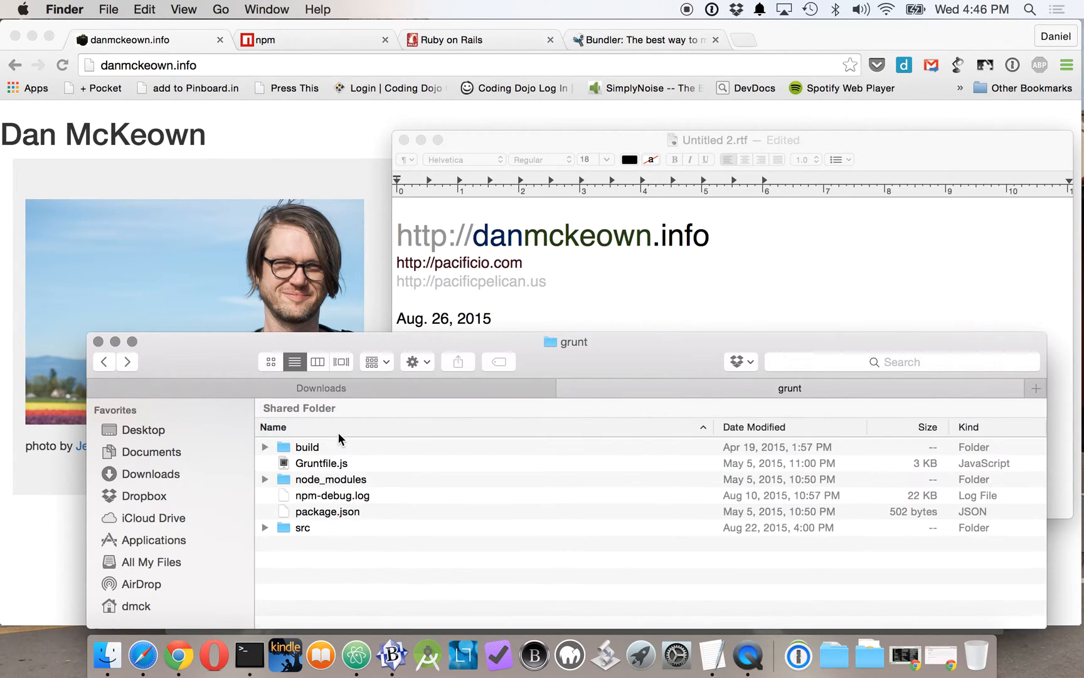
- Browse into build/src to see the compiled bootstrap.css, foundation.css and jquery files
{"action": "left_click", "coordinate": [306, 447]}
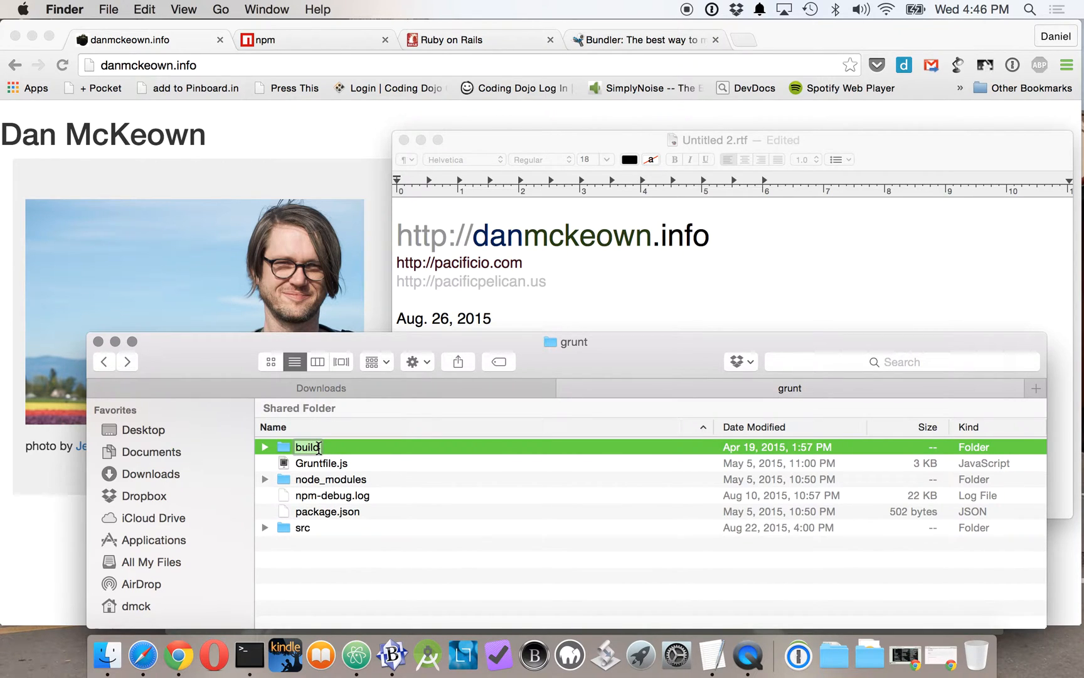
{"action": "double_click", "coordinate": [306, 446]}
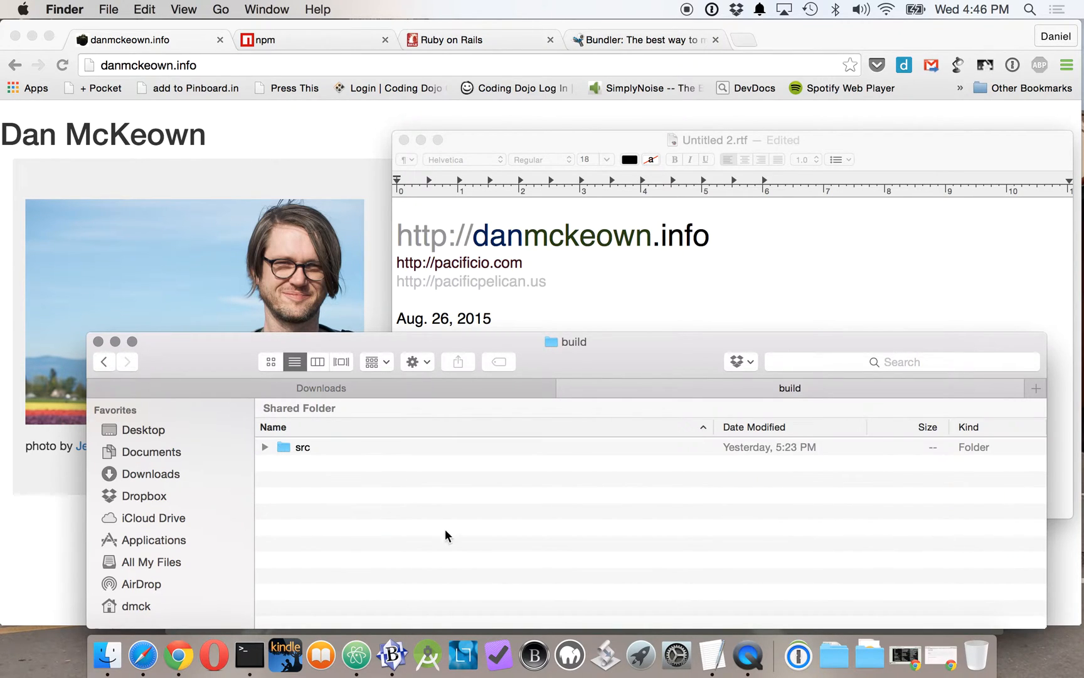
{"action": "double_click", "coordinate": [302, 447]}
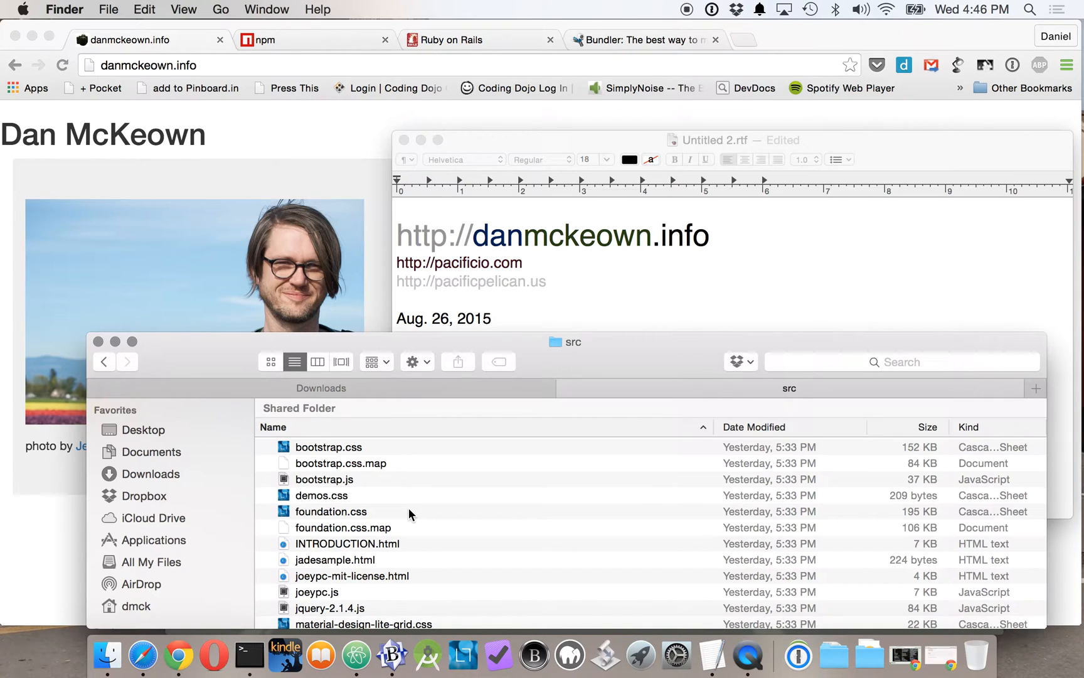
{"action": "mouse_move", "coordinate": [289, 371]}
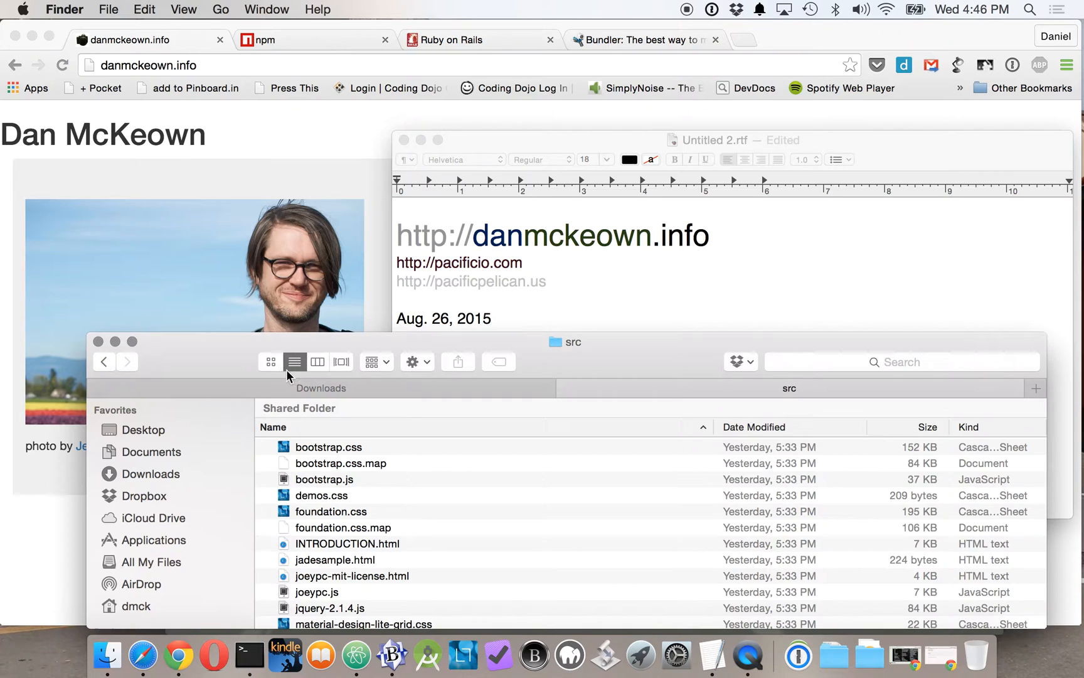
{"action": "mouse_move", "coordinate": [219, 359]}
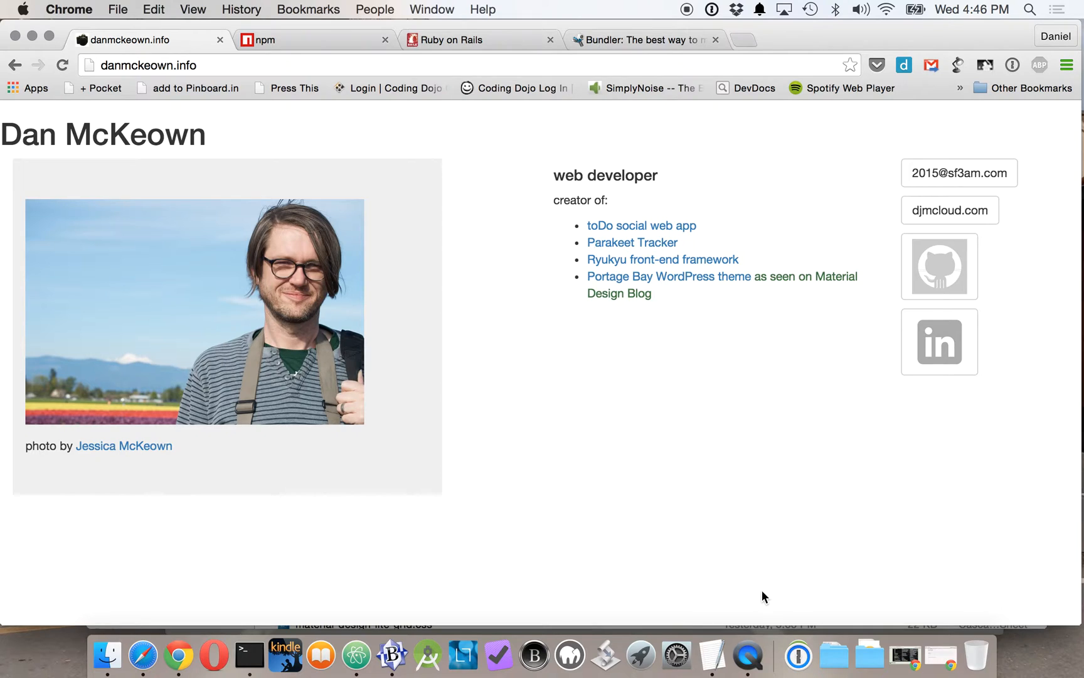
{"action": "mouse_move", "coordinate": [559, 111]}
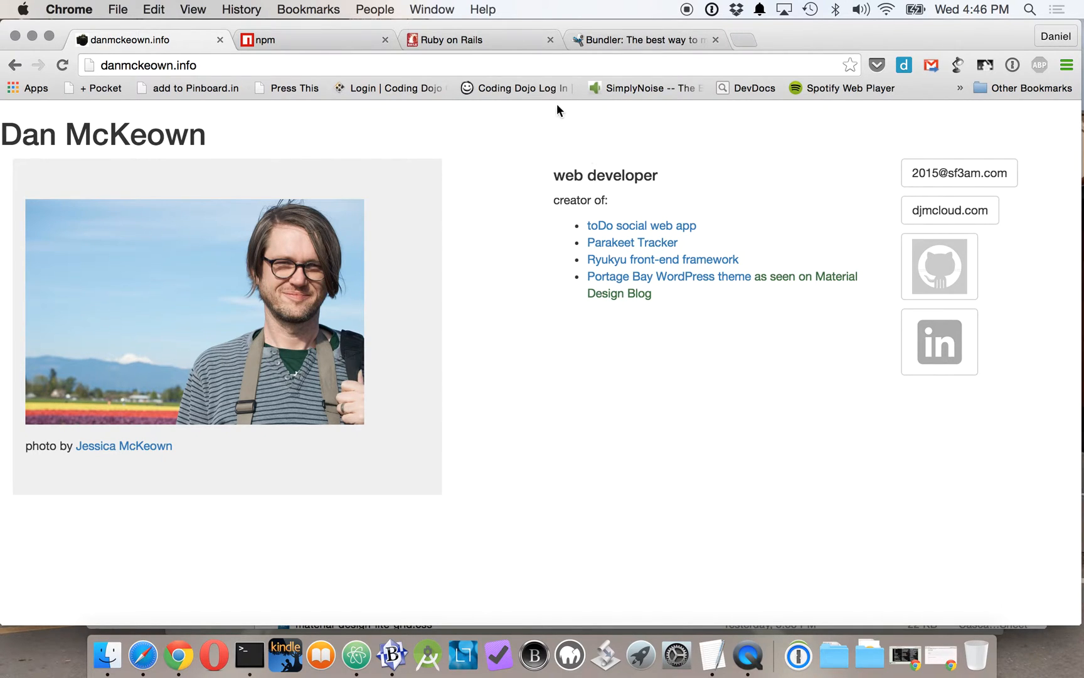
{"action": "mouse_move", "coordinate": [178, 669]}
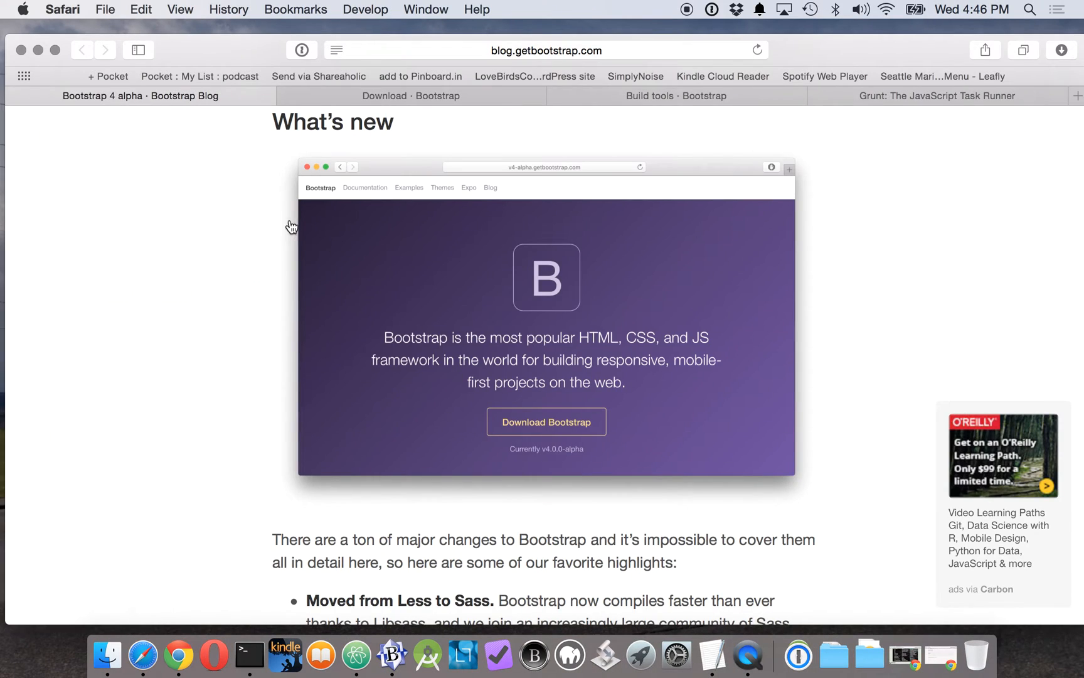
{"action": "mouse_move", "coordinate": [254, 233]}
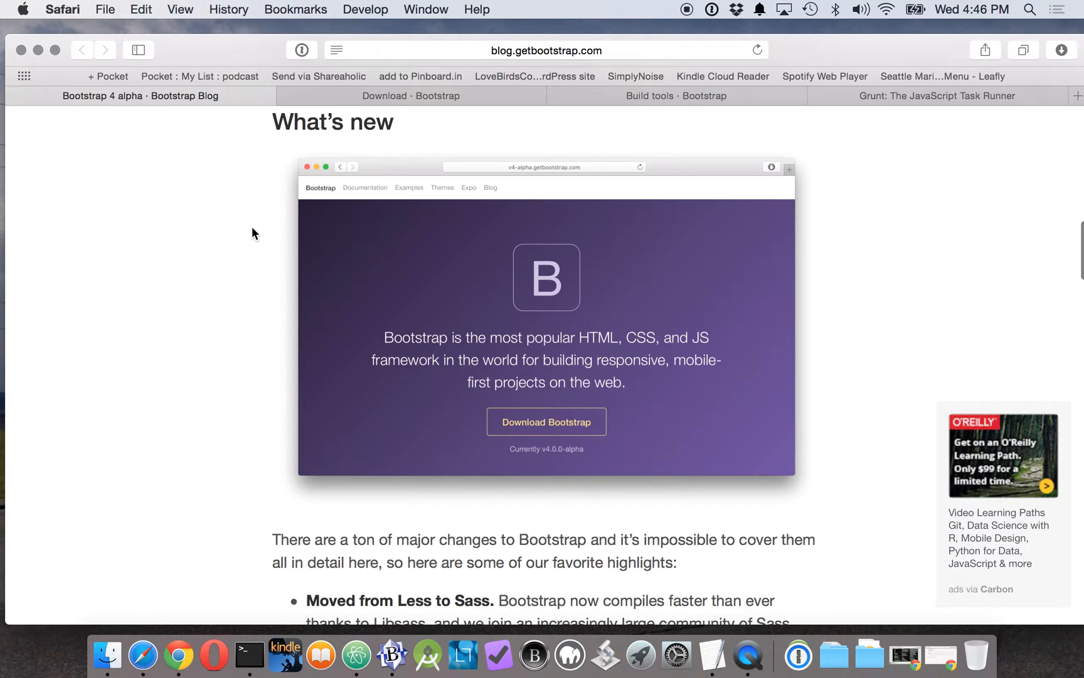
- Read the Bootstrap 4 alpha announcement highlights, then move to the Download · Bootstrap page
{"action": "right_click", "coordinate": [226, 212]}
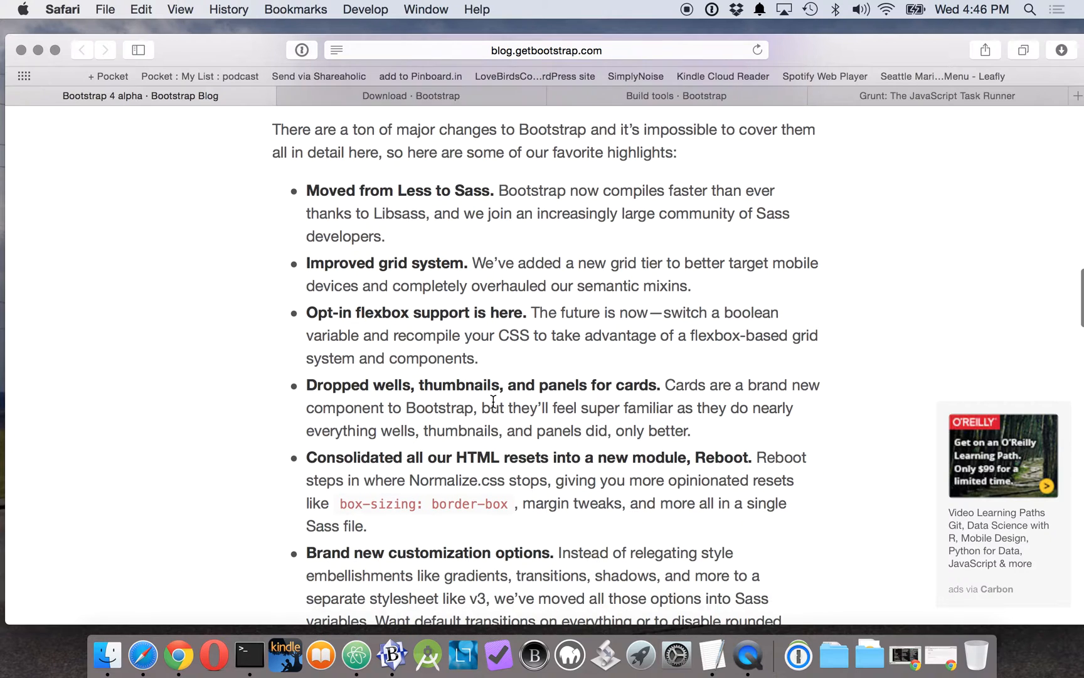
{"action": "scroll", "scroll_direction": "down", "scroll_amount": 3}
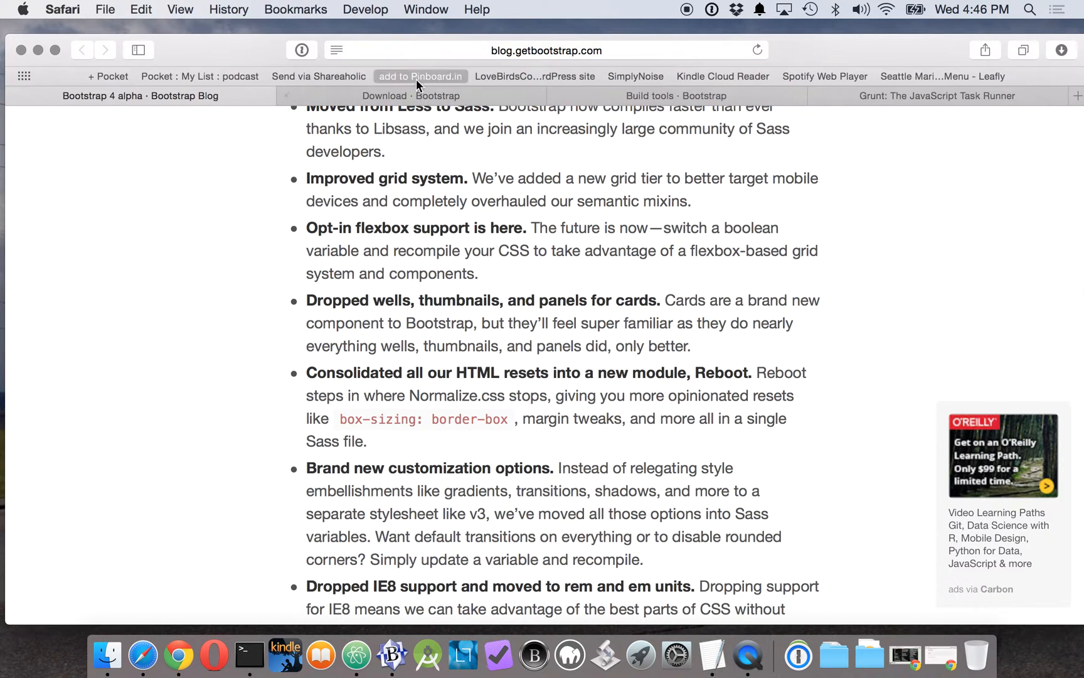
{"action": "left_click", "coordinate": [410, 96]}
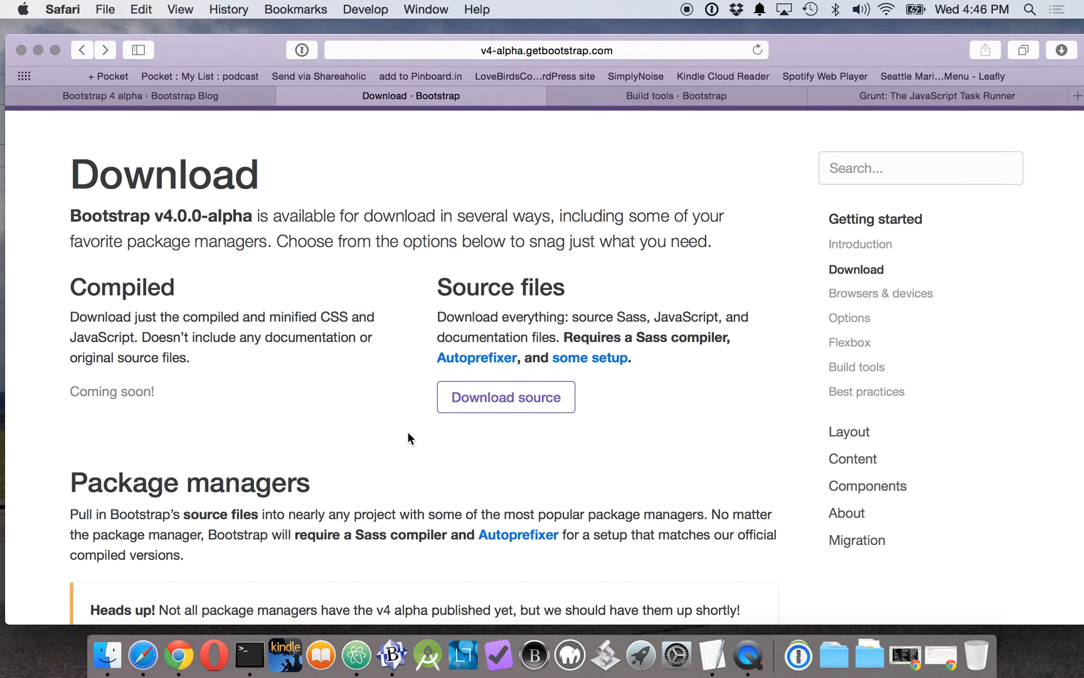
{"action": "mouse_move", "coordinate": [138, 399]}
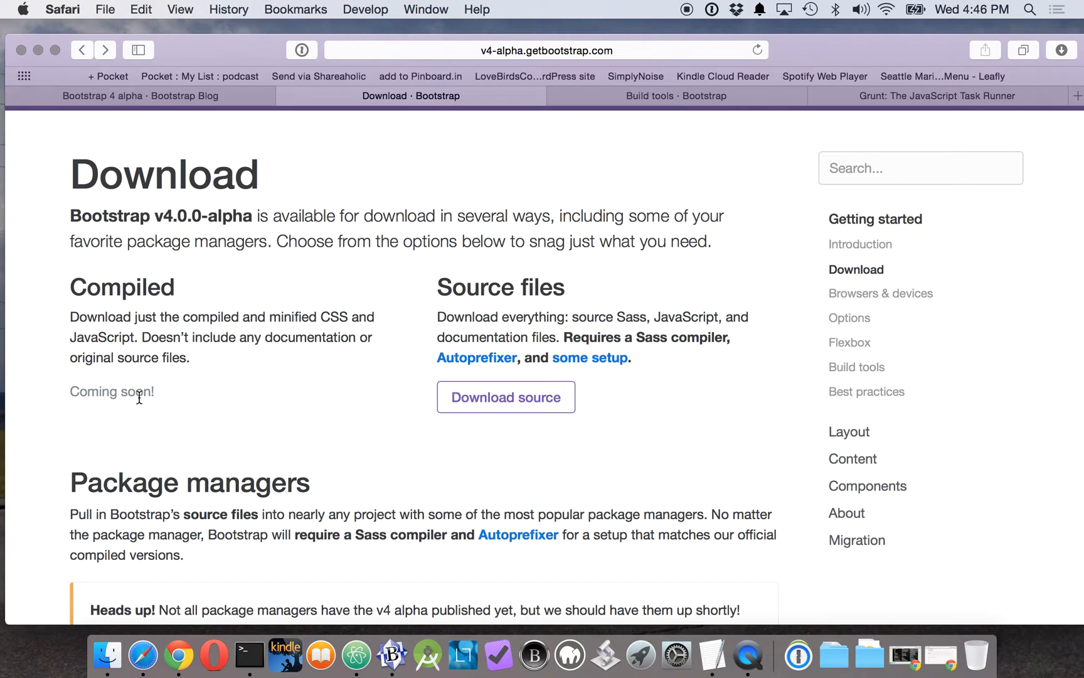
{"action": "mouse_move", "coordinate": [532, 430]}
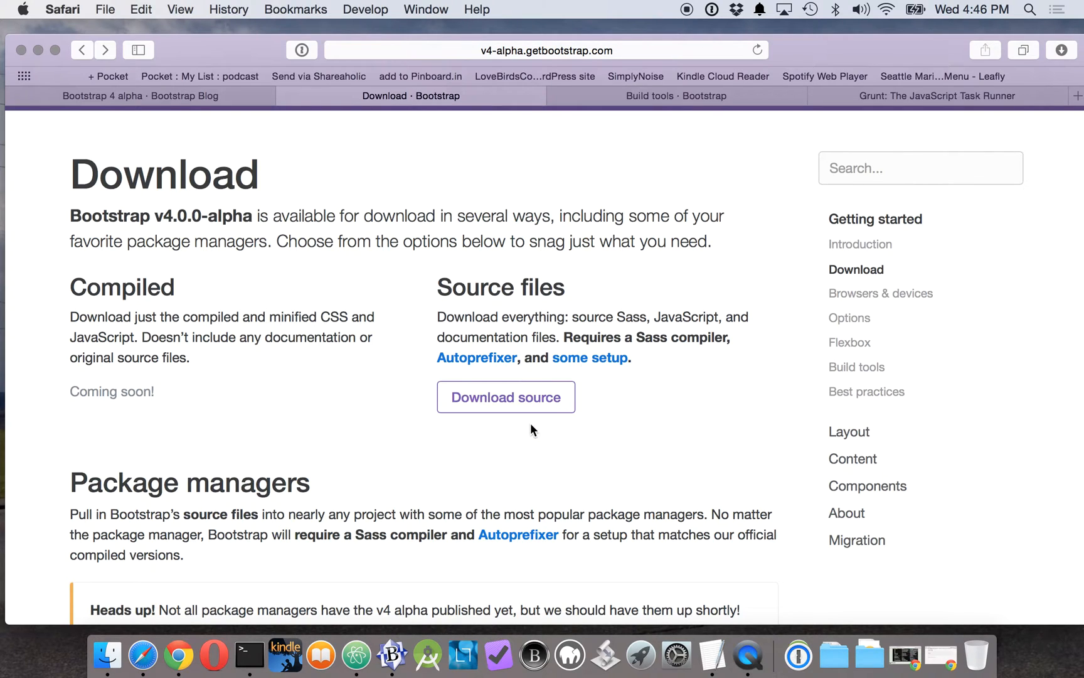
- Download the Bootstrap v4.0.0-alpha source zip via the Download source button
{"action": "left_click", "coordinate": [507, 398]}
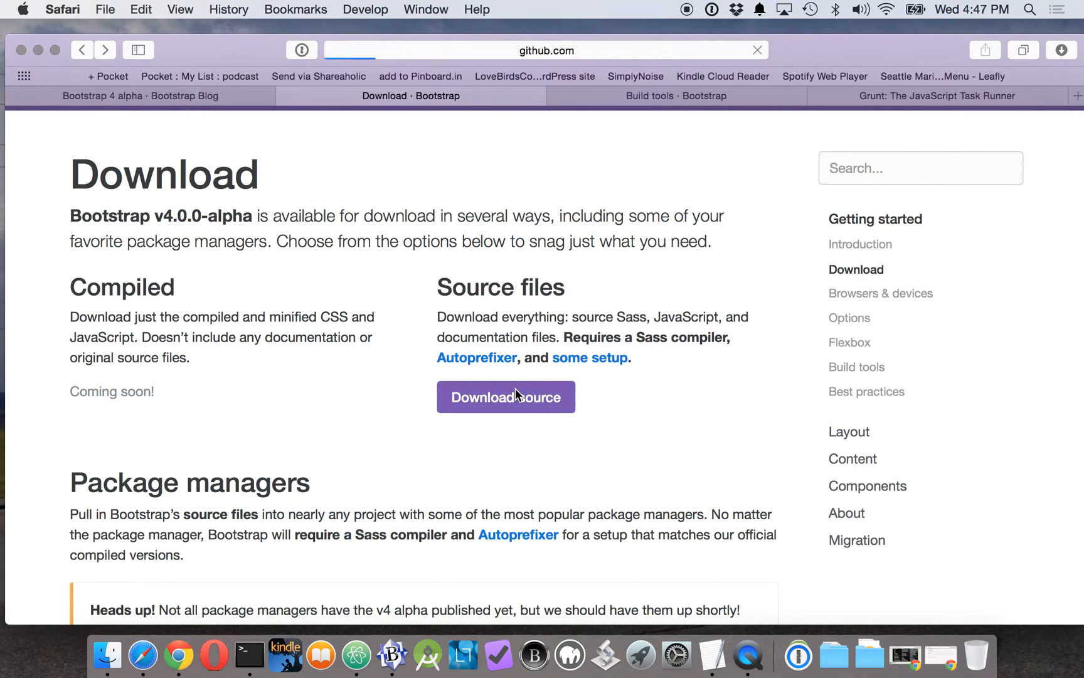
{"action": "left_click", "coordinate": [506, 397]}
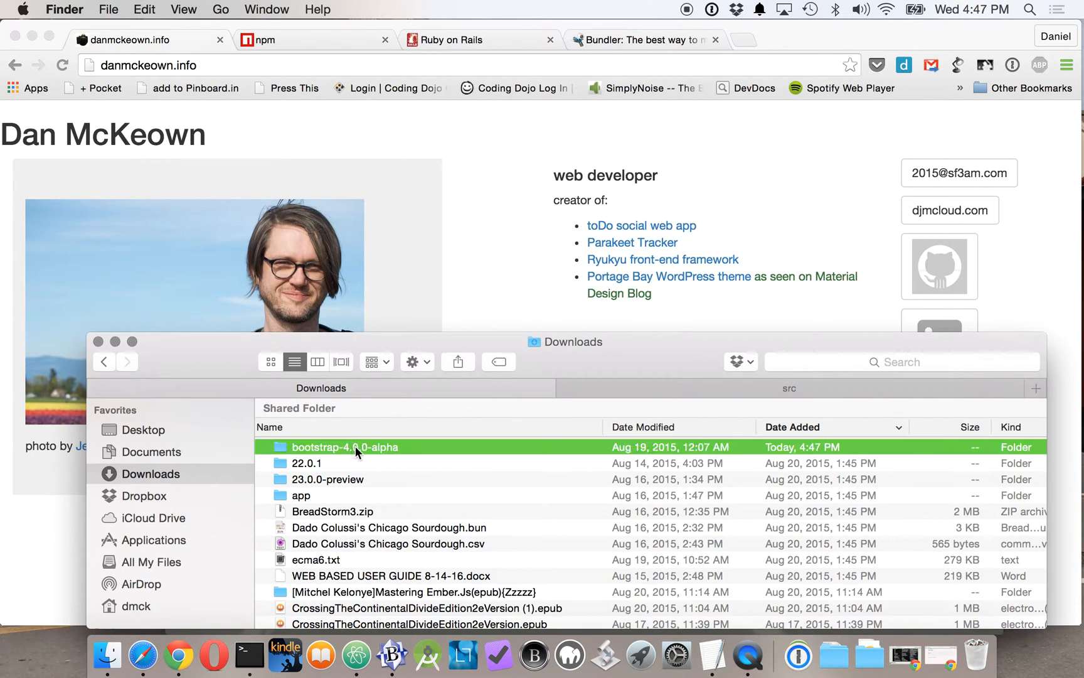
- Bring up the Downloads listing in Finder and move the bootstrap-4.0.0-alpha folder out of it
{"action": "left_click", "coordinate": [346, 447]}
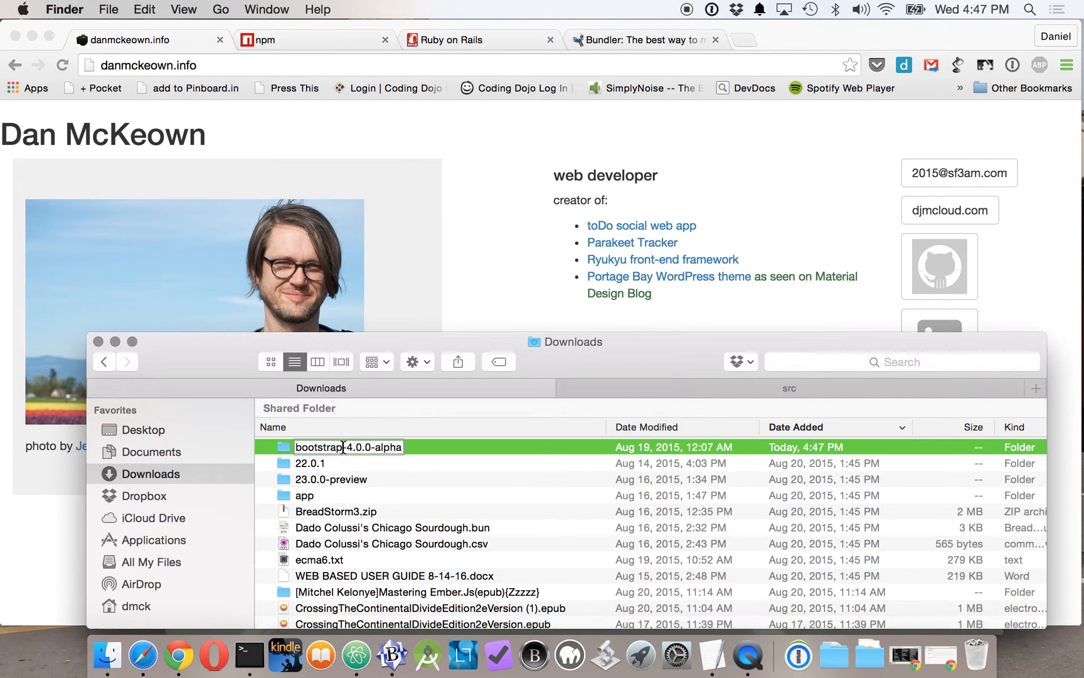
{"action": "left_click", "coordinate": [309, 463]}
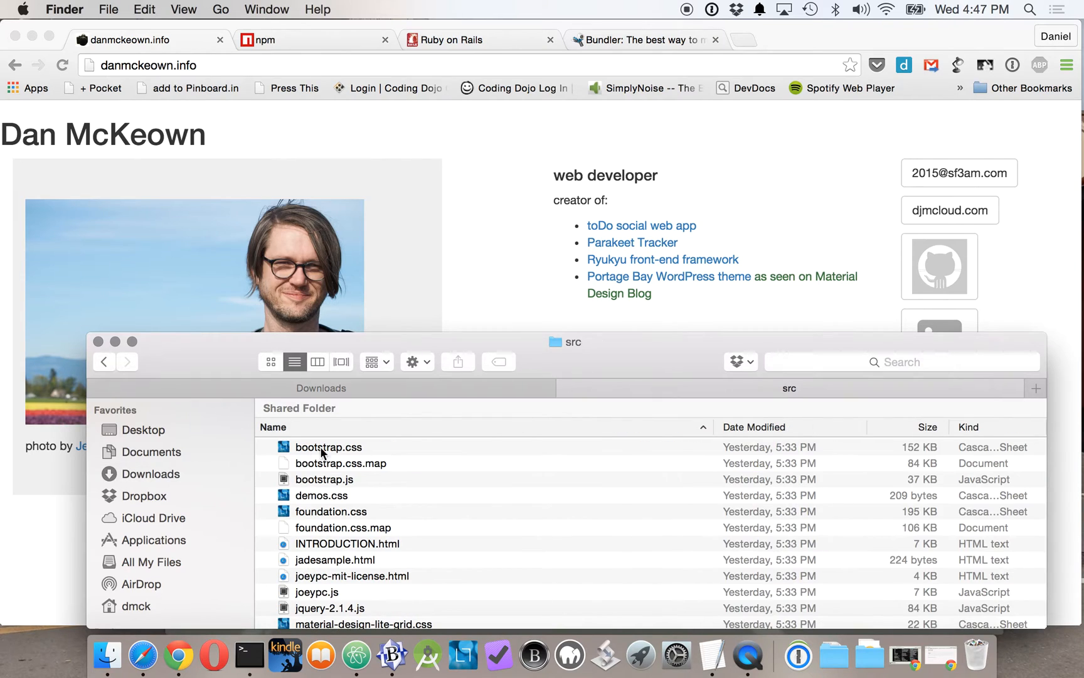
{"action": "left_click", "coordinate": [150, 474]}
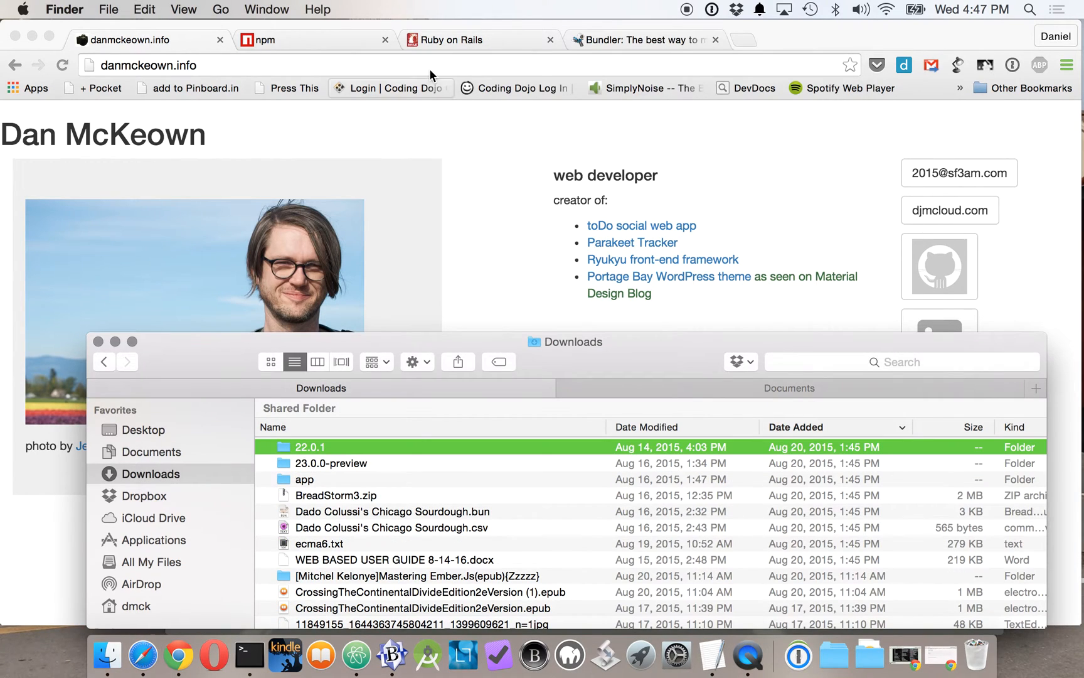
{"action": "mouse_move", "coordinate": [311, 46]}
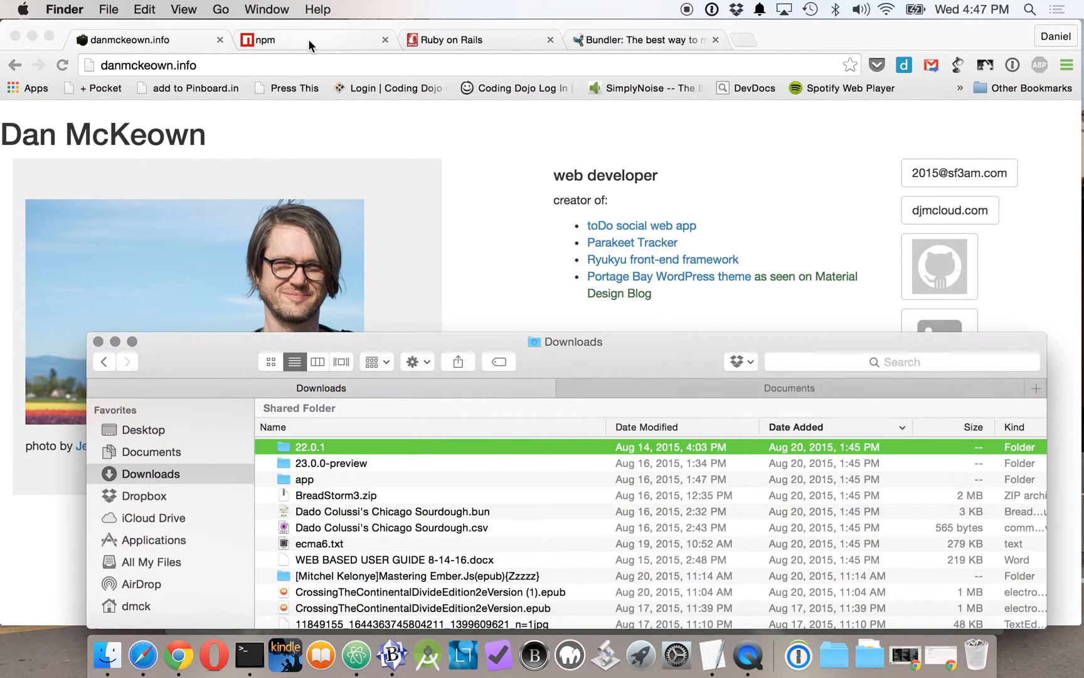
{"action": "mouse_move", "coordinate": [131, 650]}
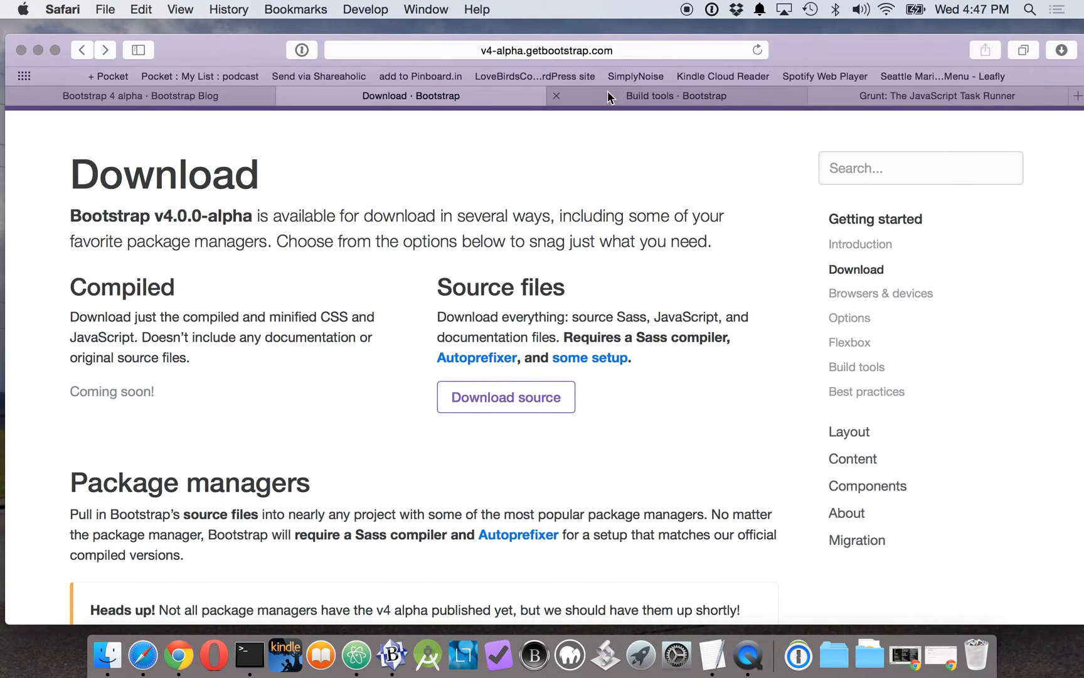
- Show the Build tools docs page scrolled to the Tooling setup steps
{"action": "left_click", "coordinate": [677, 95]}
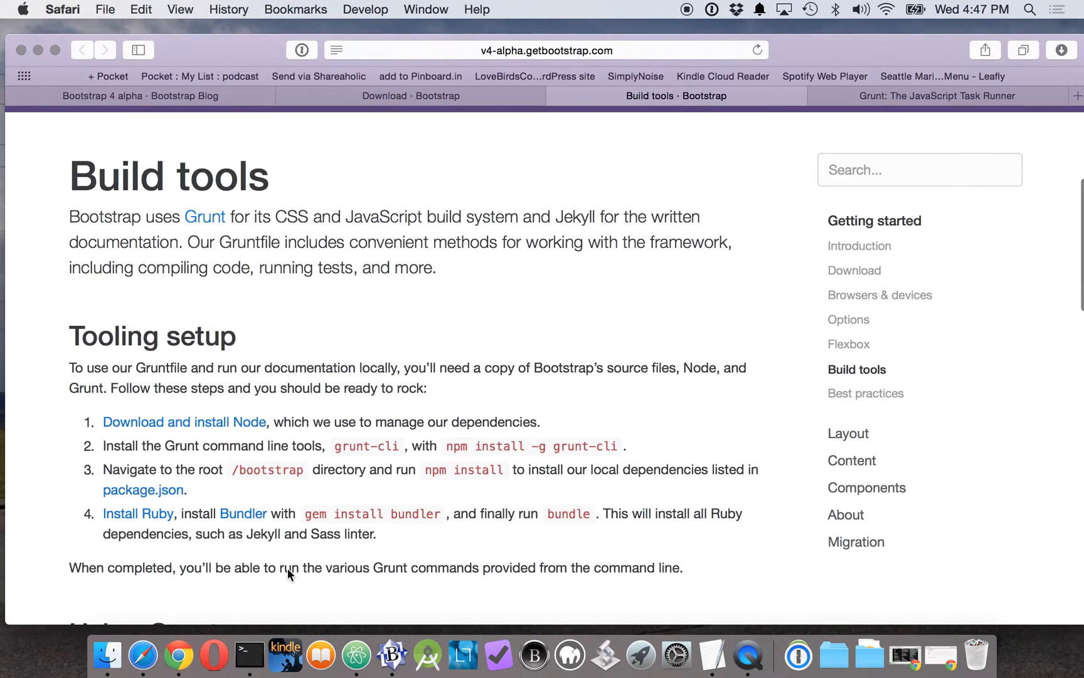
{"action": "scroll", "scroll_direction": "down", "scroll_amount": 3}
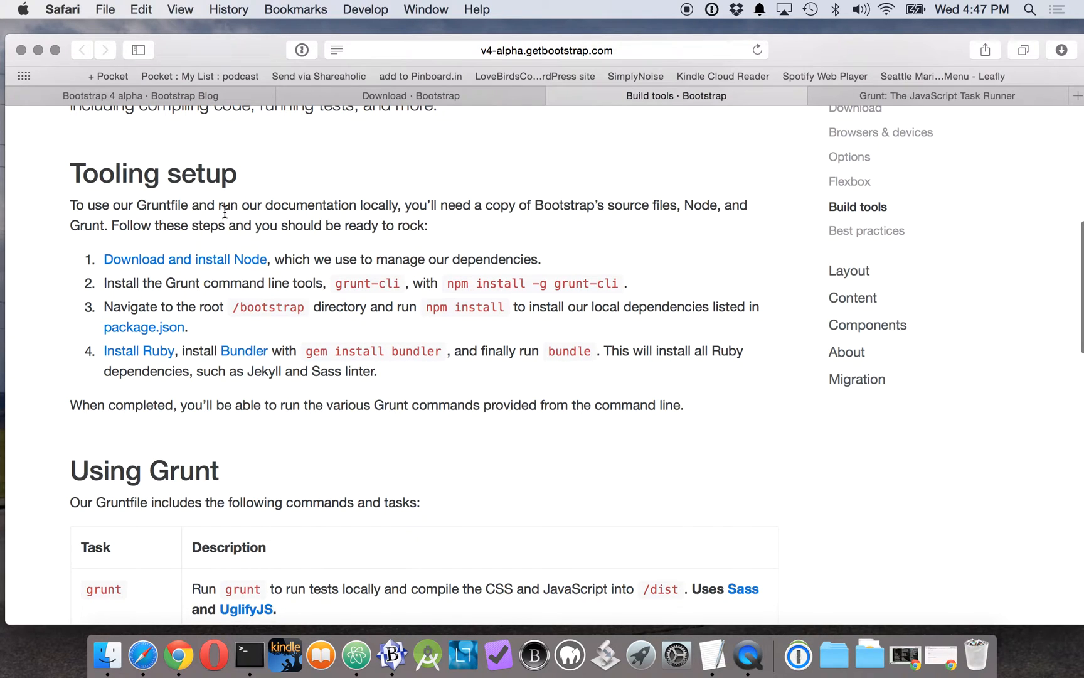
{"action": "mouse_move", "coordinate": [32, 280]}
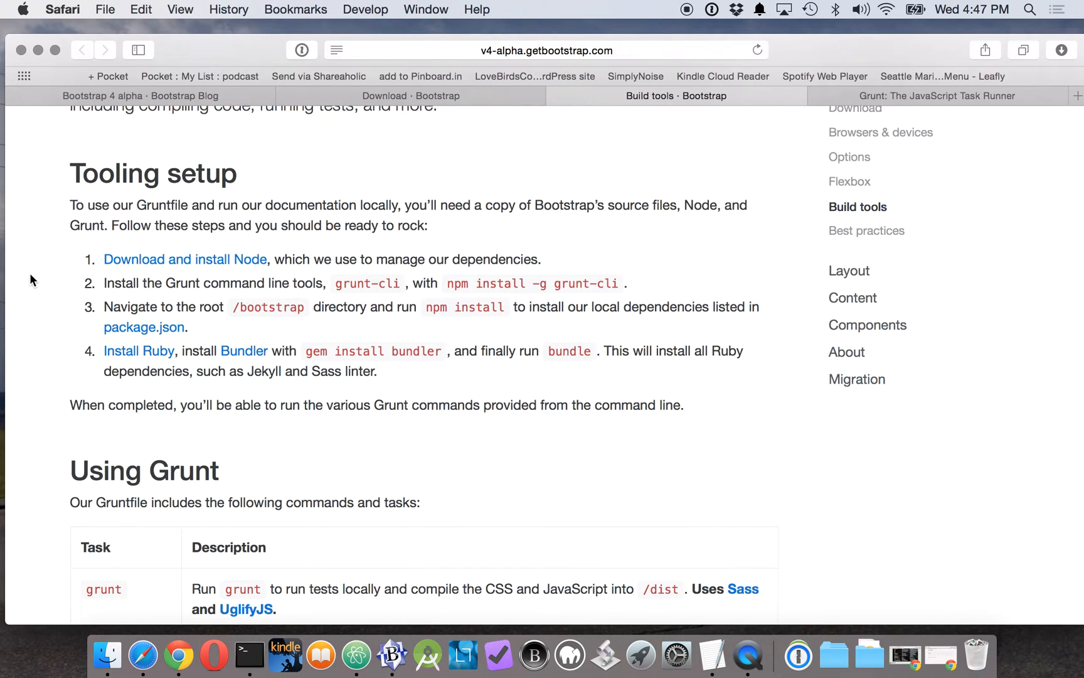
{"action": "mouse_move", "coordinate": [25, 303]}
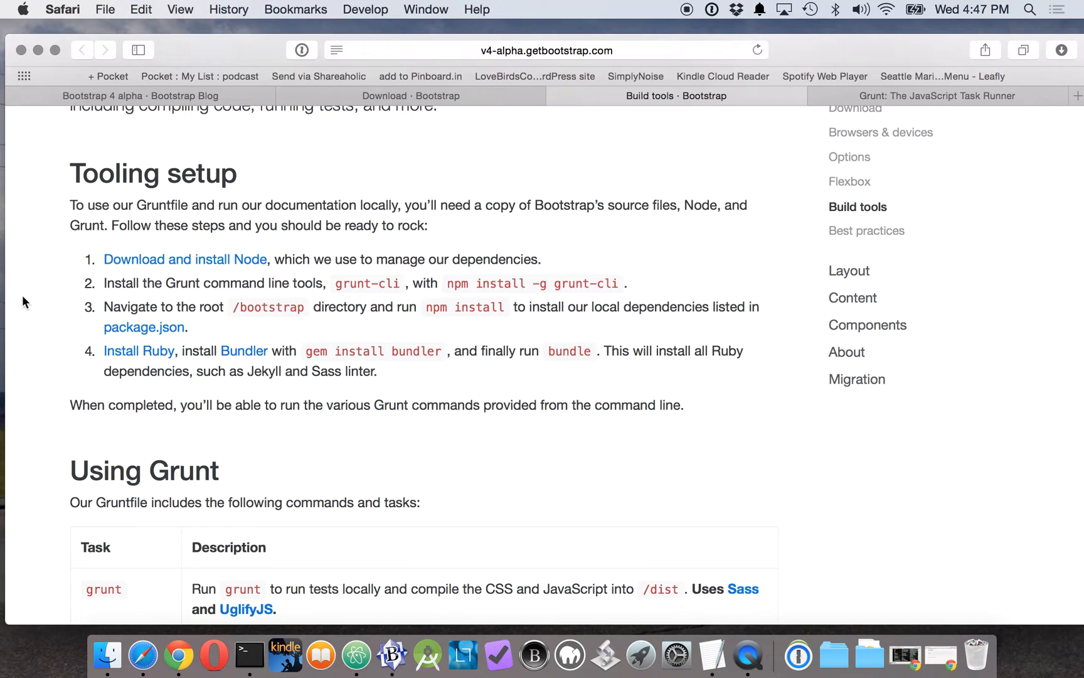
{"action": "mouse_move", "coordinate": [86, 306]}
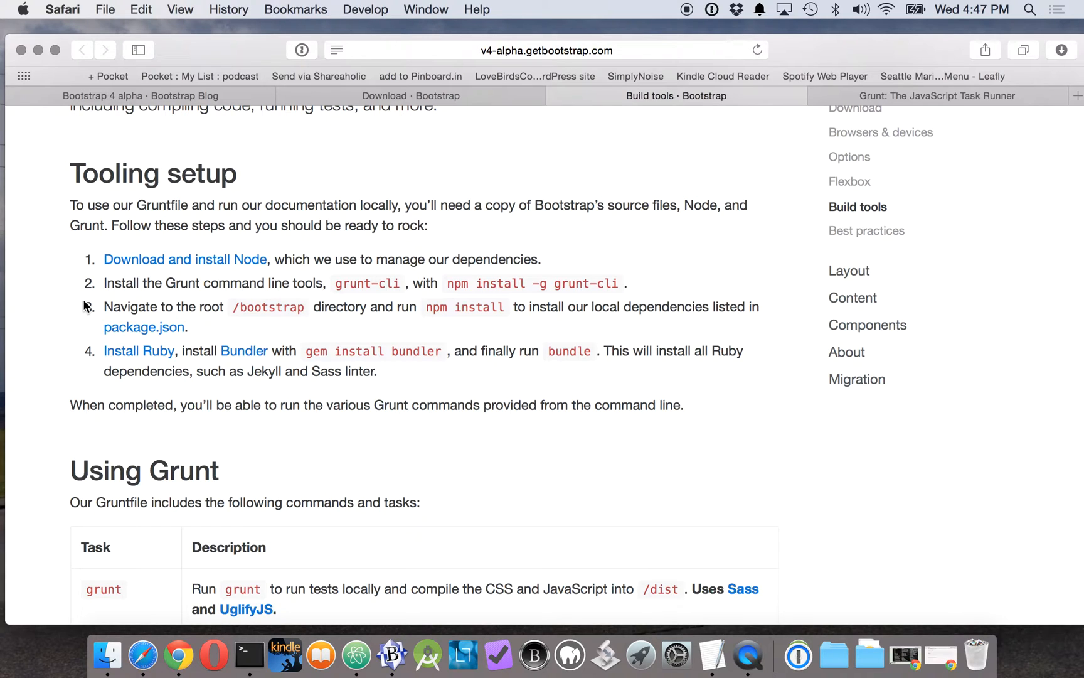
{"action": "mouse_move", "coordinate": [258, 291]}
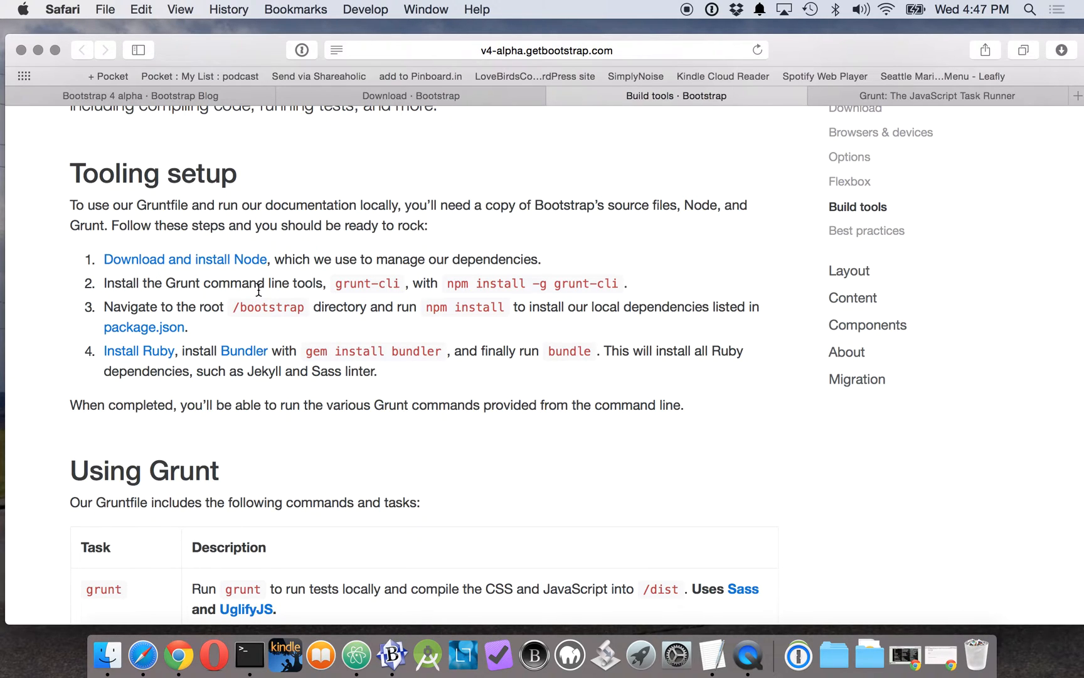
{"action": "mouse_move", "coordinate": [250, 663]}
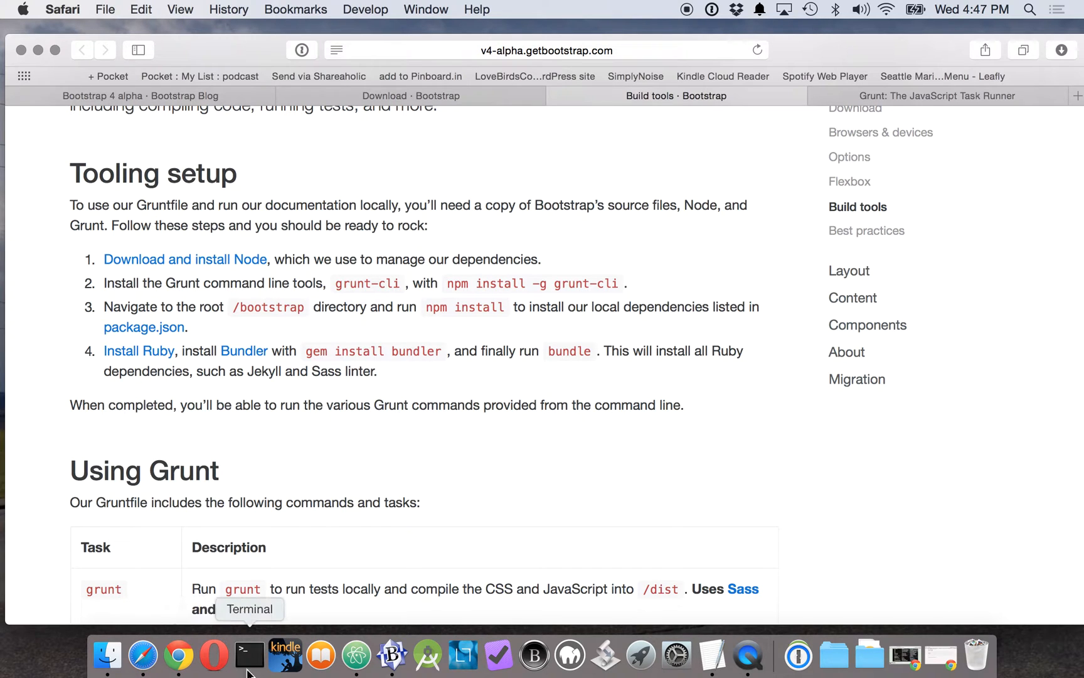
- In Terminal, cd into Documents/Bootstrap and list its contents with ls -li
{"action": "left_click", "coordinate": [249, 652]}
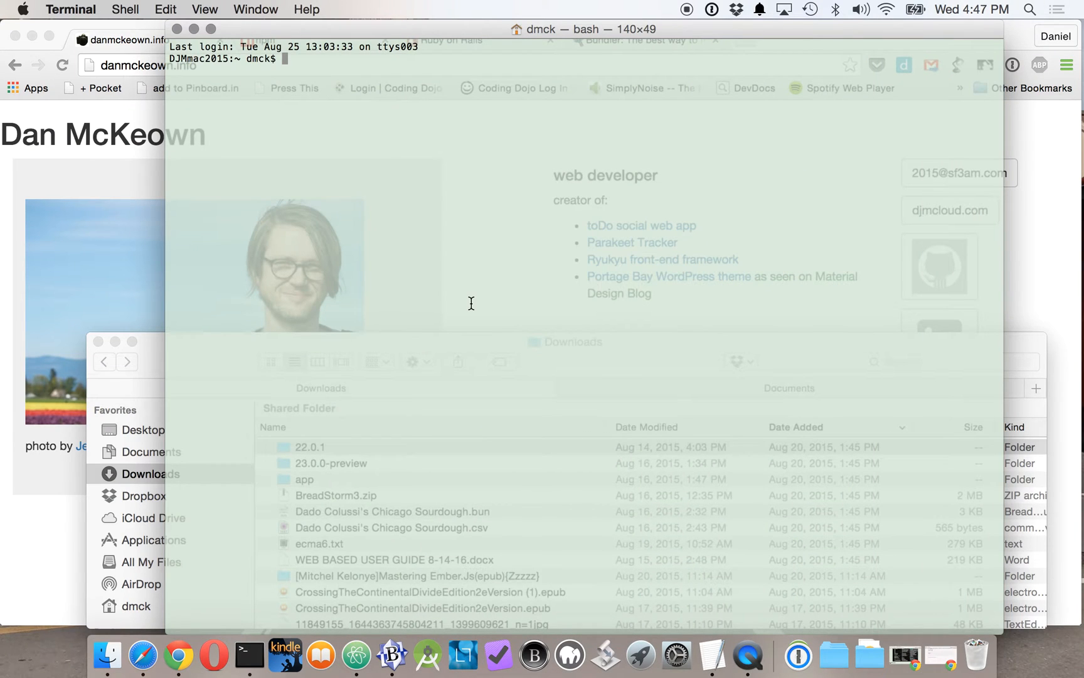
{"action": "type", "text": "cd Doc"}
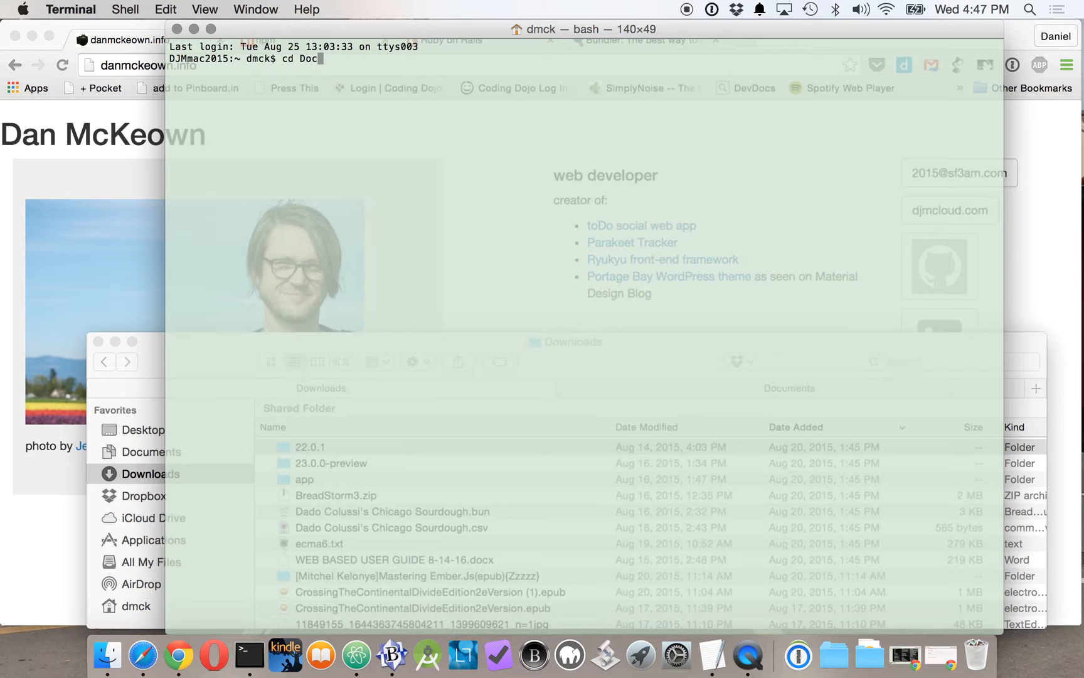
{"action": "type", "text": "u"}
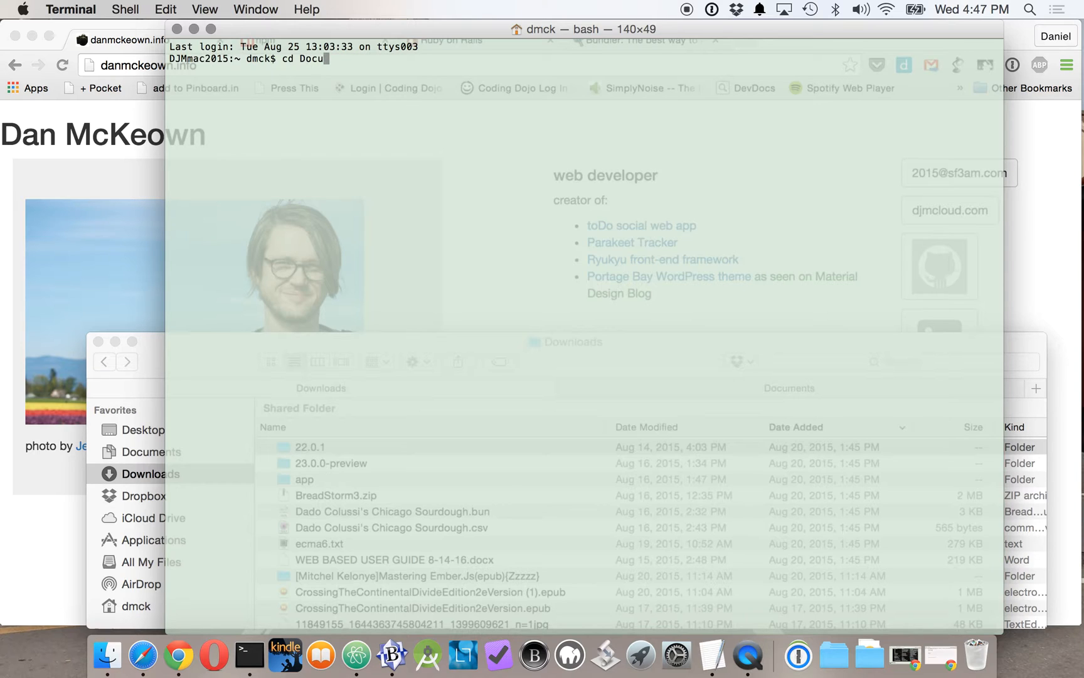
{"action": "type", "text": "ments"}
{"action": "type", "text": "cd"}
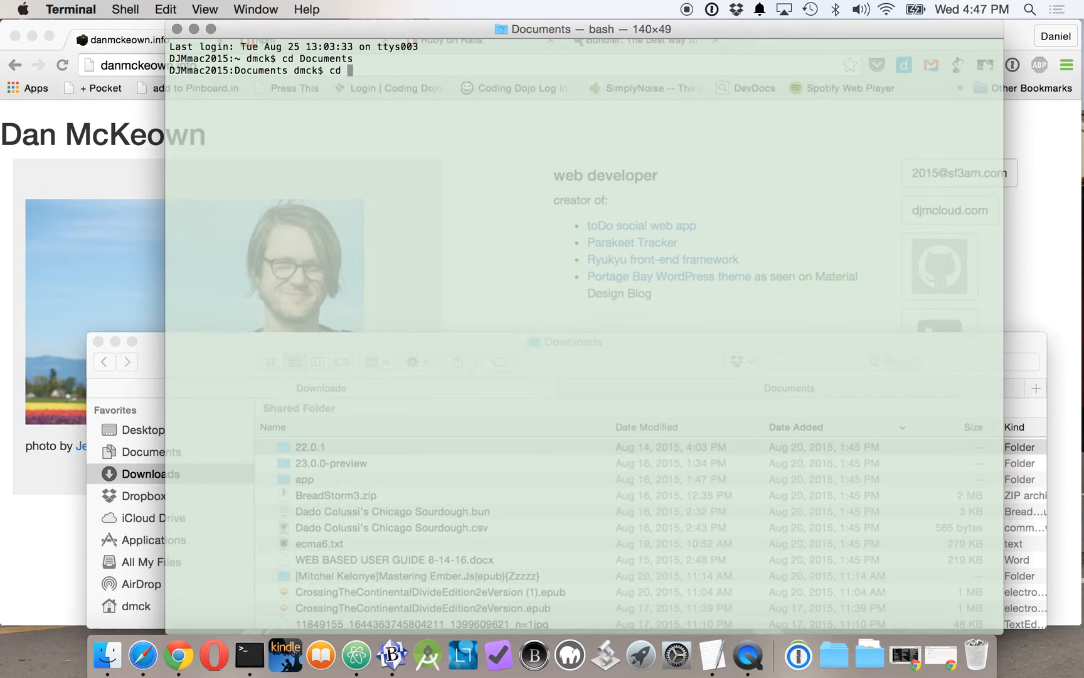
{"action": "type", "text": "Bootstrap"}
{"action": "type", "text": "ls -li"}
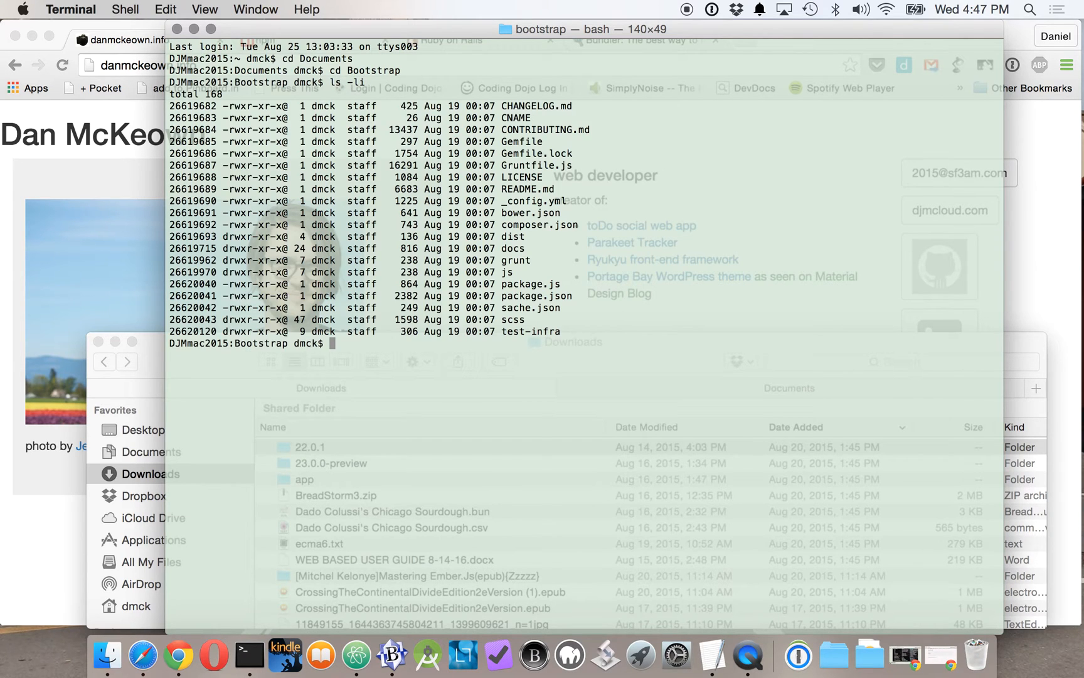
{"action": "mouse_move", "coordinate": [143, 660]}
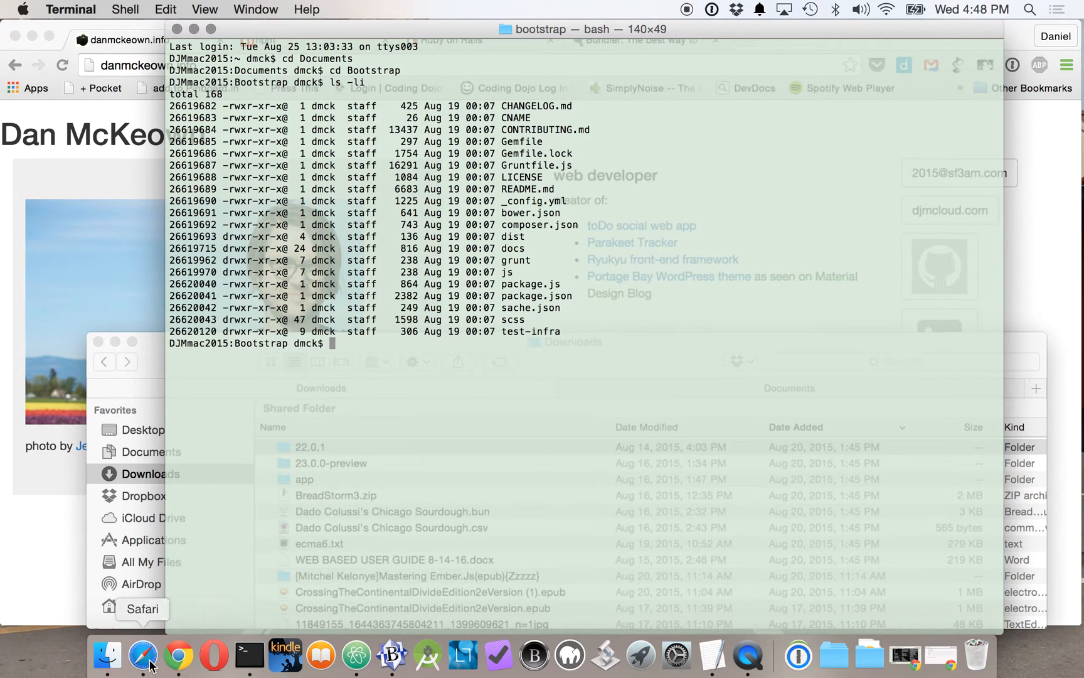
- Run npm install in the Bootstrap folder while rechecking the Tooling setup steps in Safari
{"action": "left_click", "coordinate": [137, 669]}
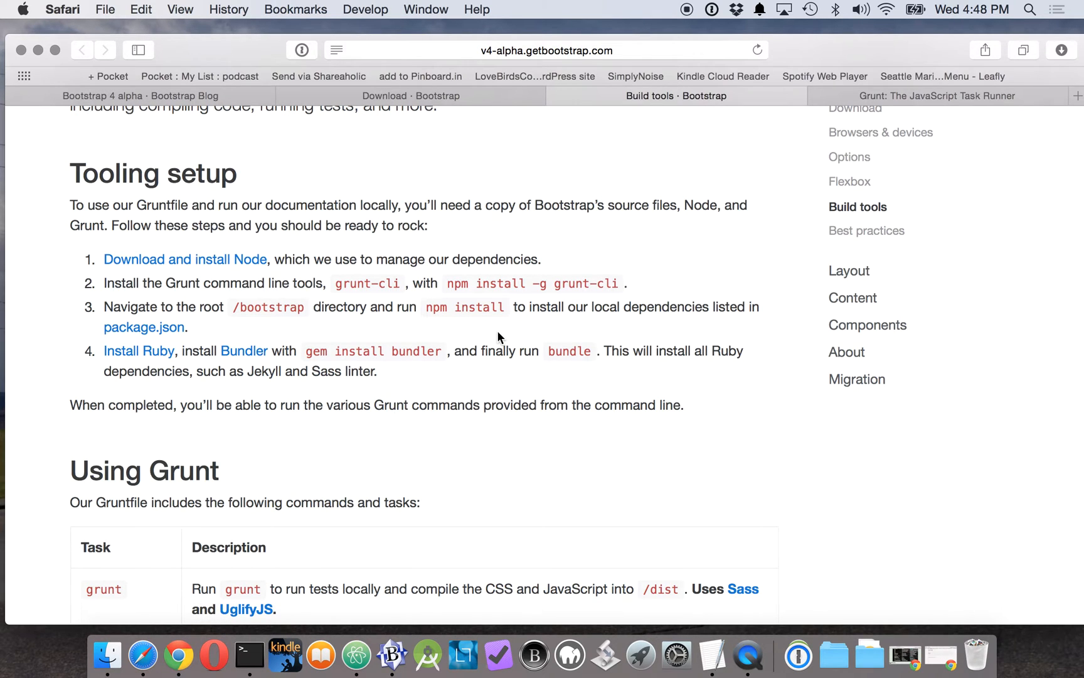
{"action": "left_click", "coordinate": [248, 655]}
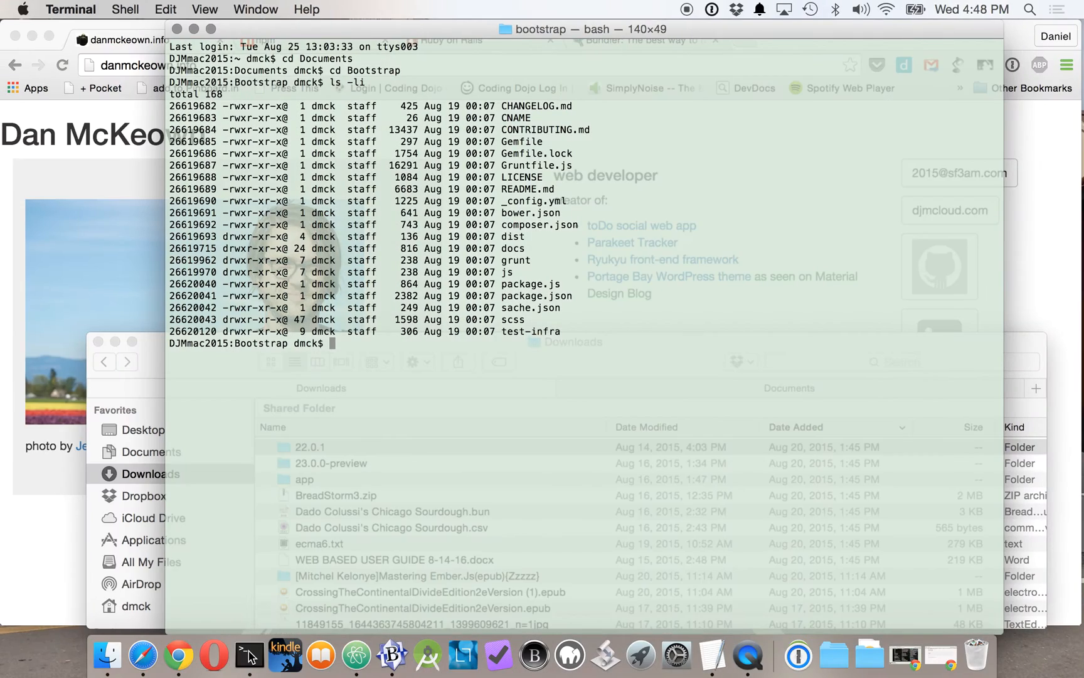
{"action": "type", "text": "npm insta"}
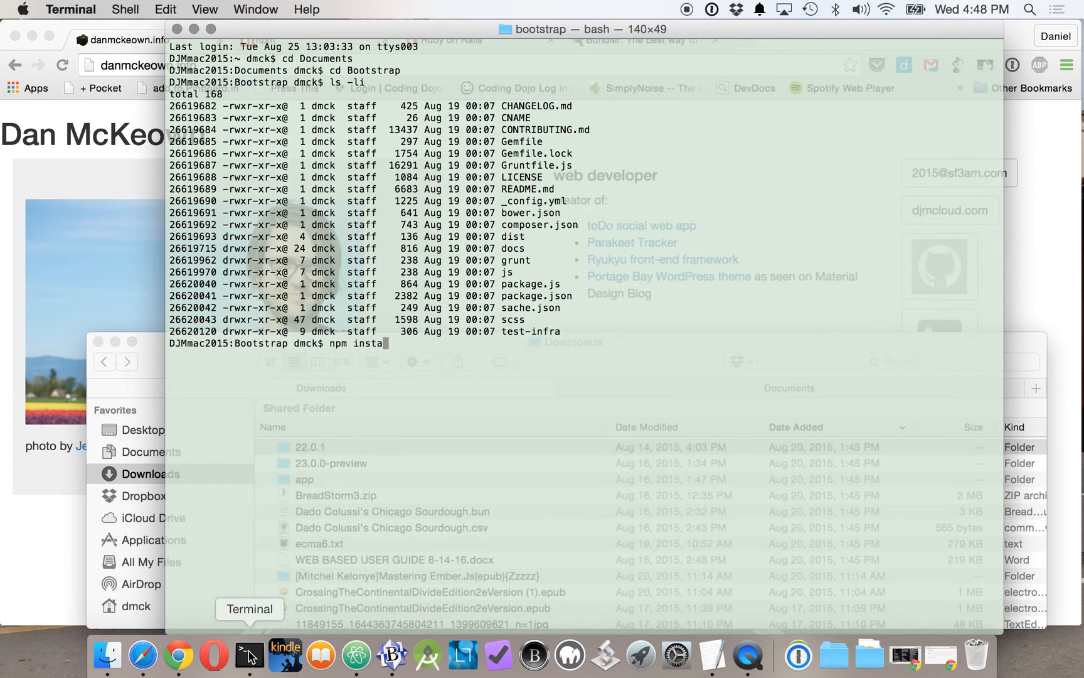
{"action": "key", "text": "Return"}
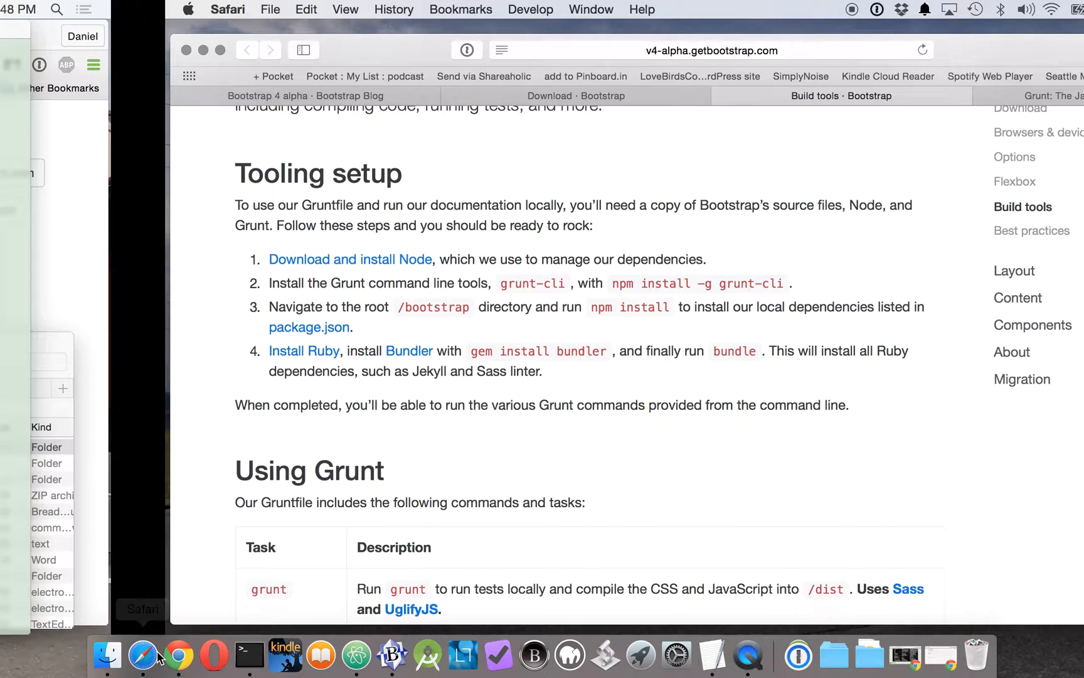
{"action": "left_click", "coordinate": [142, 655]}
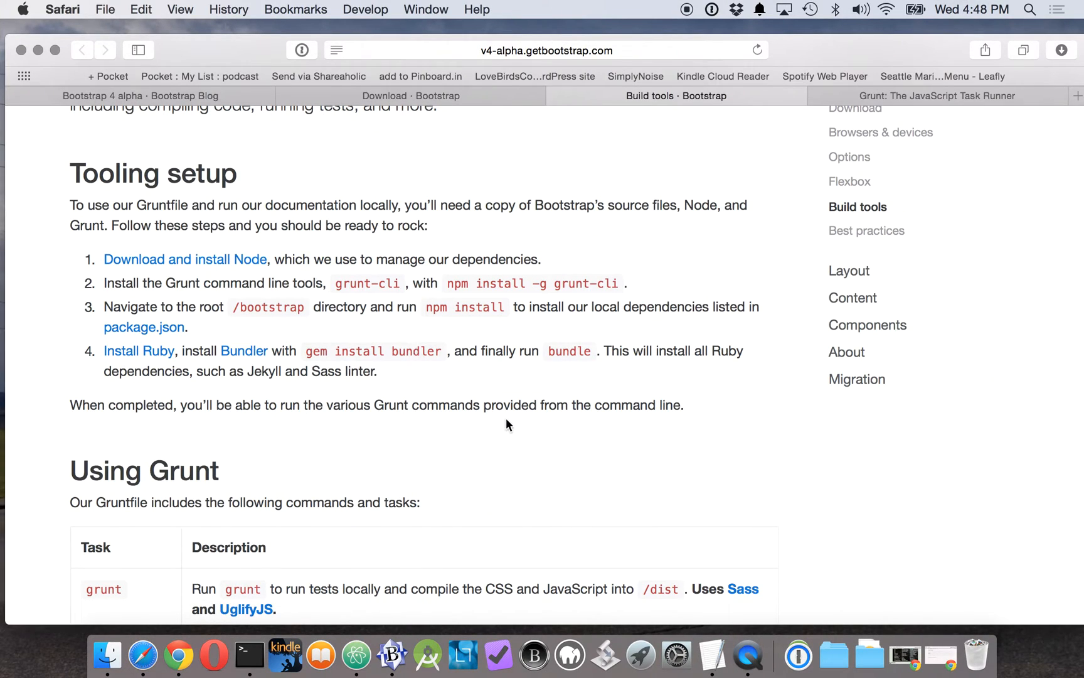
{"action": "mouse_move", "coordinate": [427, 388]}
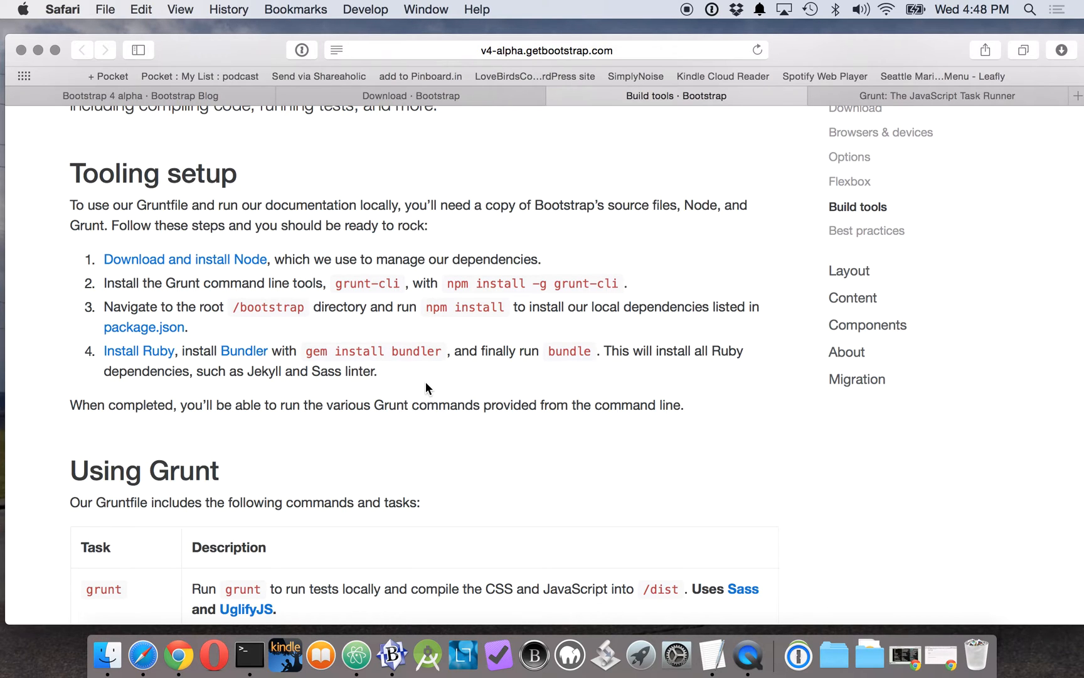
{"action": "mouse_move", "coordinate": [250, 659]}
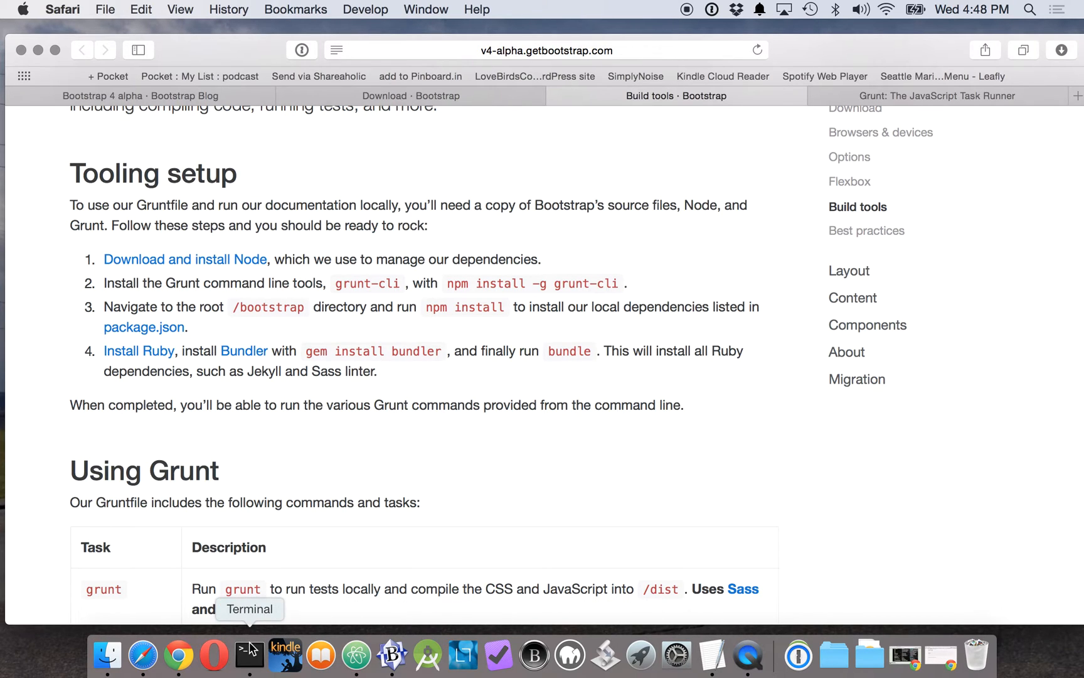
{"action": "left_click", "coordinate": [246, 654]}
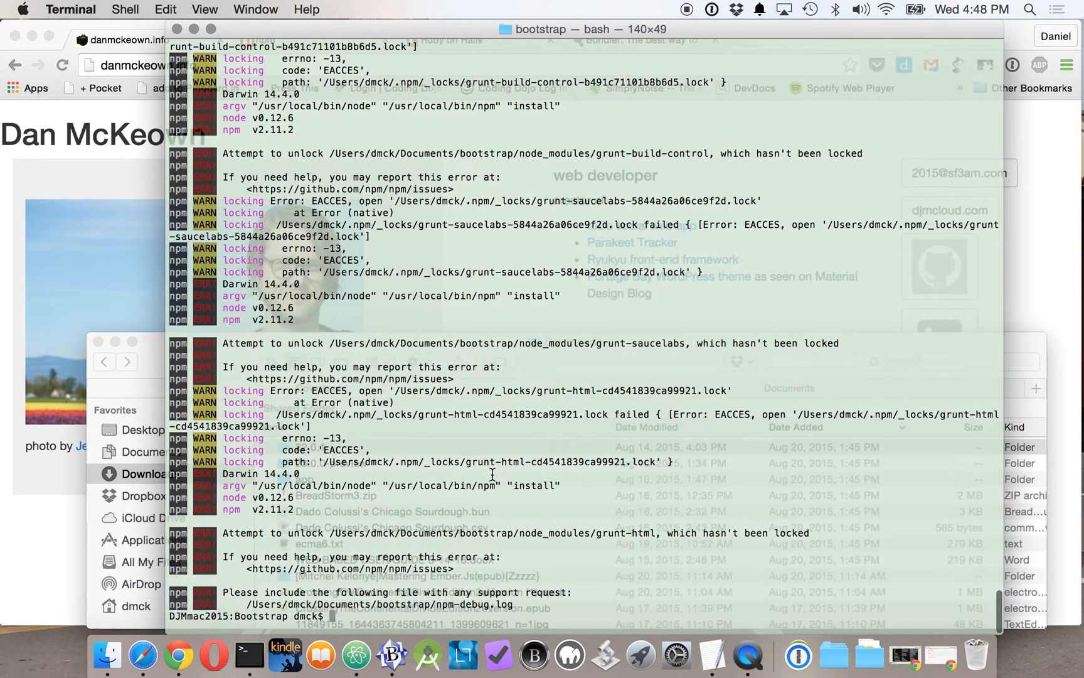
- Rerun the install as sudo npm install and enter the account password
{"action": "type", "text": "sudo"}
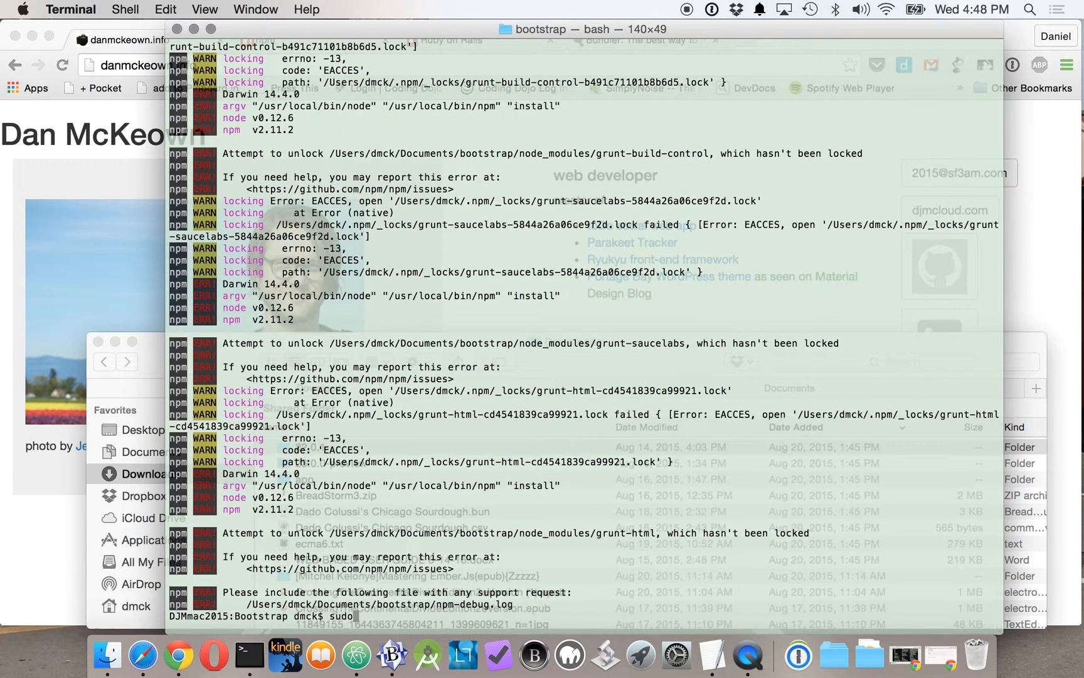
{"action": "type", "text": "npm install"}
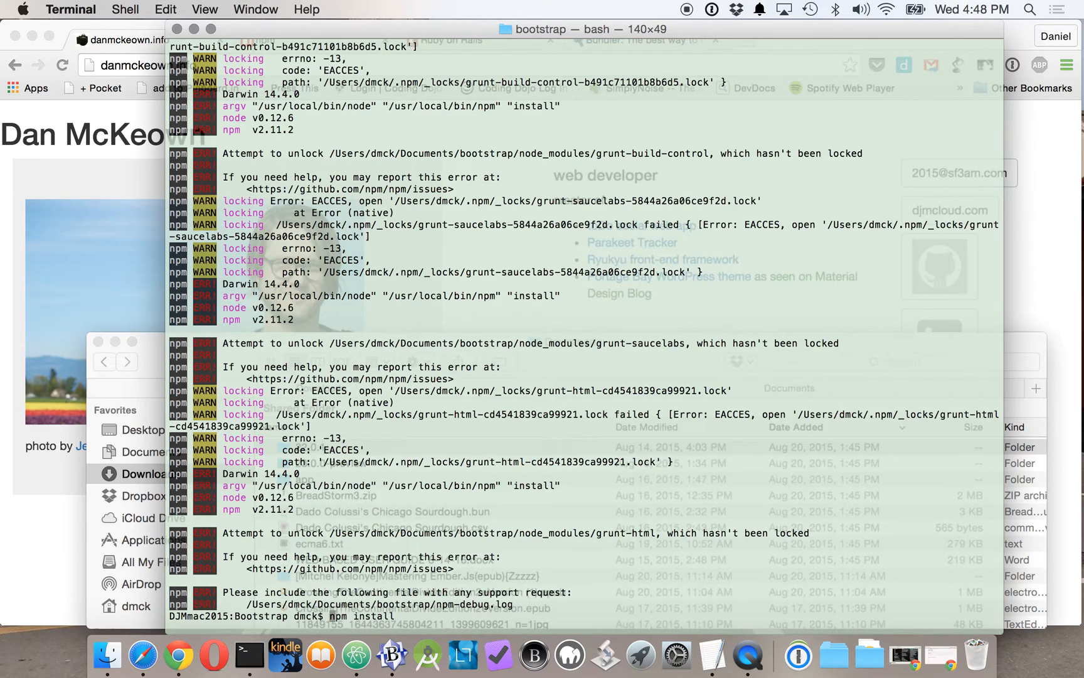
{"action": "type", "text": "sudo npm install"}
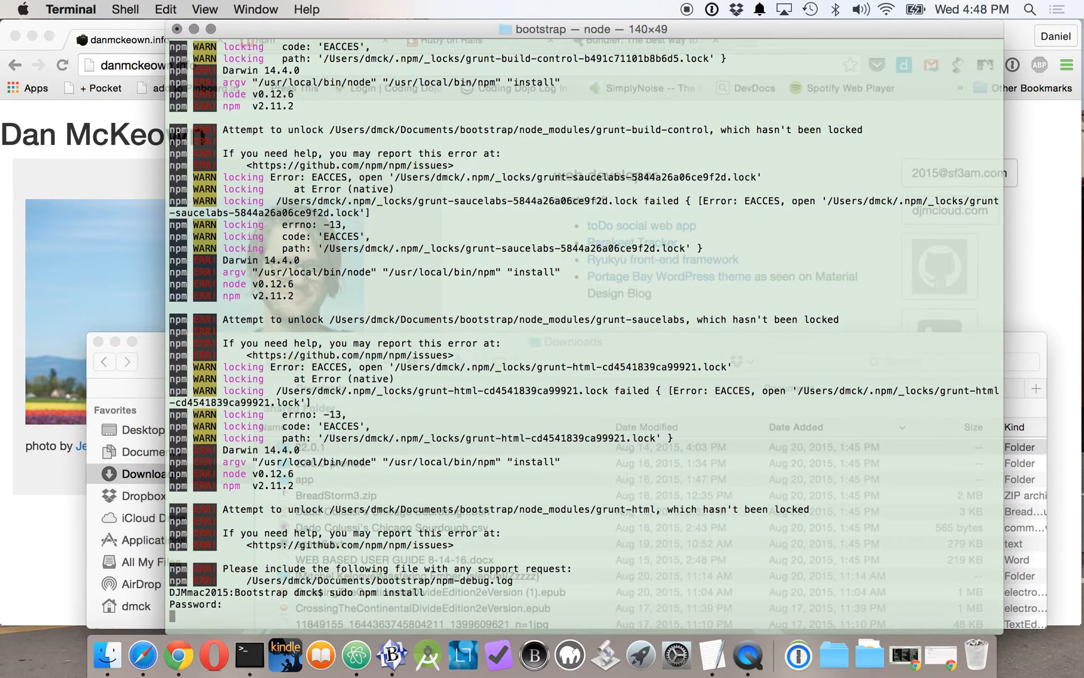
{"action": "mouse_move", "coordinate": [490, 466]}
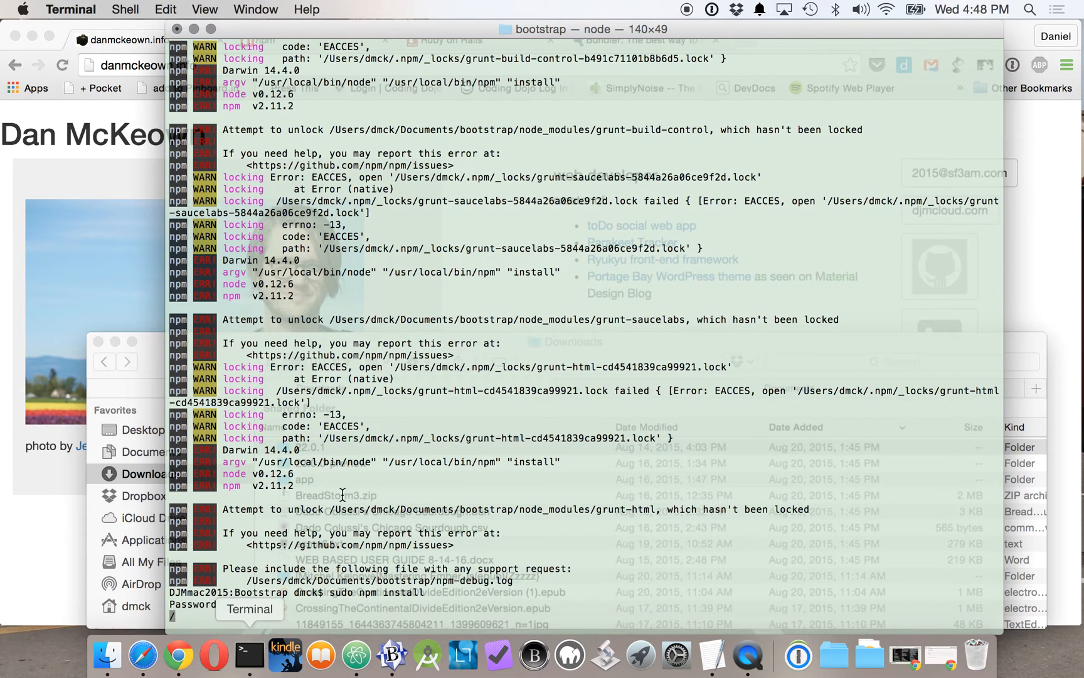
{"action": "key", "text": "F3"}
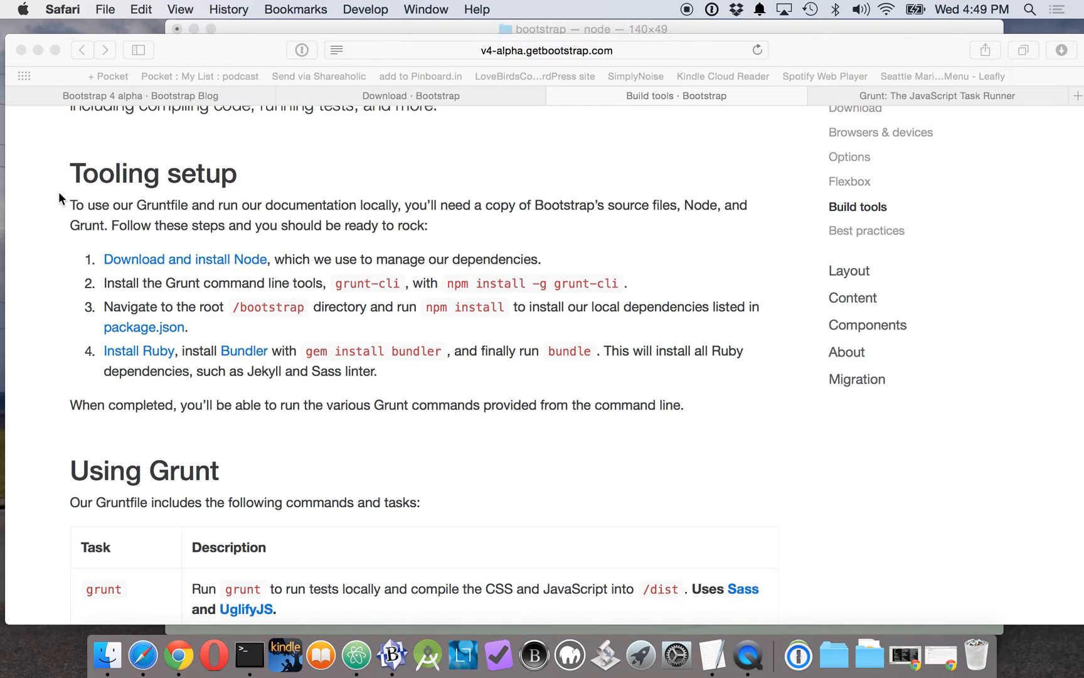
- Review the Tooling setup and Using Grunt sections, then return to Terminal to check the install
{"action": "scroll", "scroll_direction": "down", "scroll_amount": 3}
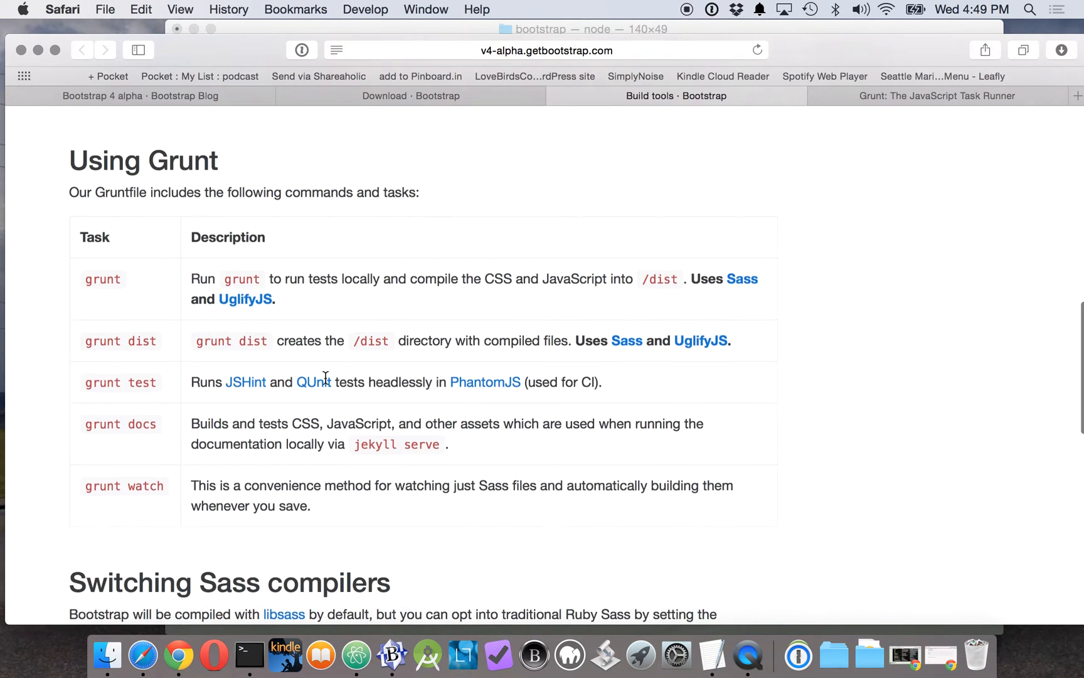
{"action": "scroll", "scroll_direction": "down", "scroll_amount": 3}
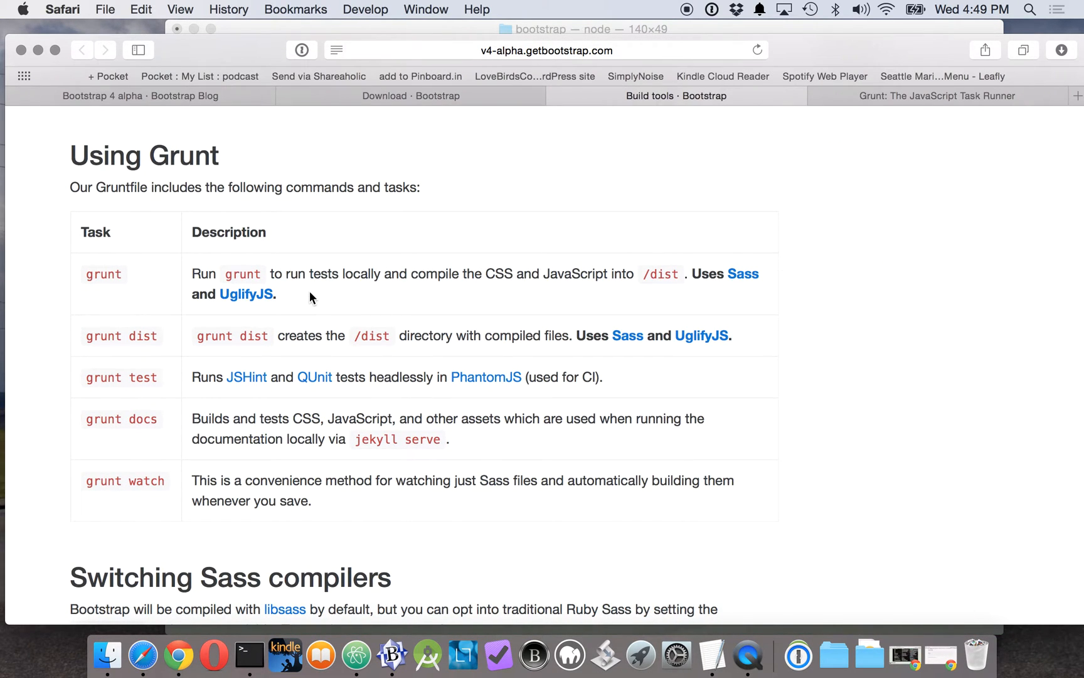
{"action": "mouse_move", "coordinate": [840, 492]}
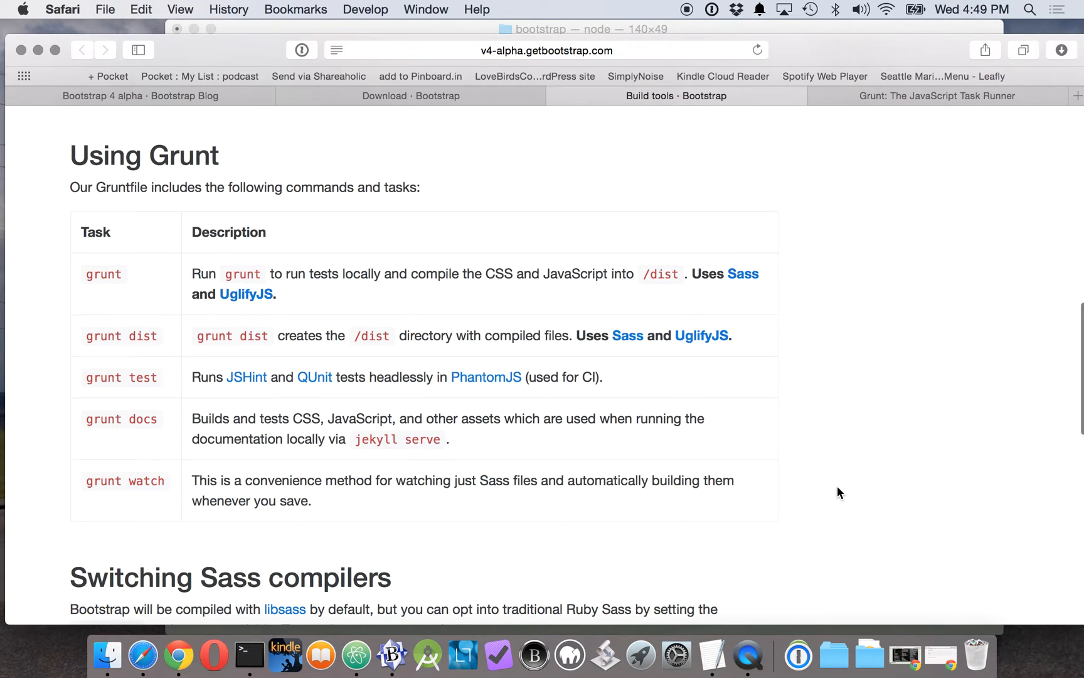
{"action": "scroll", "scroll_direction": "up", "scroll_amount": 3}
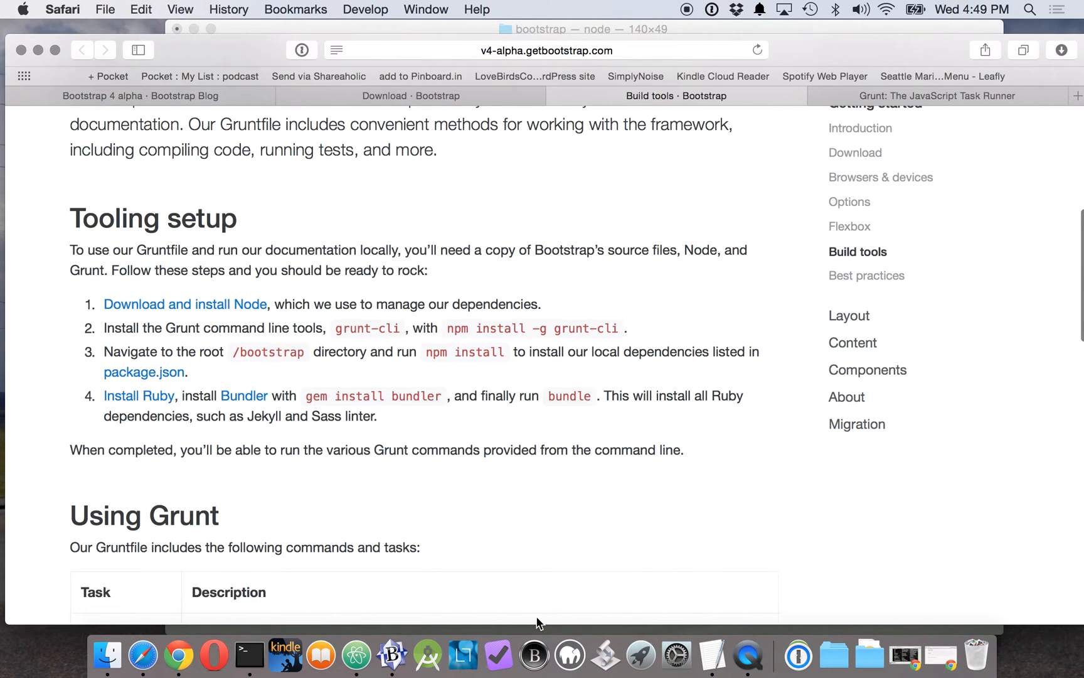
{"action": "mouse_move", "coordinate": [748, 655]}
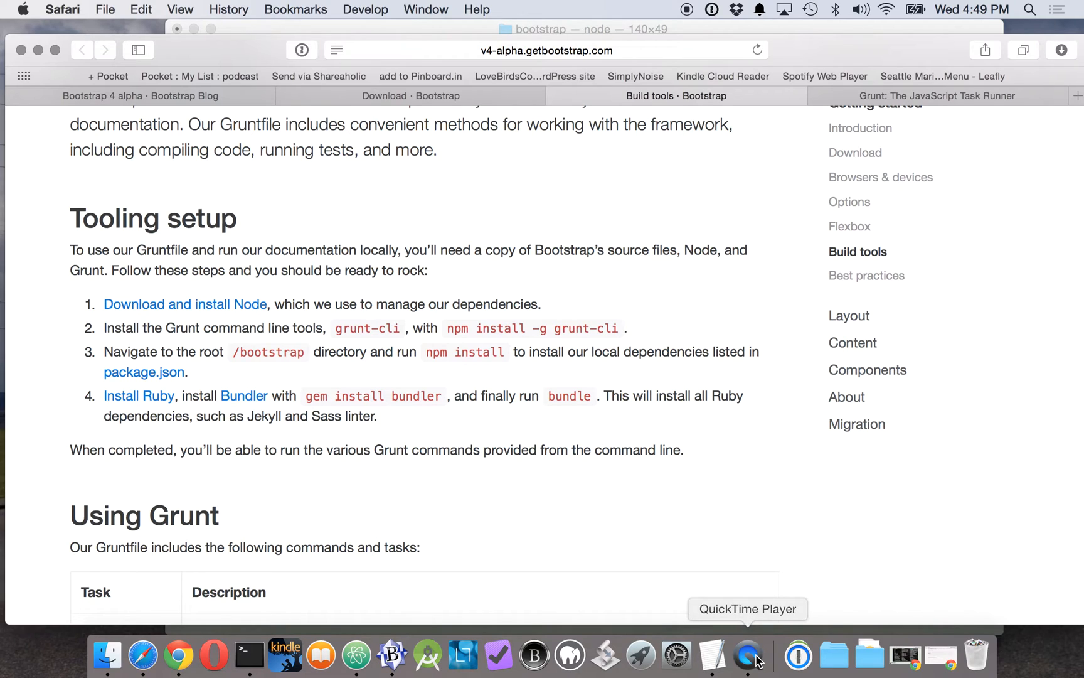
{"action": "mouse_move", "coordinate": [249, 659]}
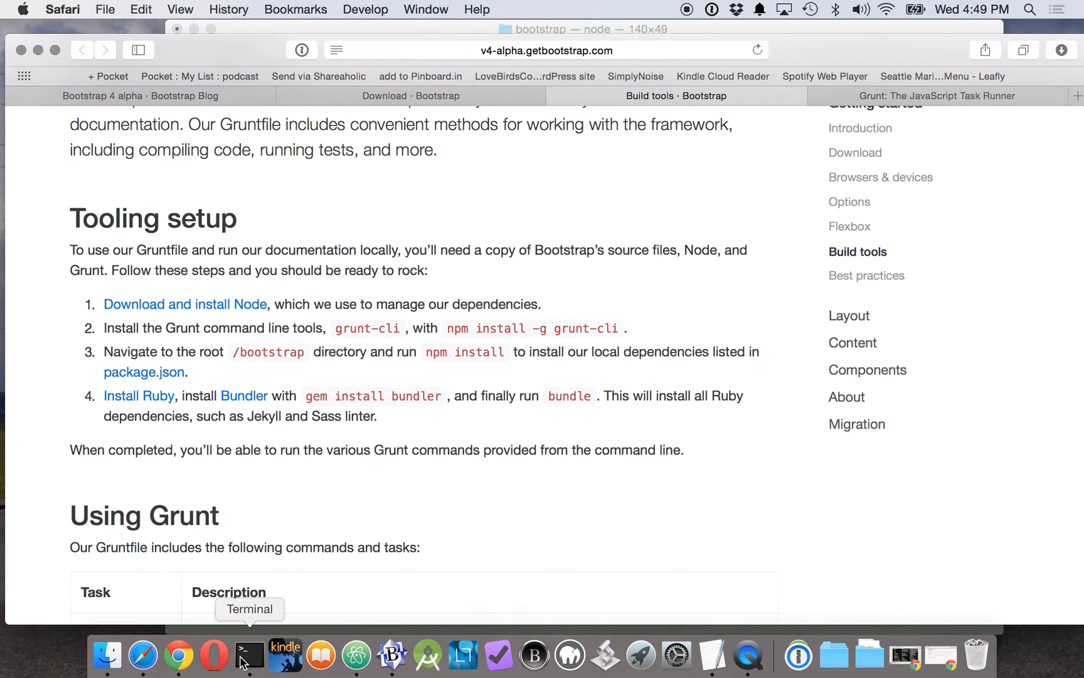
{"action": "left_click", "coordinate": [248, 655]}
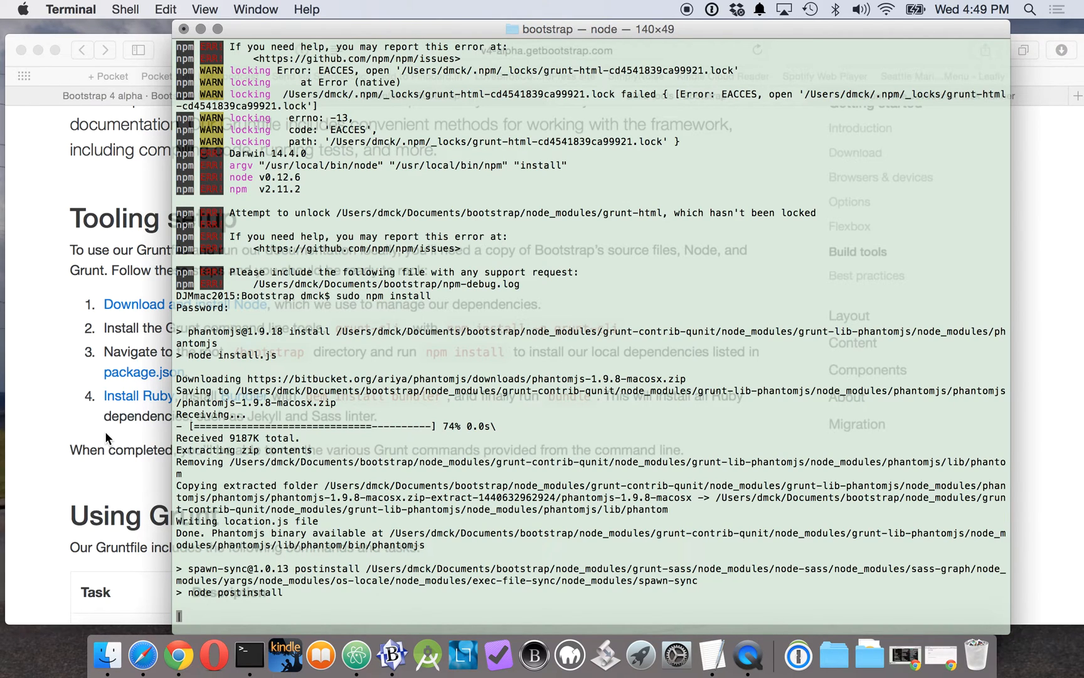
- Return to the Bootstrap docs in Safari while the sudo npm install keeps running
{"action": "left_click", "coordinate": [143, 657]}
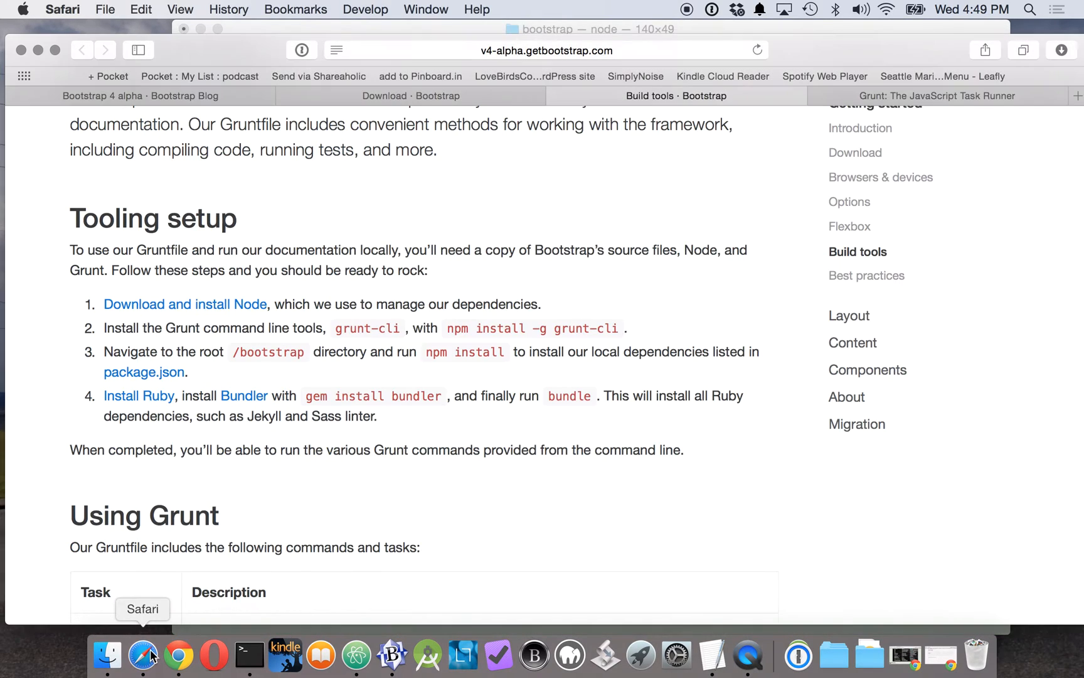
- Browse the Bootstrap Download page and scroll through the Bootstrap 4 alpha announcement post
{"action": "left_click", "coordinate": [411, 96]}
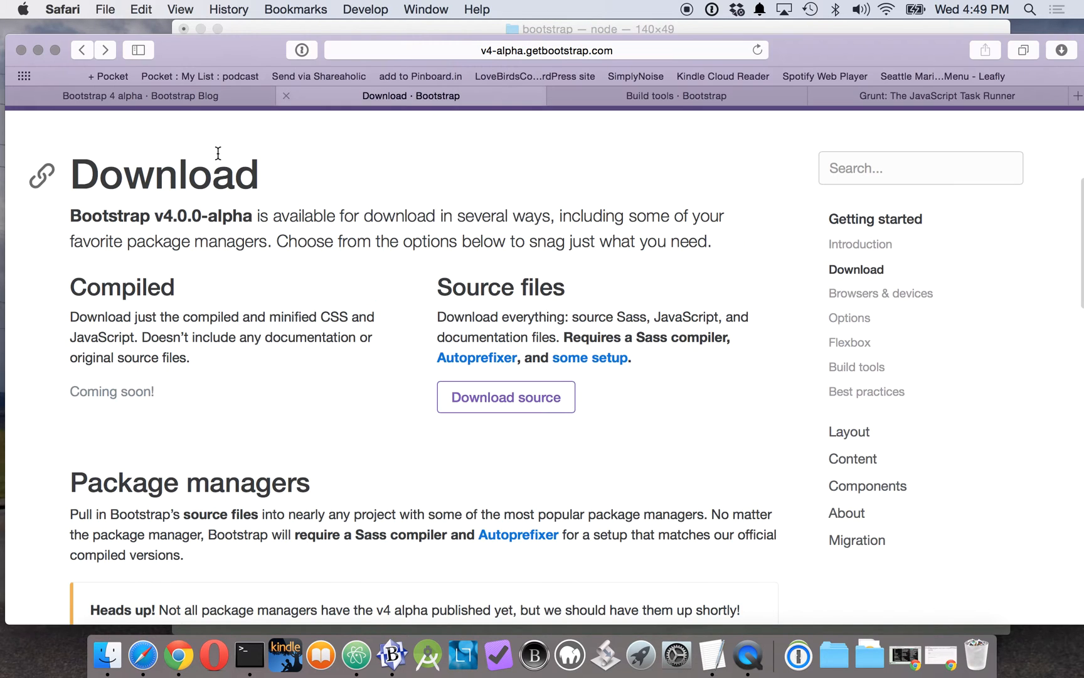
{"action": "left_click", "coordinate": [132, 95]}
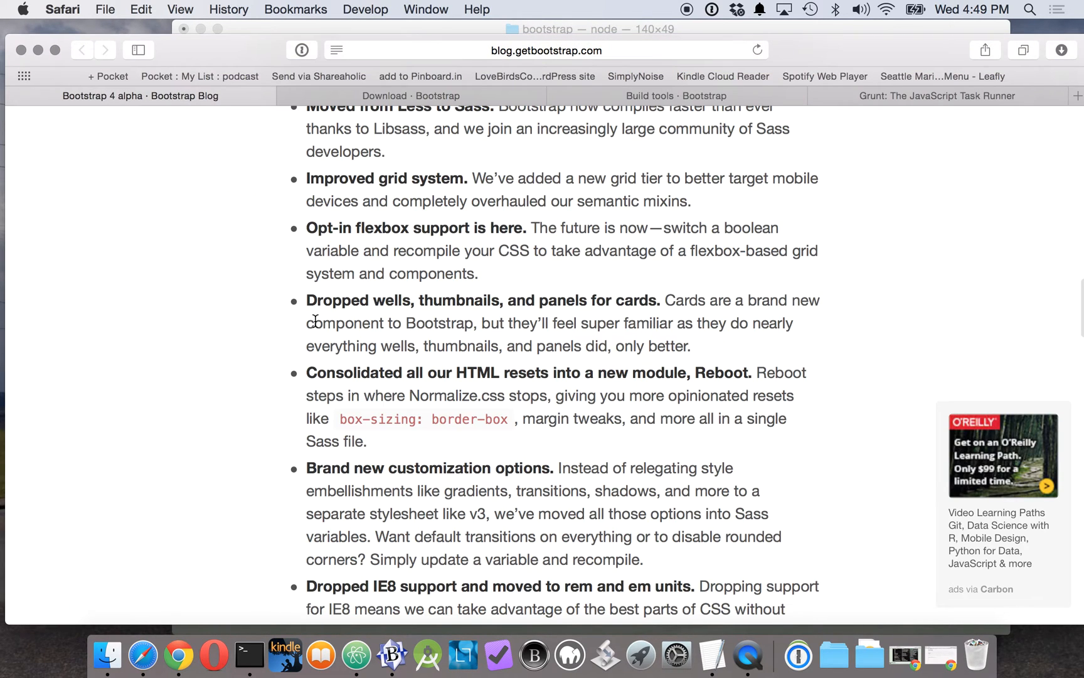
{"action": "scroll", "scroll_direction": "down", "scroll_amount": 3}
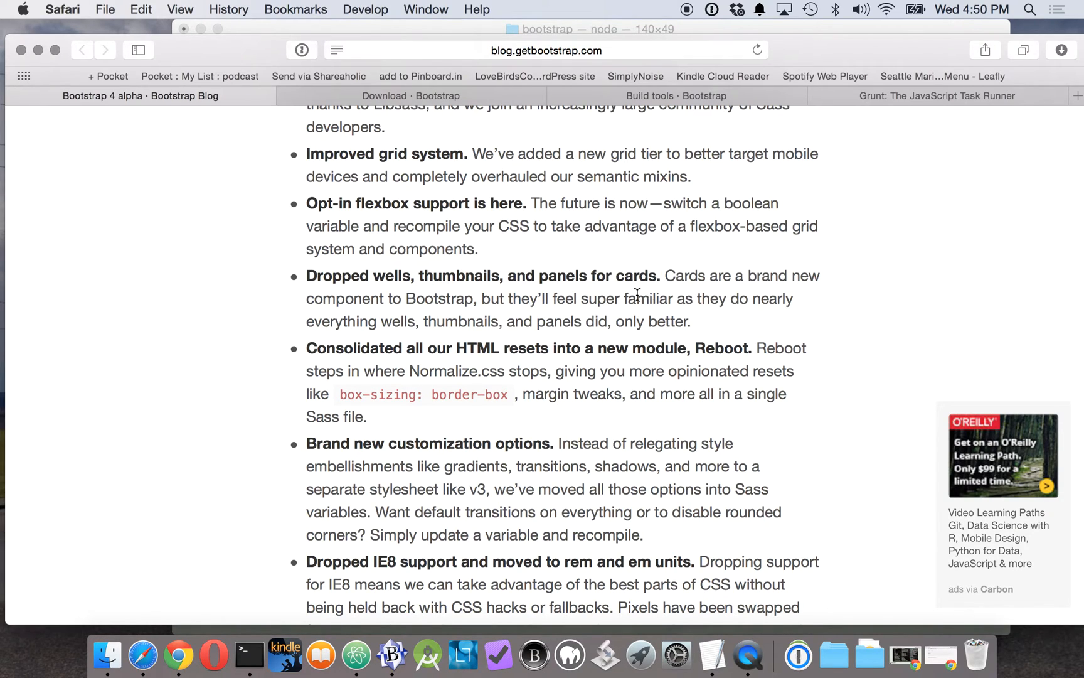
{"action": "mouse_move", "coordinate": [254, 432]}
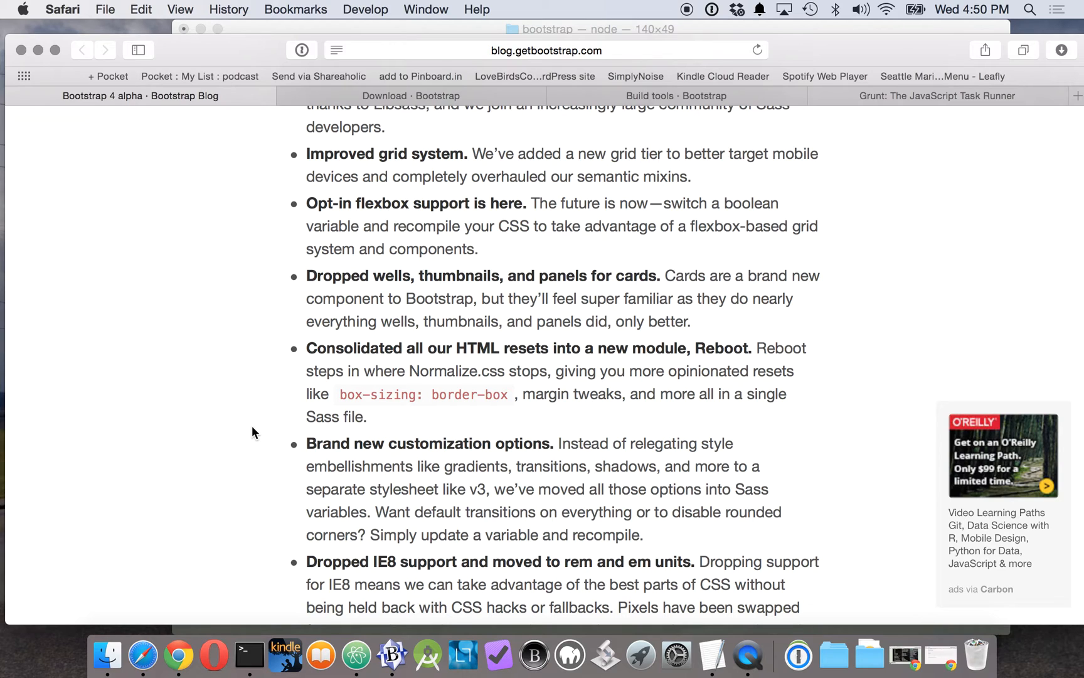
{"action": "scroll", "scroll_direction": "down", "scroll_amount": 3}
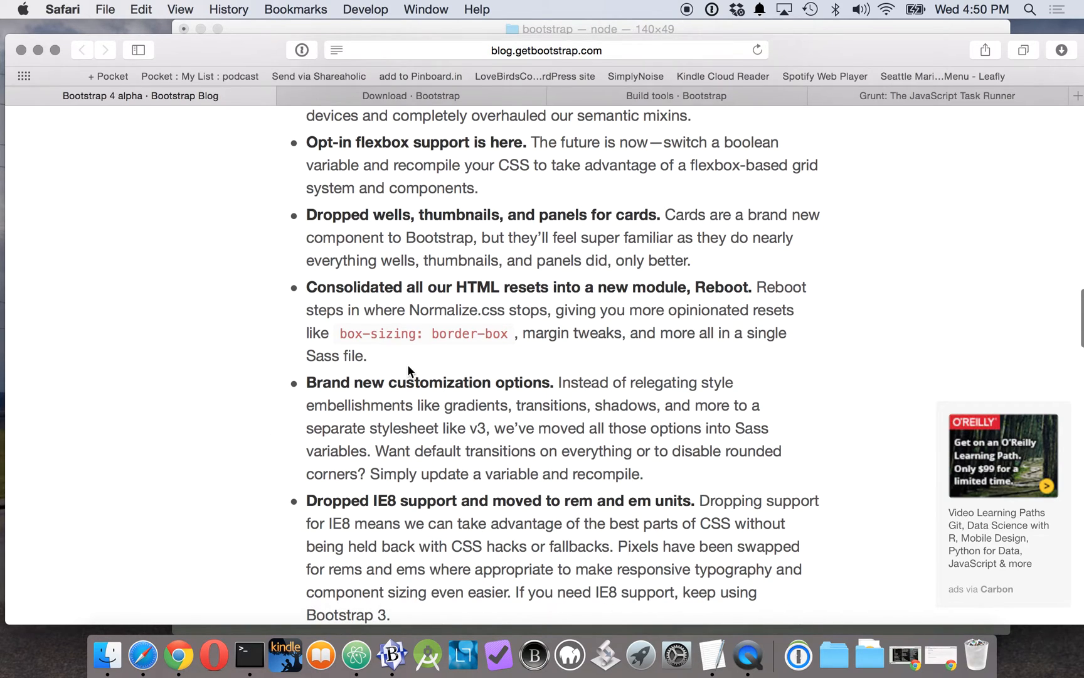
{"action": "mouse_move", "coordinate": [851, 333]}
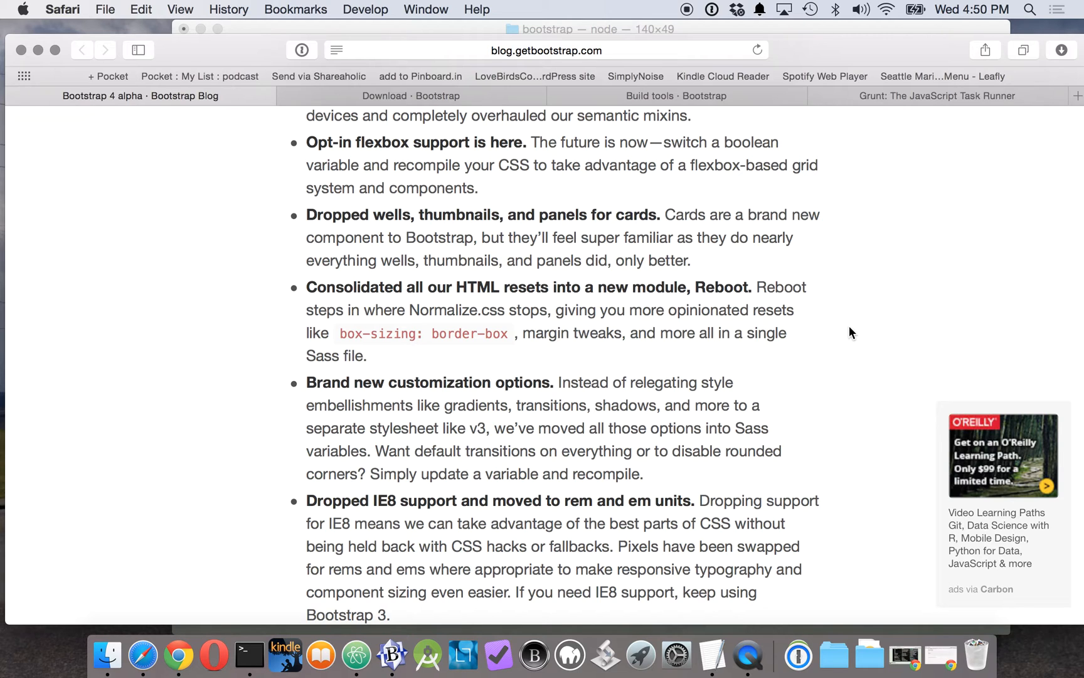
{"action": "scroll", "scroll_direction": "down", "scroll_amount": 3}
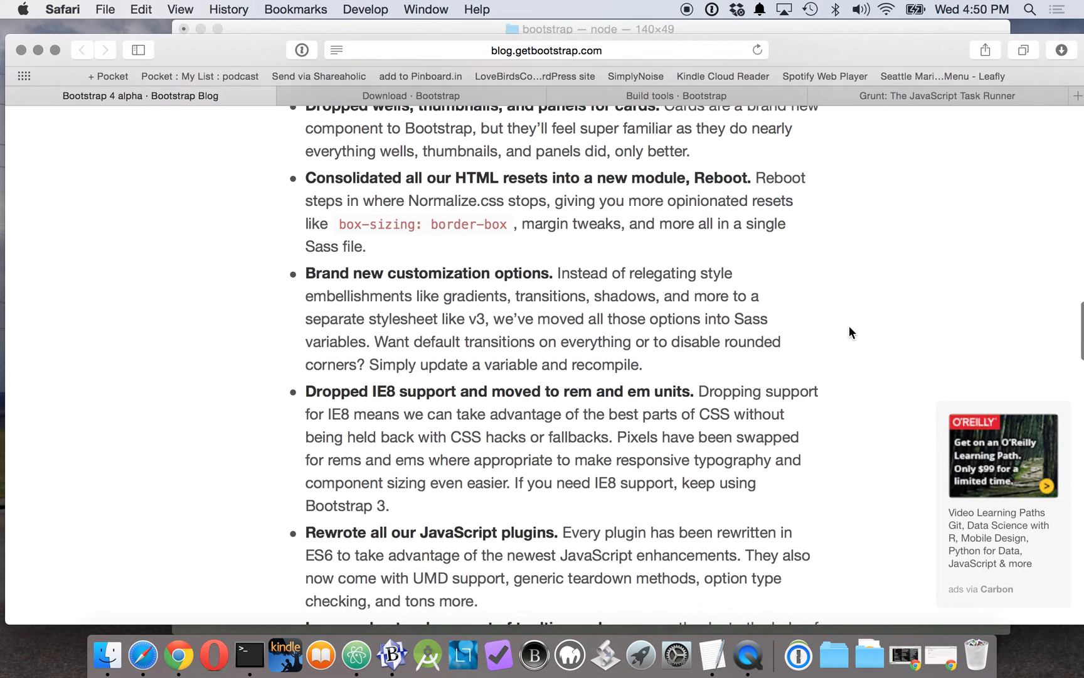
{"action": "scroll", "scroll_direction": "down", "scroll_amount": 3}
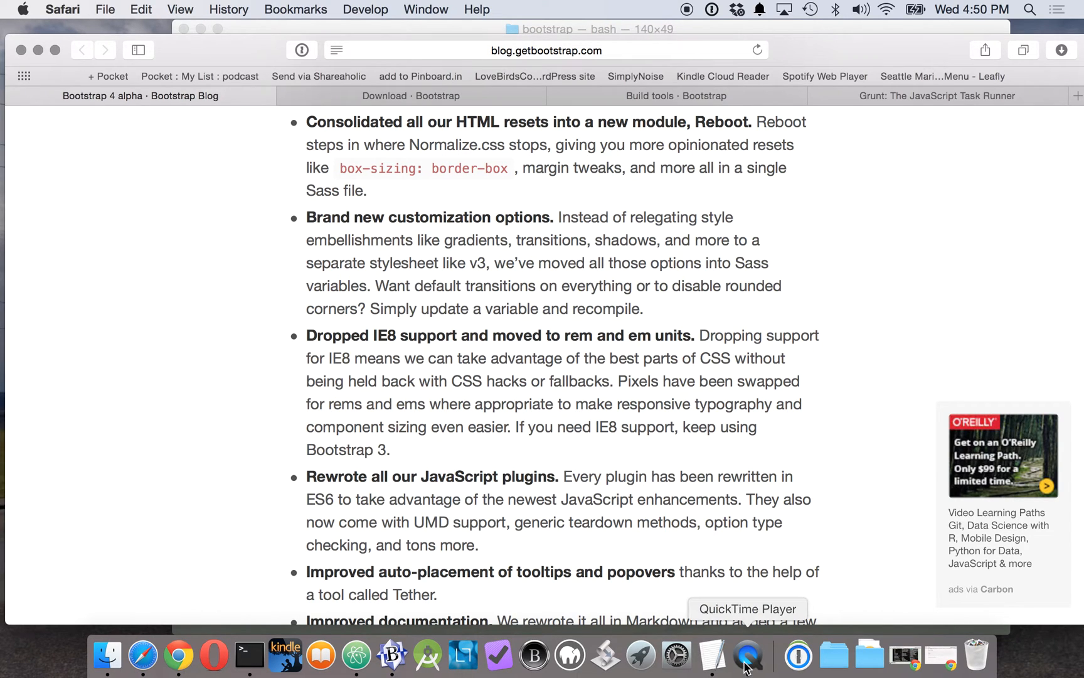
- Clear the Terminal after the install, glance at the Build tools page, and return to Terminal
{"action": "left_click", "coordinate": [247, 655]}
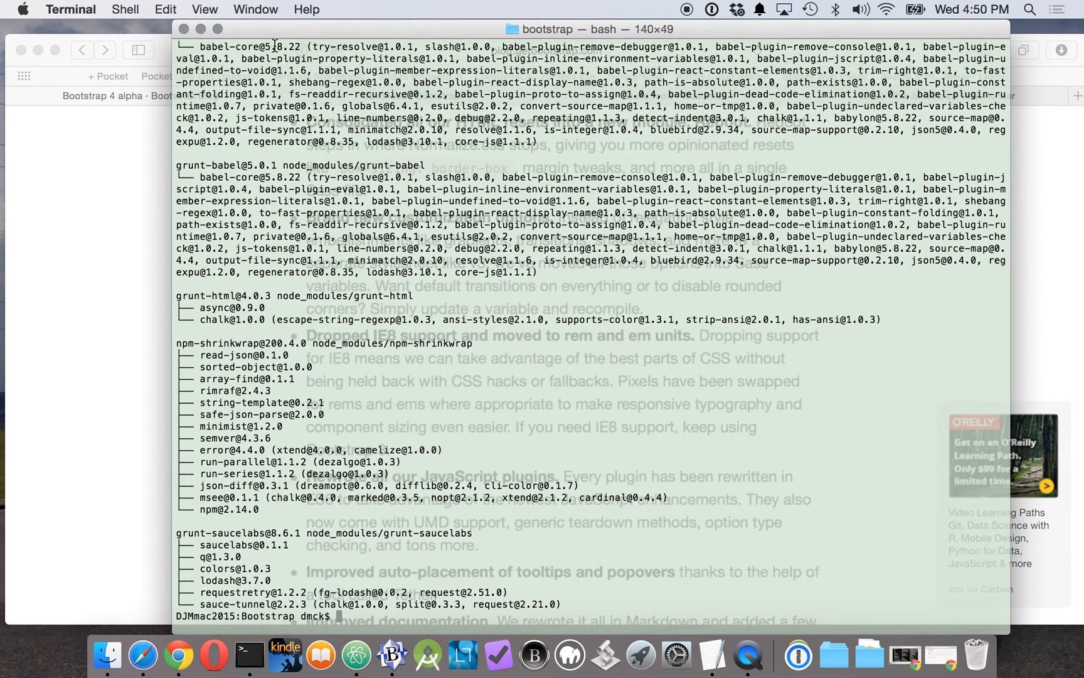
{"action": "type", "text": "clear"}
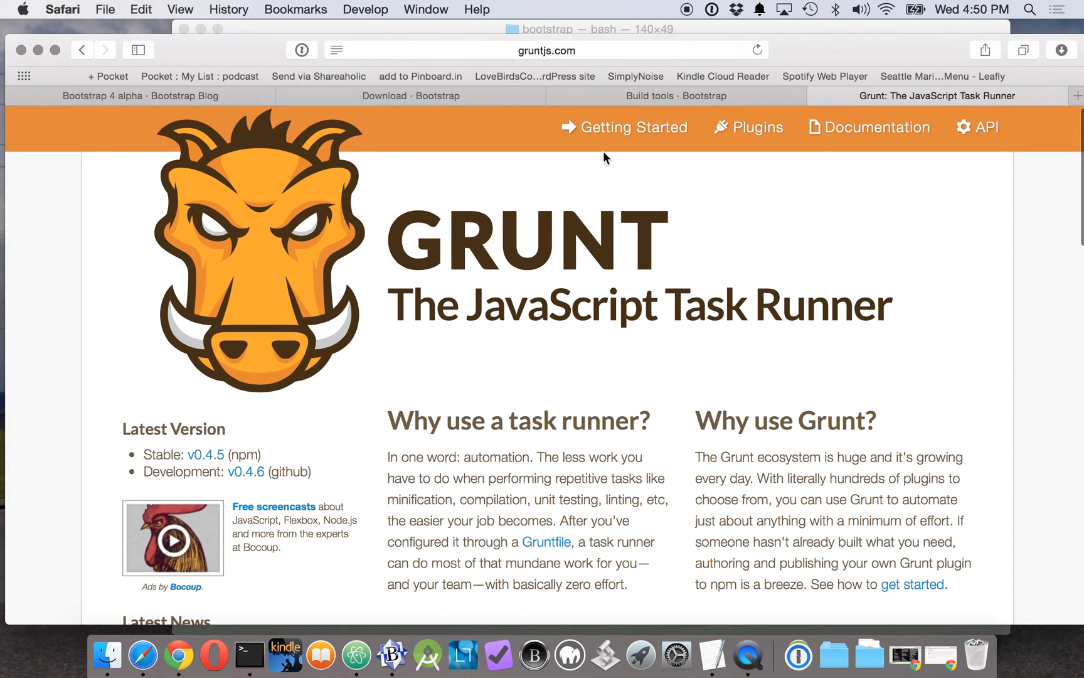
{"action": "left_click", "coordinate": [674, 95]}
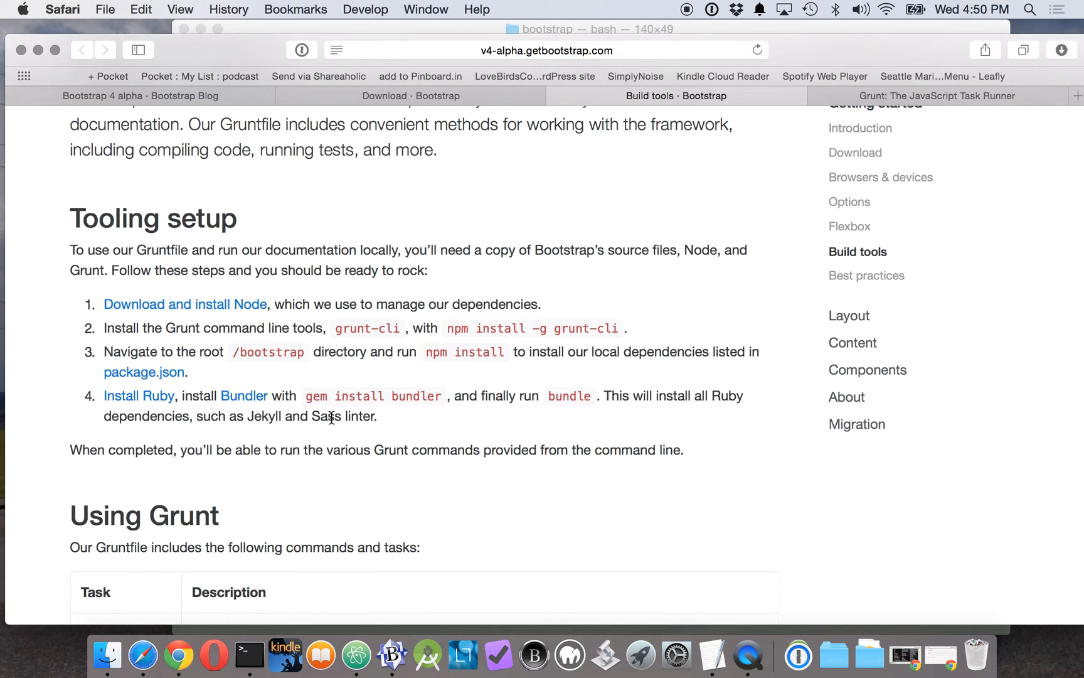
{"action": "left_click", "coordinate": [249, 663]}
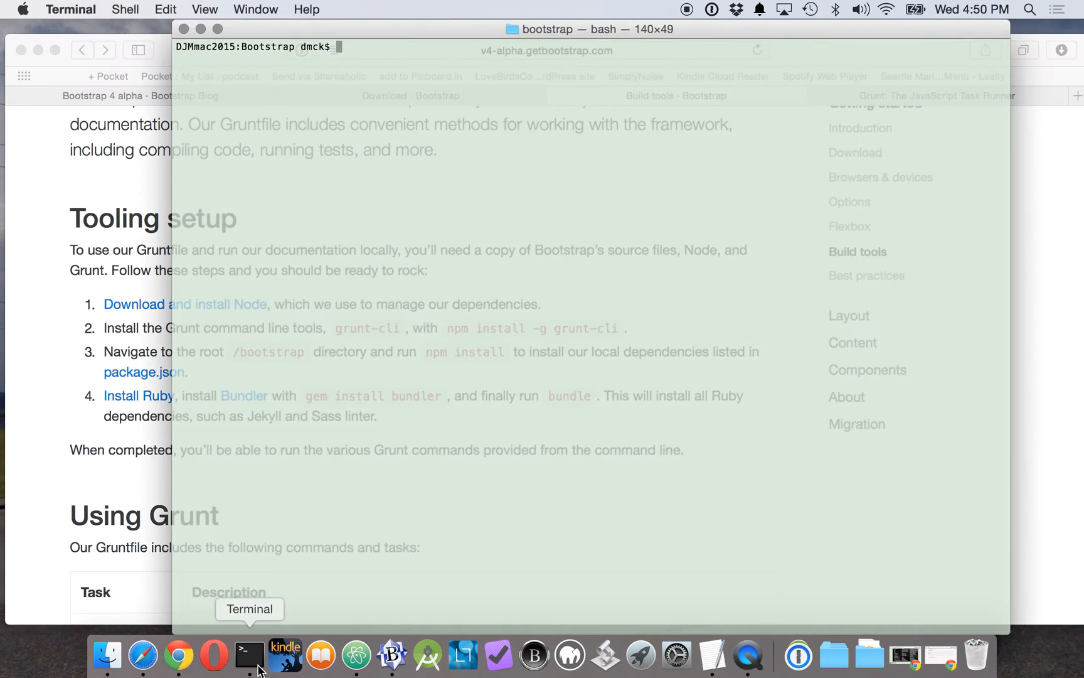
- Run bundle to install the project's Ruby gems and minimize the Safari window
{"action": "type", "text": "gem instal"}
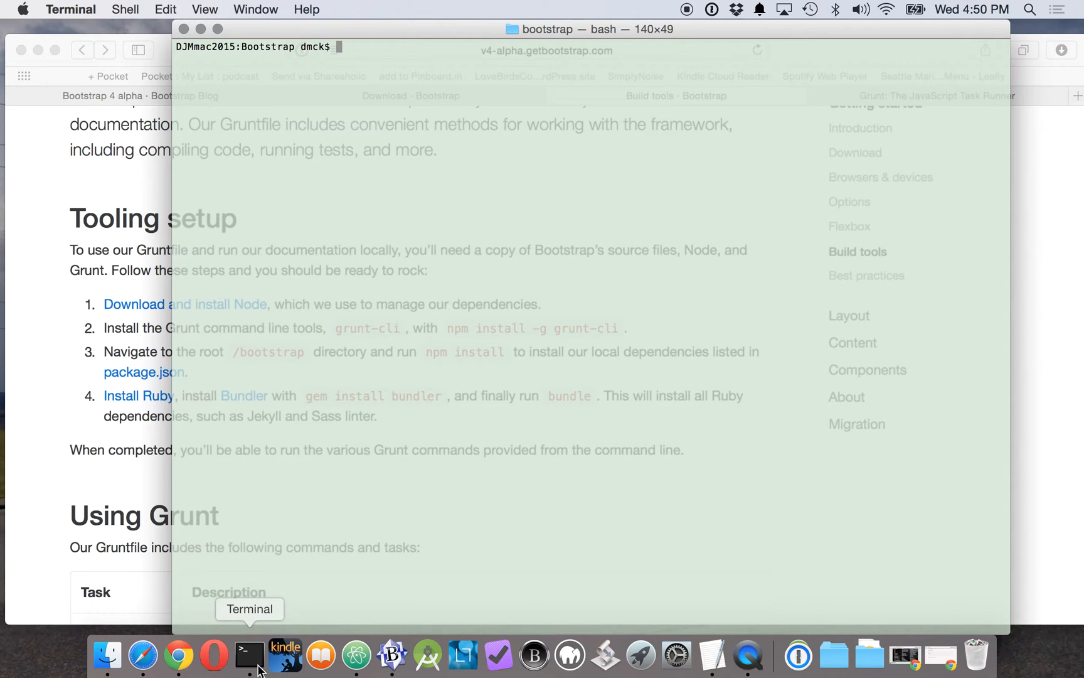
{"action": "type", "text": "bu"}
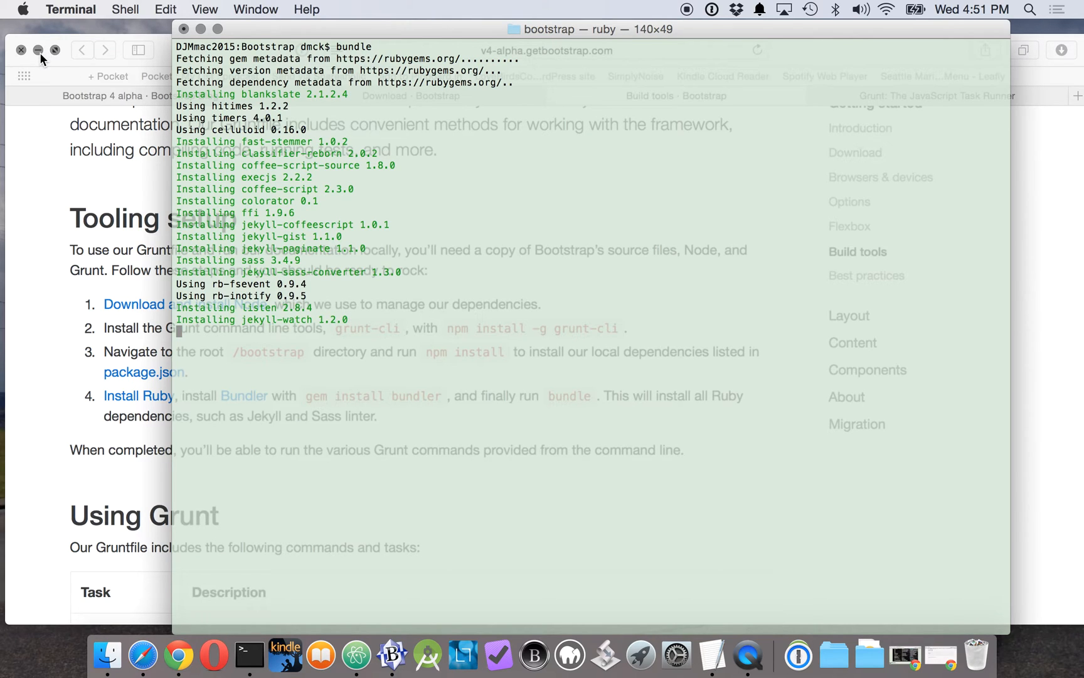
{"action": "left_click", "coordinate": [23, 49]}
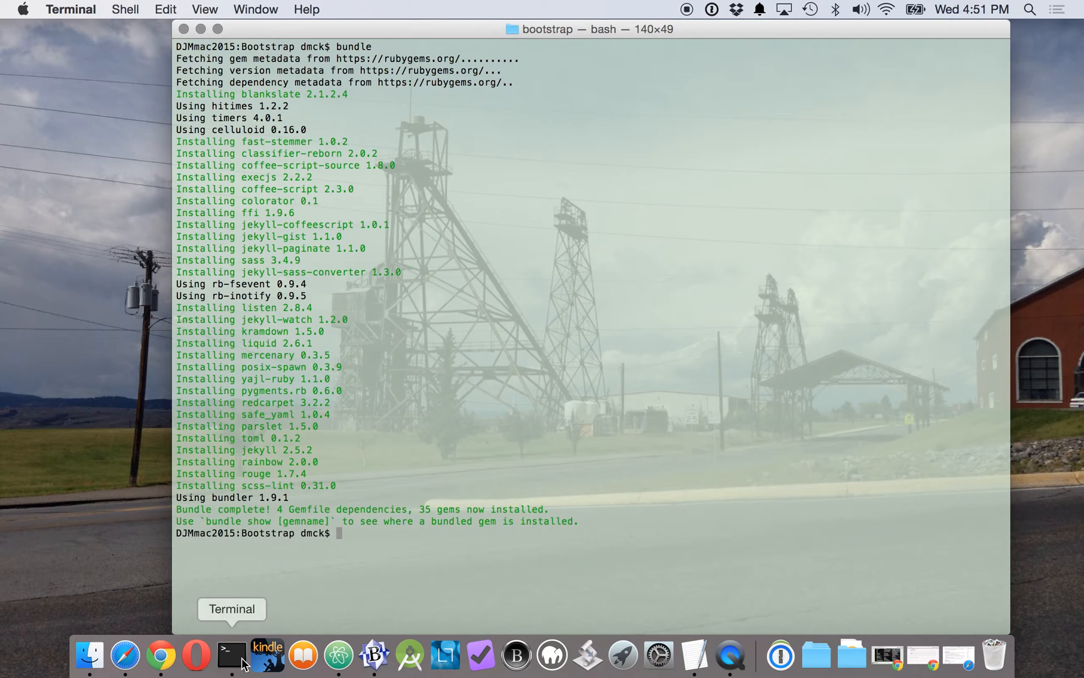
{"action": "mouse_move", "coordinate": [447, 585]}
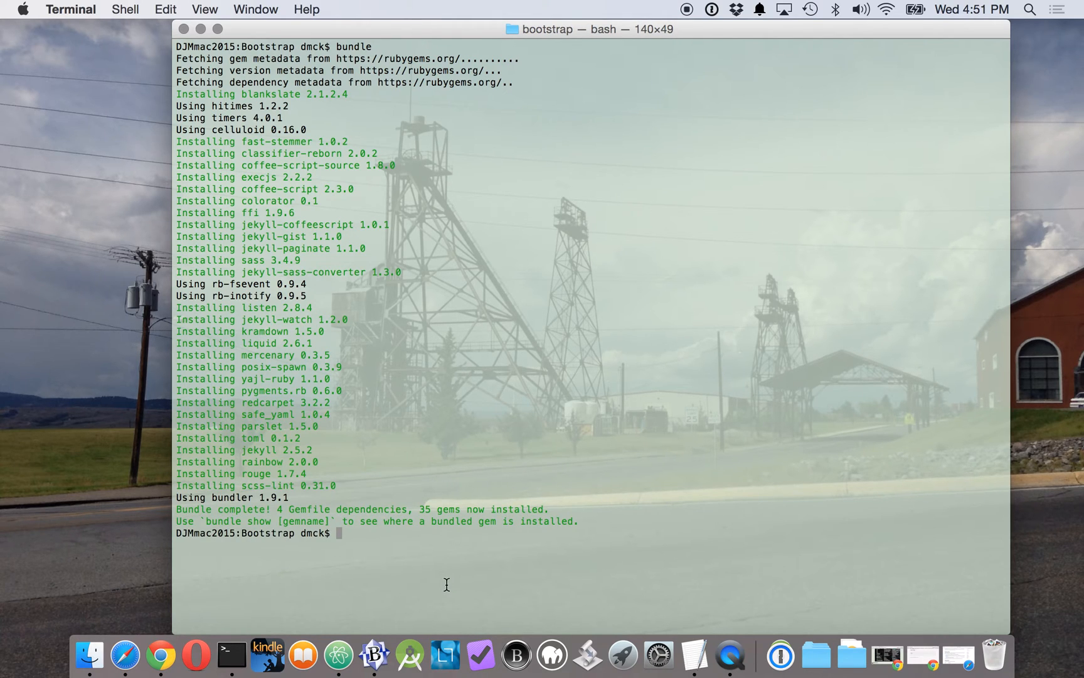
- List the bootstrap folder showing node_modules and enter the grunt command
{"action": "type", "text": "ls -li"}
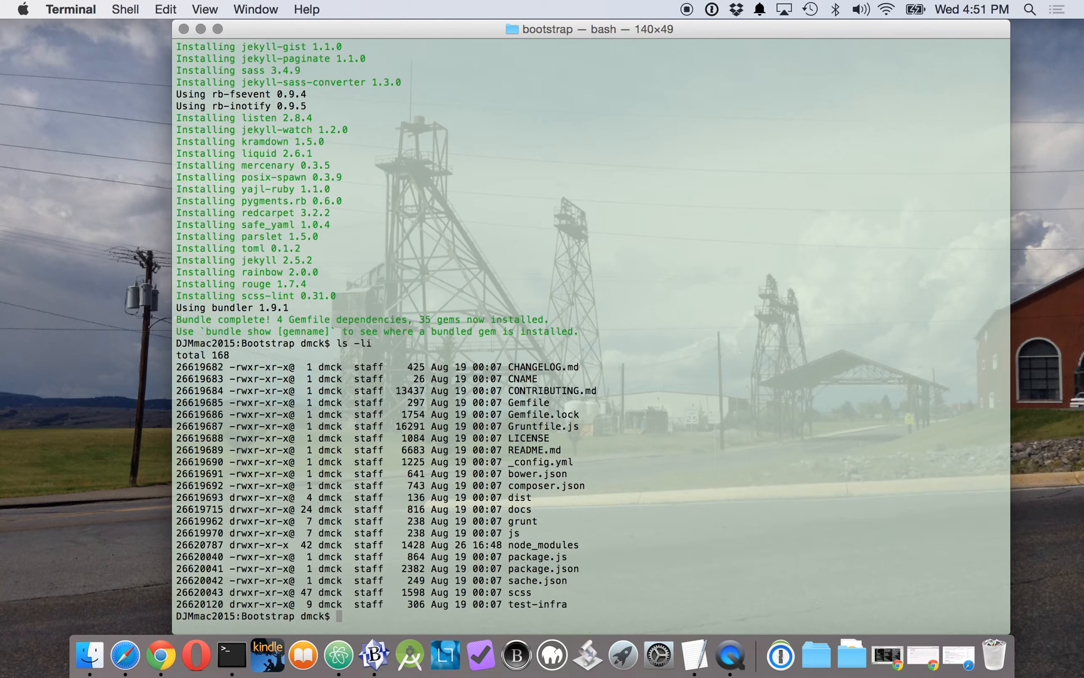
{"action": "type", "text": "grunt"}
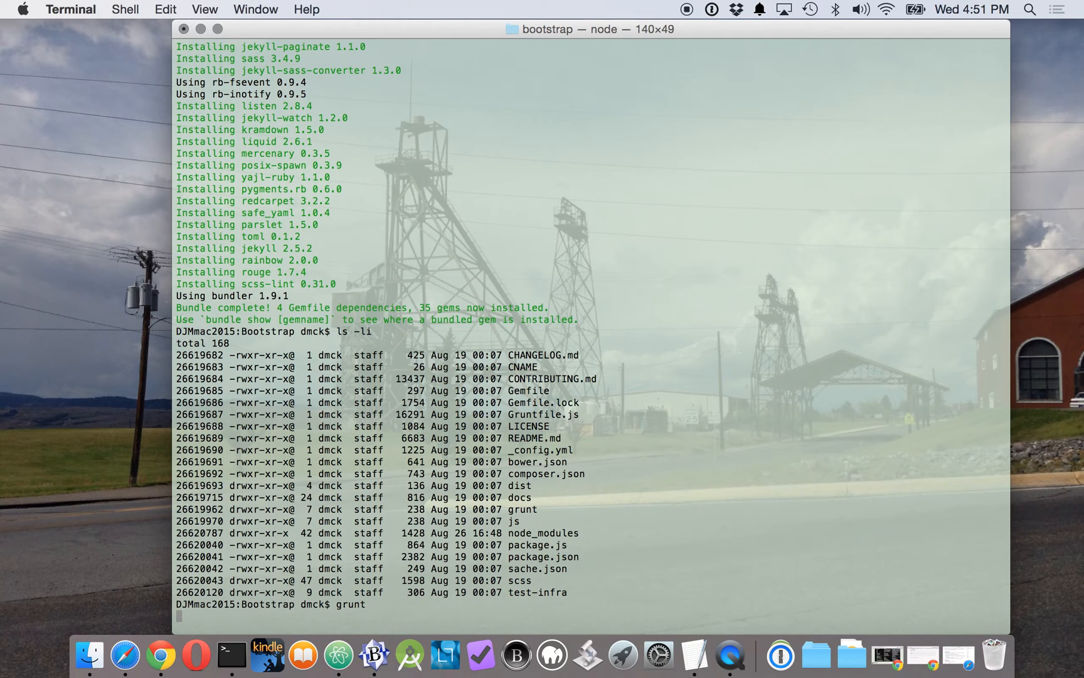
- Run the grunt build, list the folder to confirm dist was regenerated, and move into dist
{"action": "key", "text": "Return"}
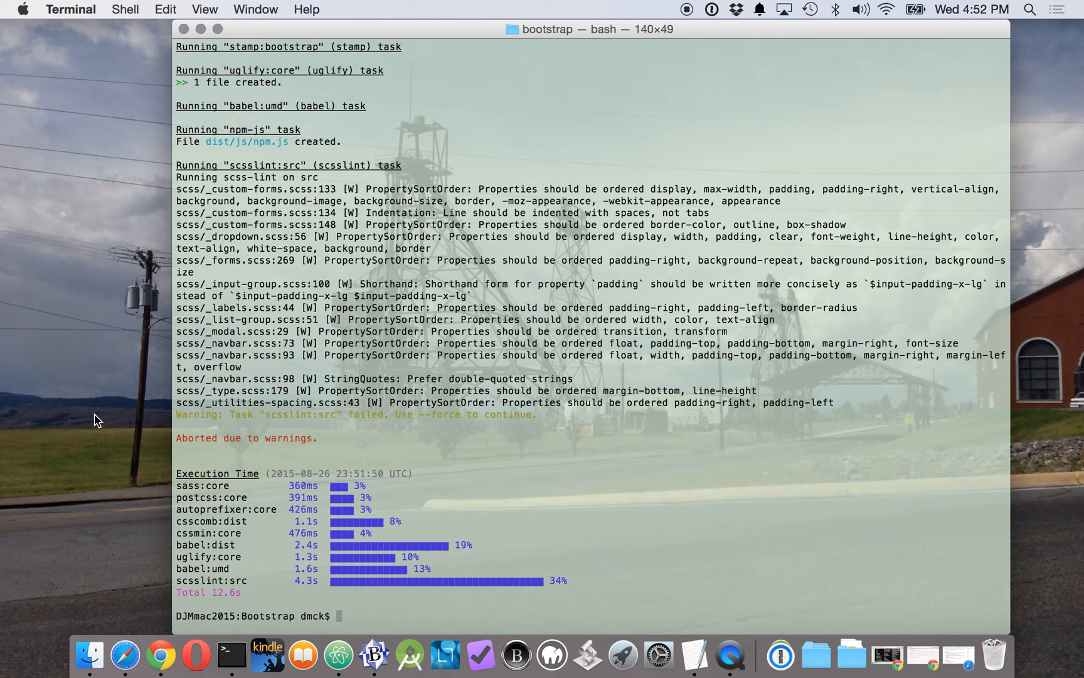
{"action": "mouse_move", "coordinate": [138, 441]}
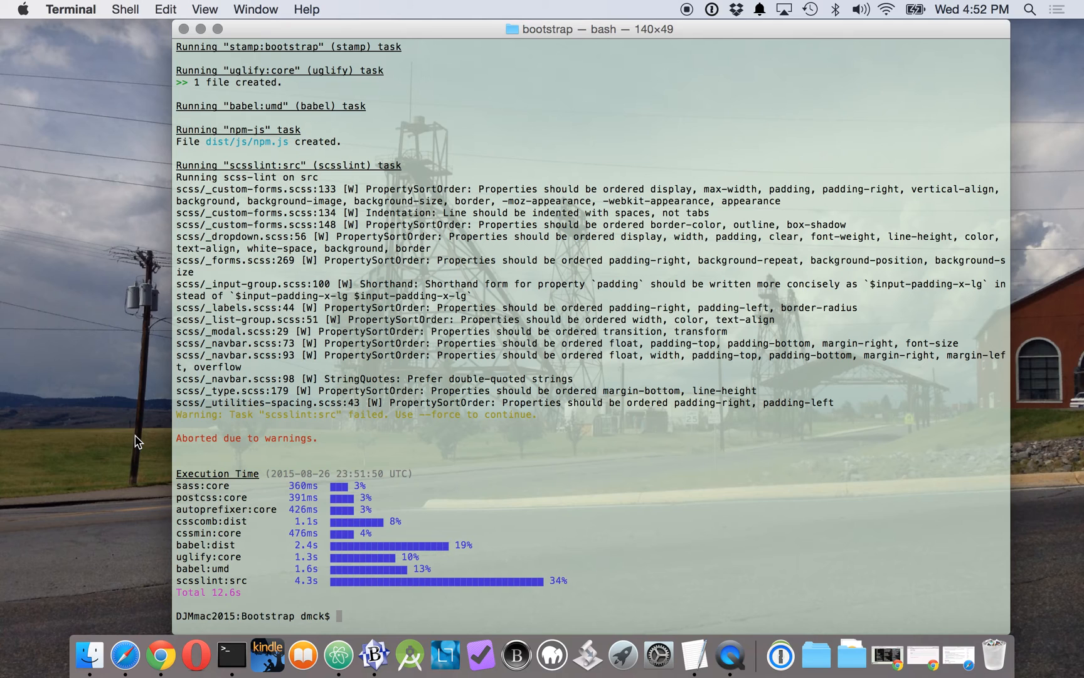
{"action": "type", "text": "ls -li"}
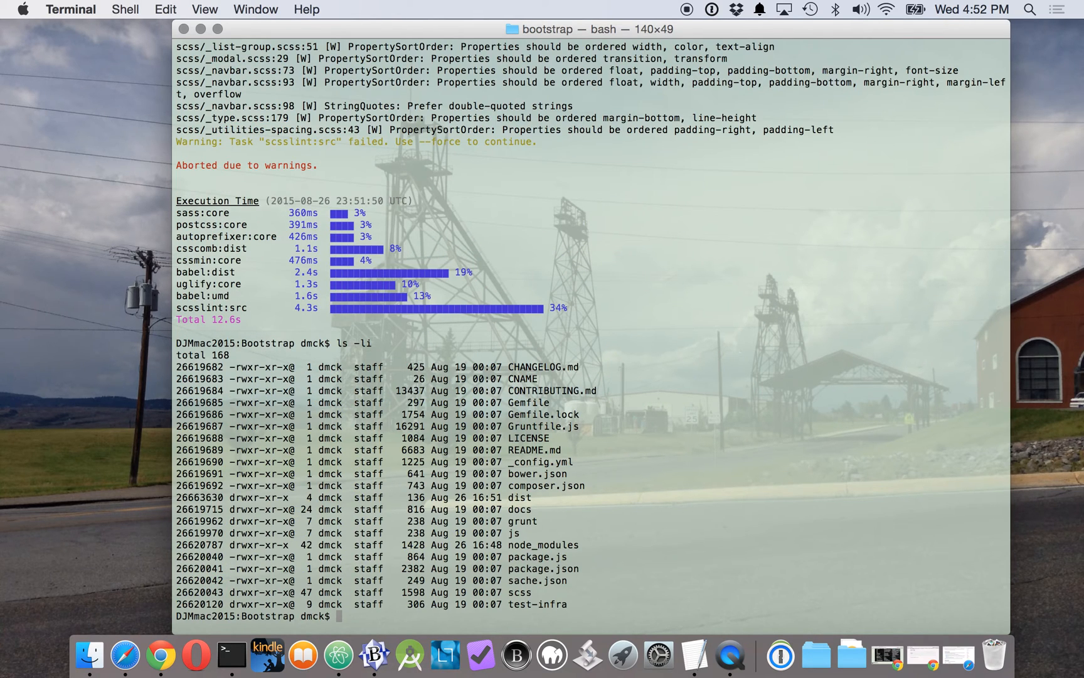
{"action": "type", "text": "cd dist"}
{"action": "type", "text": "ls"}
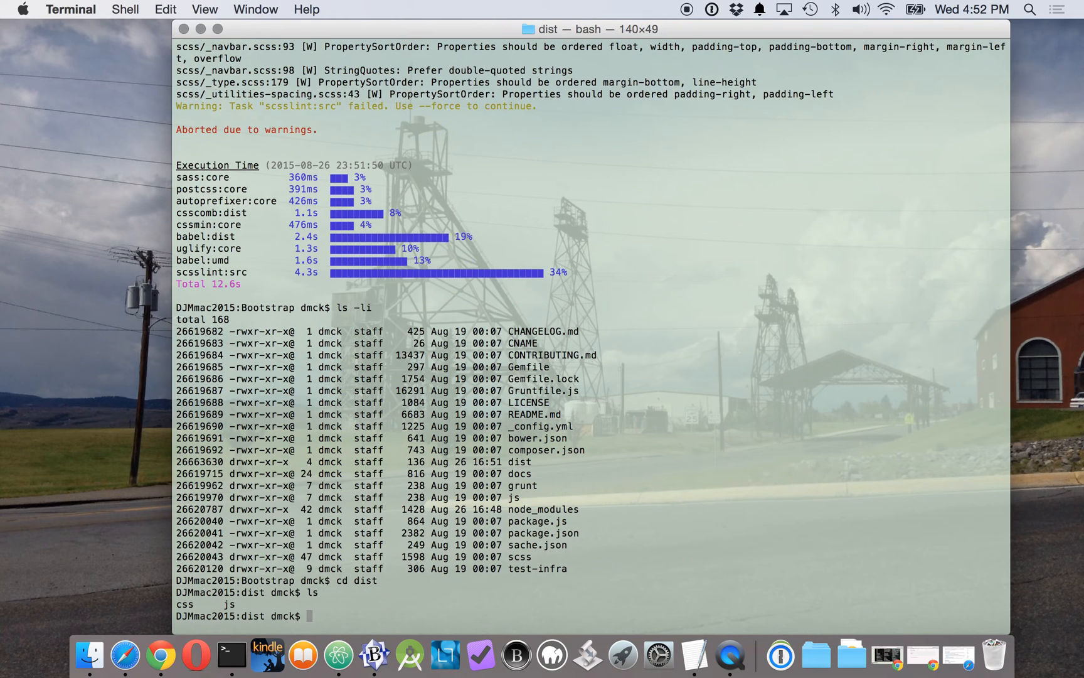
- Move into dist/css, list its bootstrap files, and open the folder with sublime
{"action": "type", "text": "cd cs"}
{"action": "type", "text": "l"}
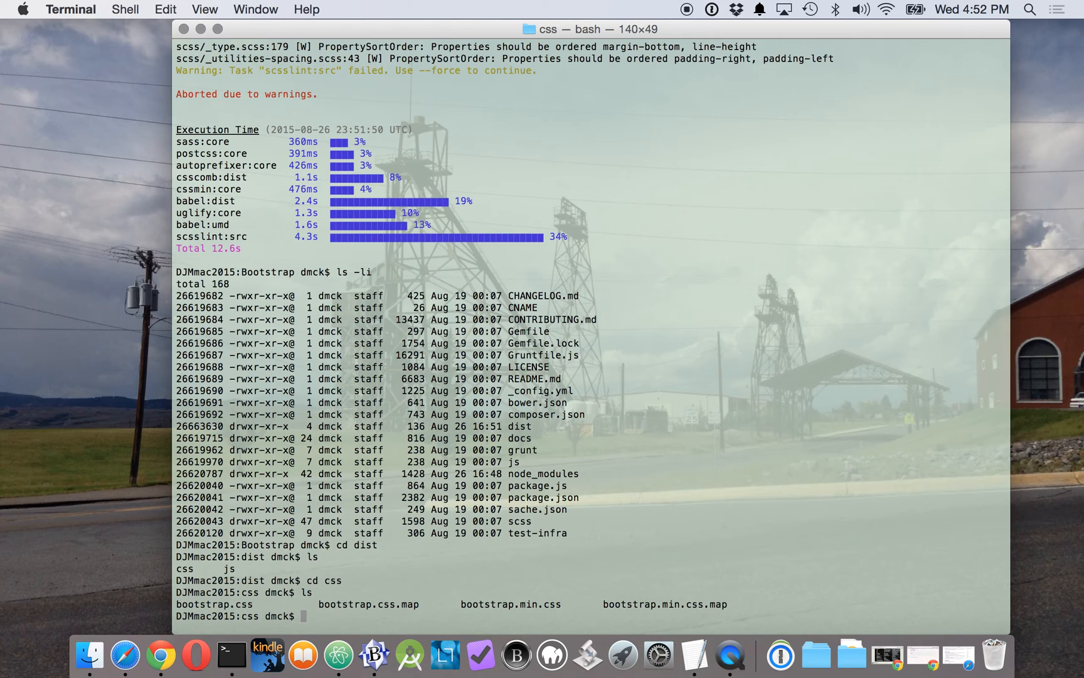
{"action": "type", "text": "s"}
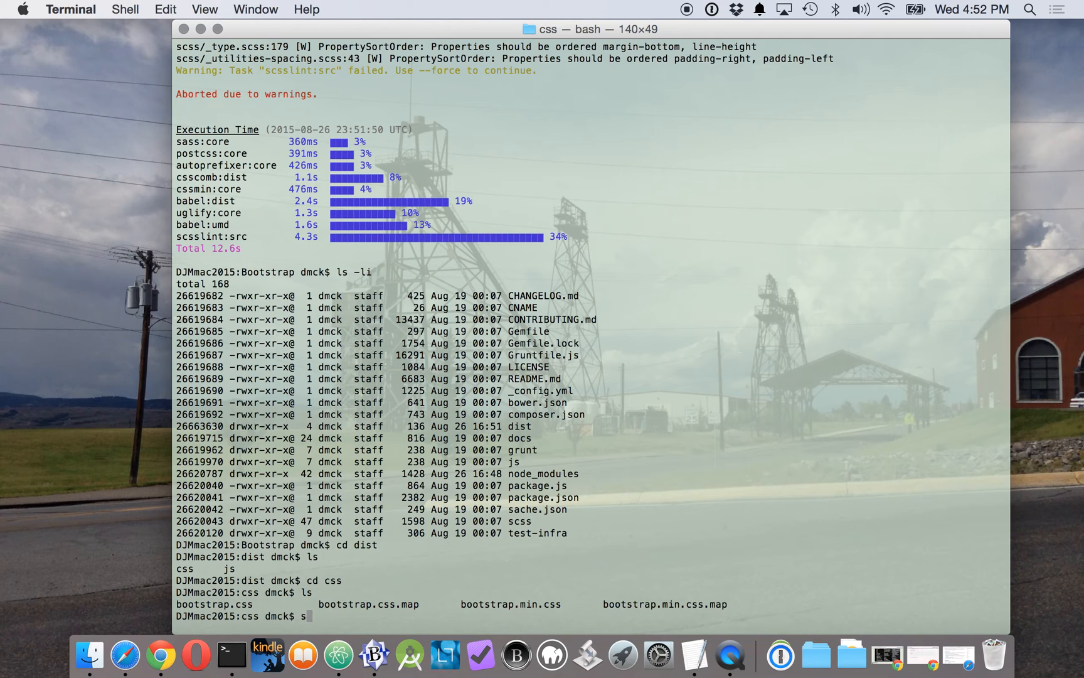
{"action": "type", "text": "ublime"}
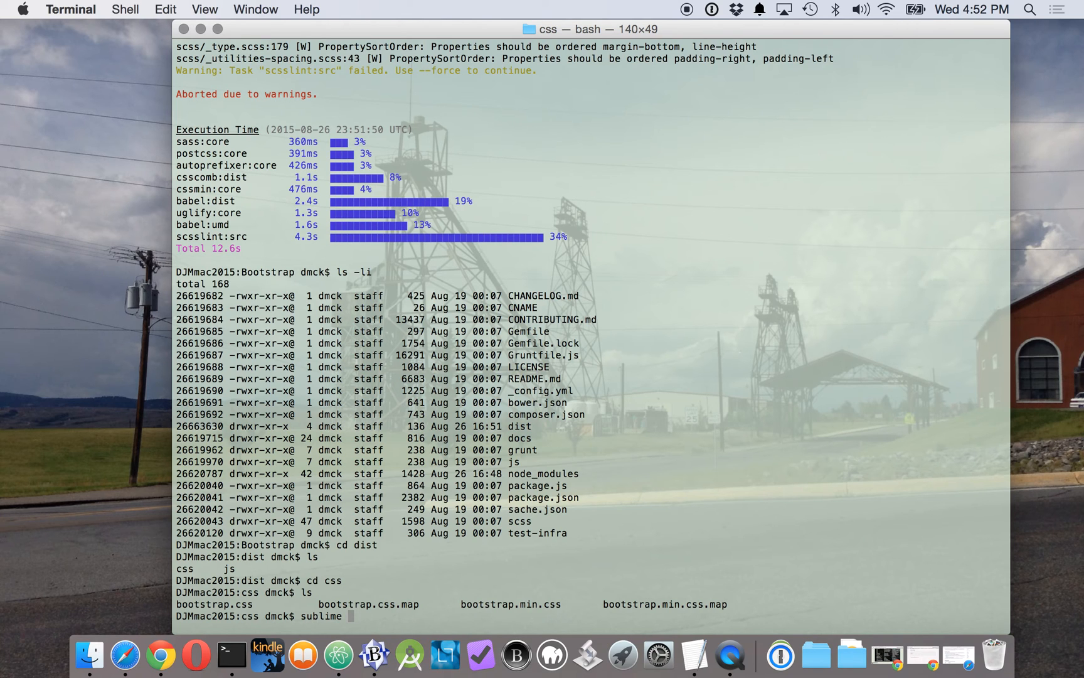
{"action": "type", "text": "."}
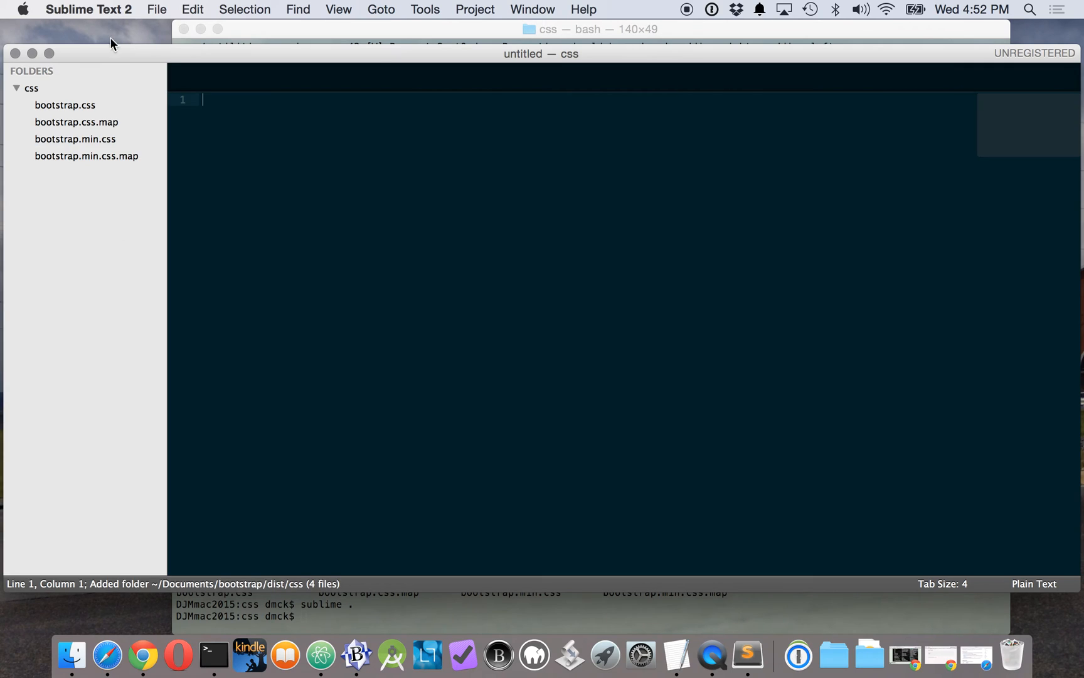
- Open bootstrap.css from the sidebar and scroll through it to the final sourceMappingURL at line 6301
{"action": "left_click", "coordinate": [62, 104]}
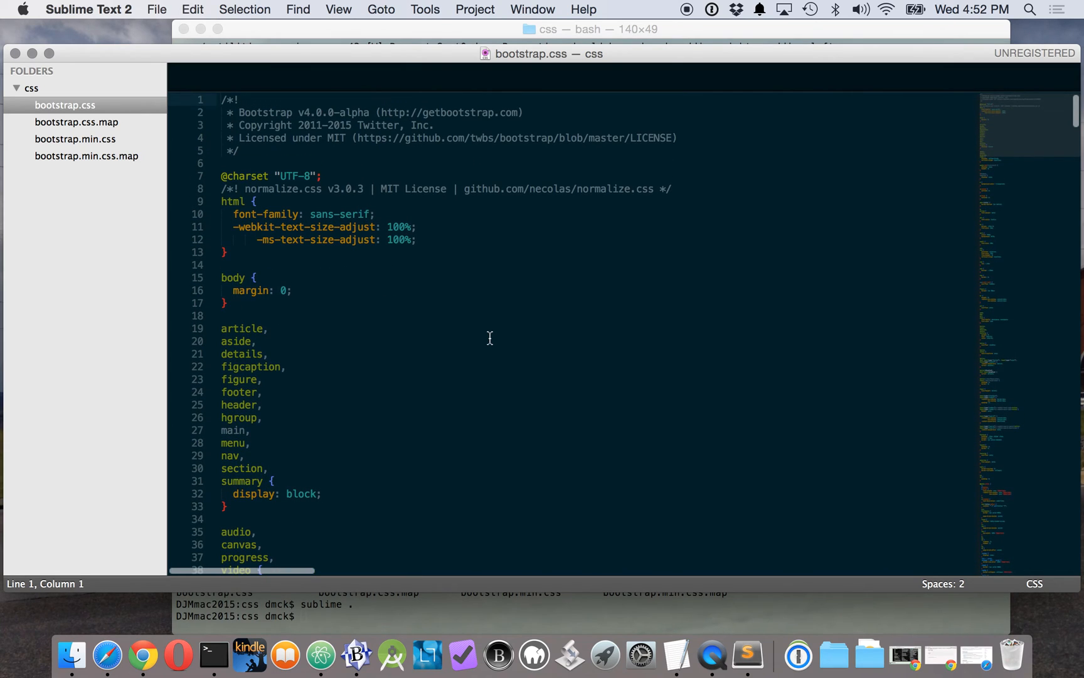
{"action": "scroll", "scroll_direction": "down", "scroll_amount": 3}
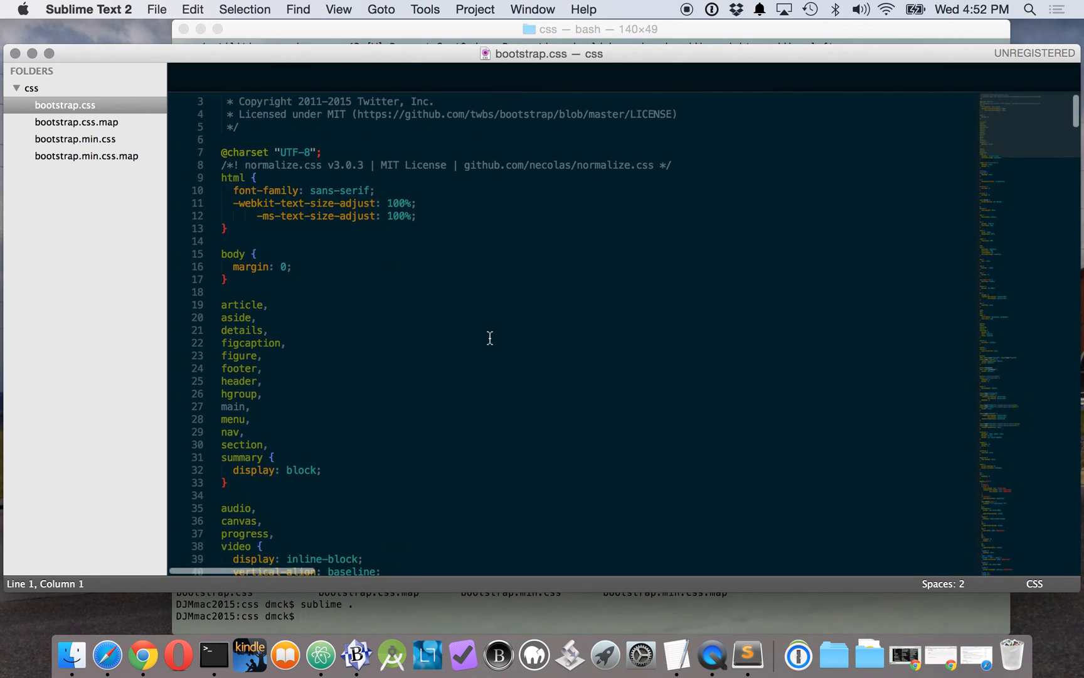
{"action": "scroll", "scroll_direction": "down", "scroll_amount": 3}
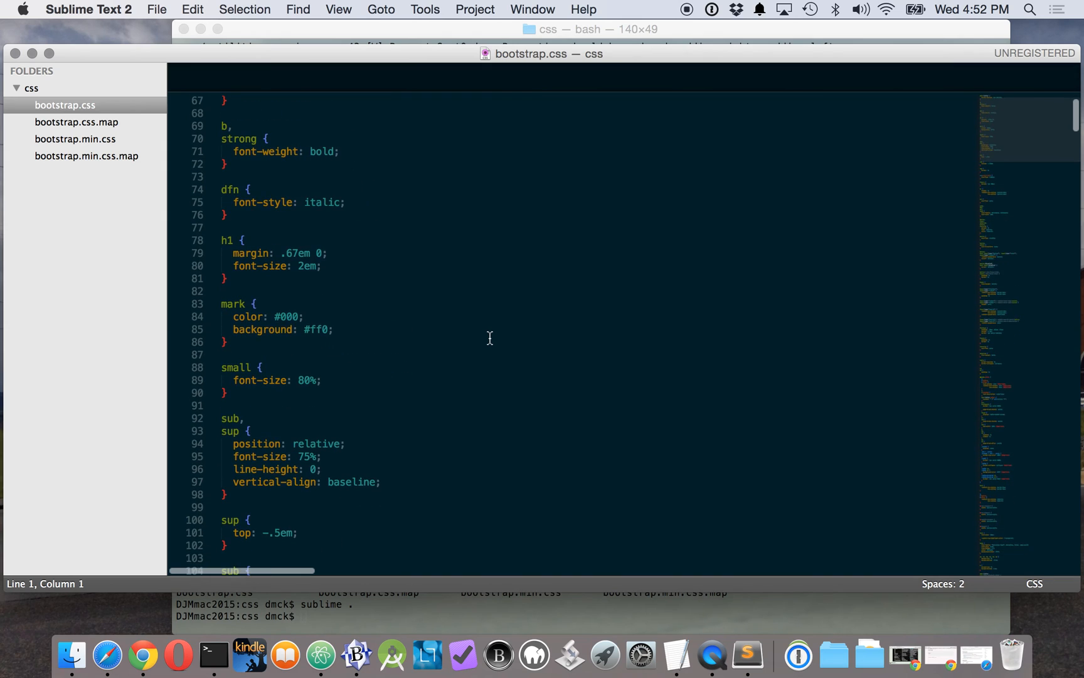
{"action": "scroll", "scroll_direction": "down", "scroll_amount": 3}
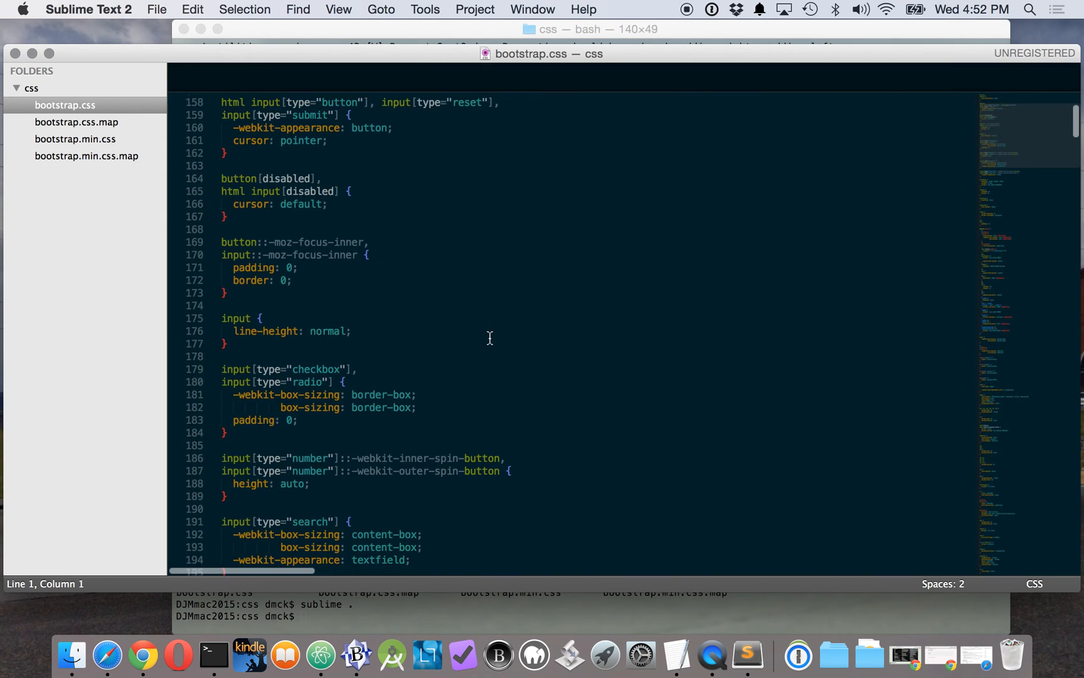
{"action": "scroll", "scroll_direction": "down", "scroll_amount": 3}
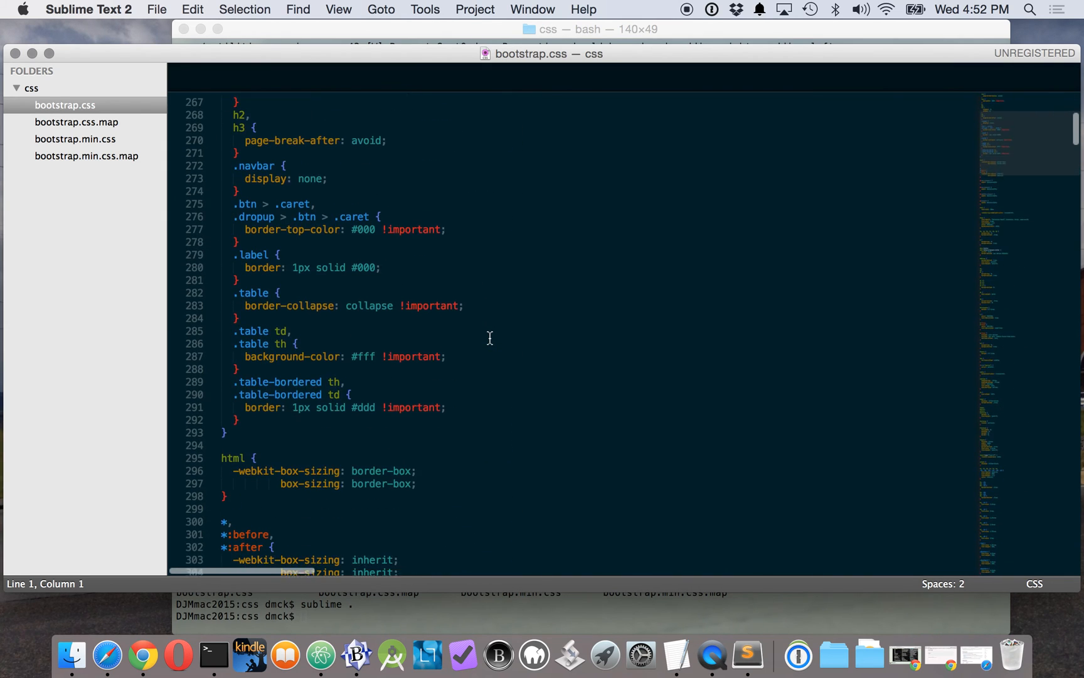
{"action": "scroll", "scroll_direction": "down", "scroll_amount": 3}
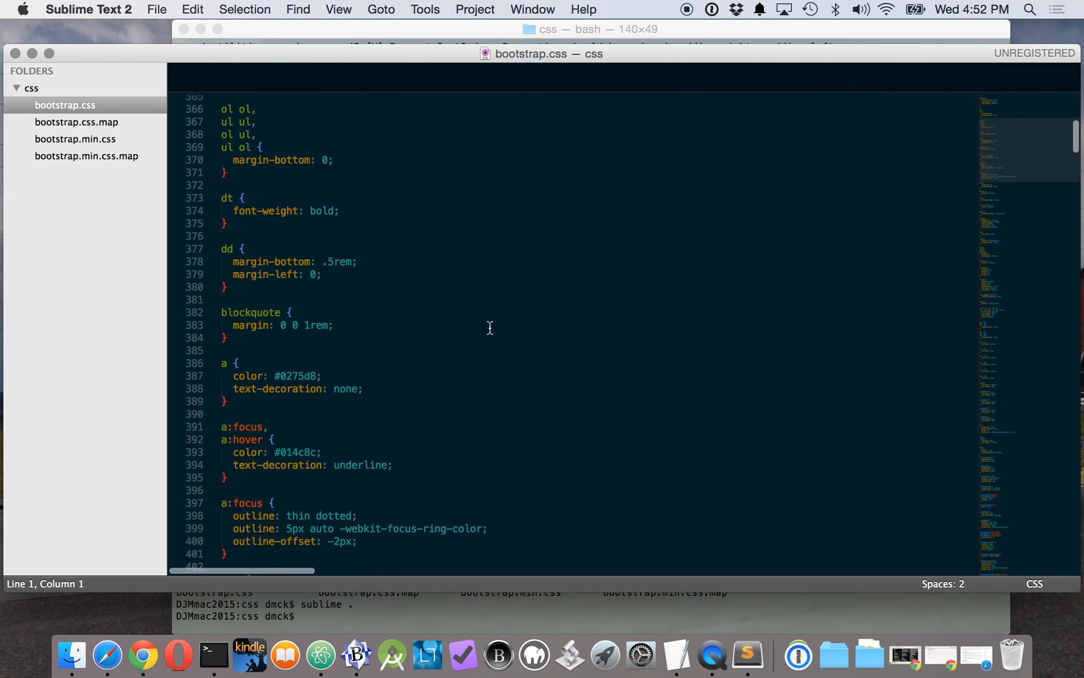
{"action": "scroll", "scroll_direction": "down", "scroll_amount": 3}
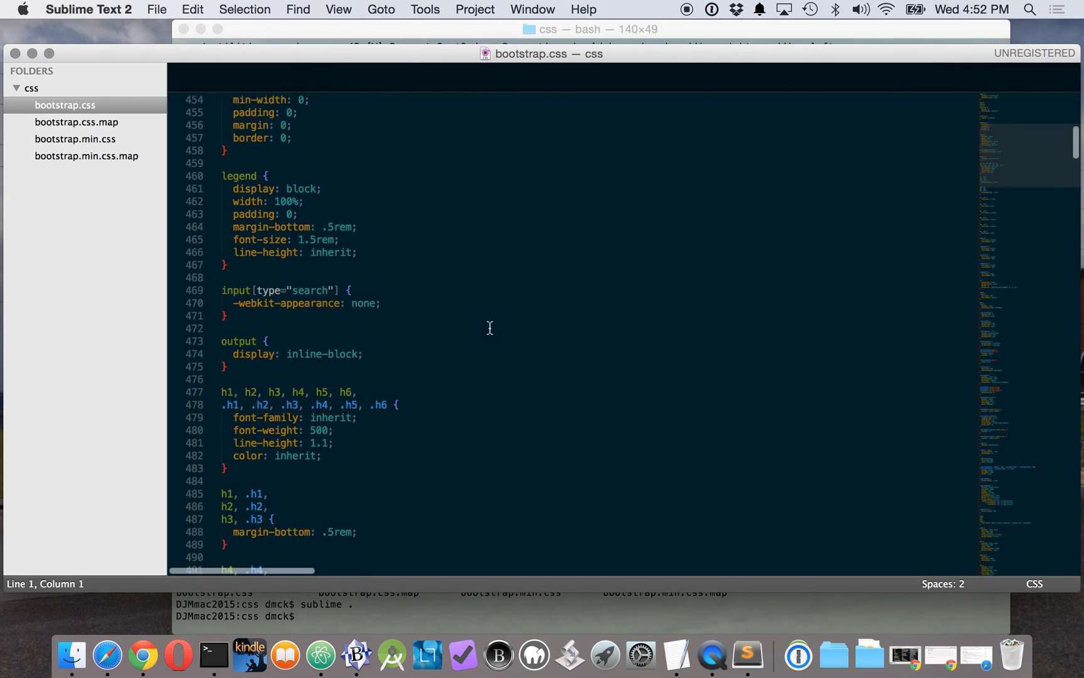
{"action": "scroll", "scroll_direction": "down", "scroll_amount": 3}
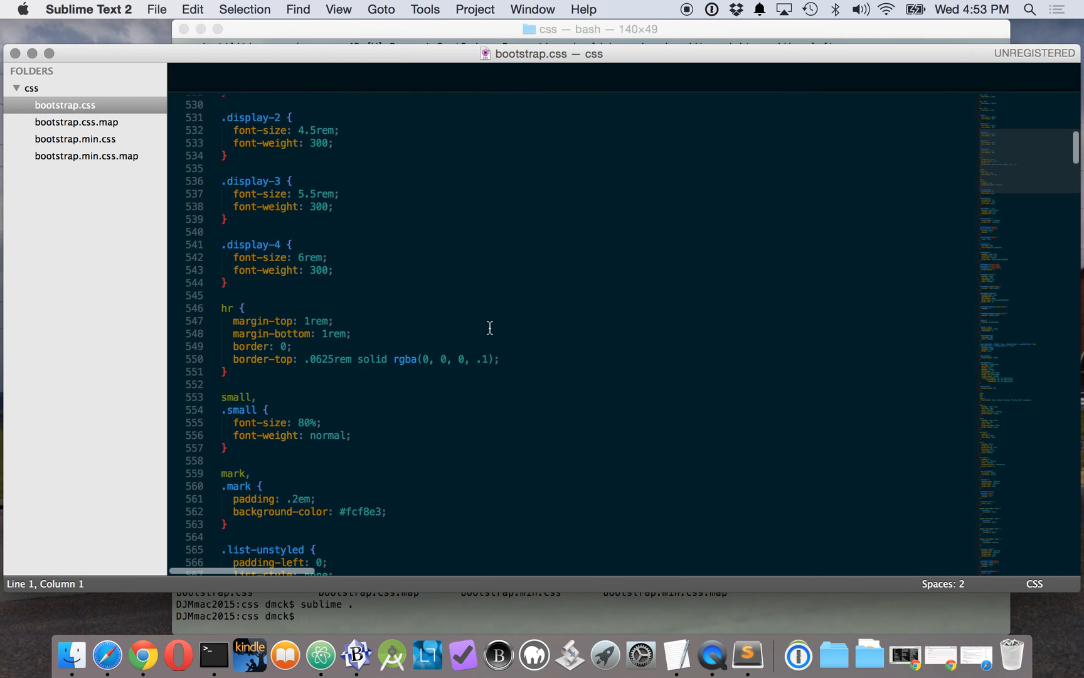
{"action": "scroll", "scroll_direction": "down", "scroll_amount": 3}
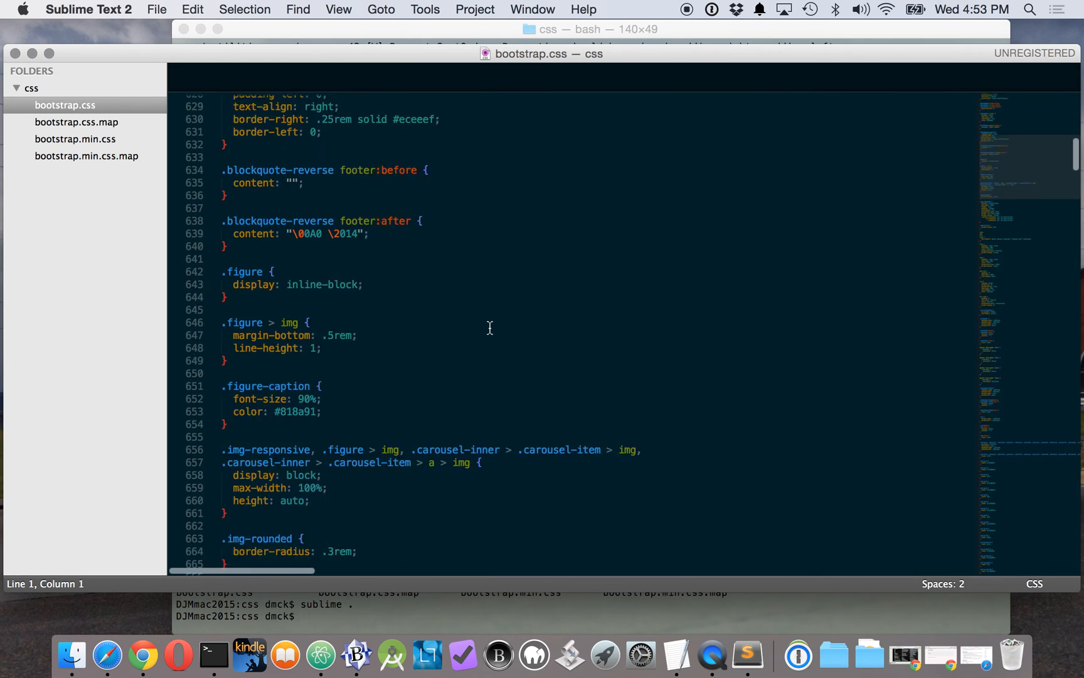
{"action": "scroll", "scroll_direction": "down", "scroll_amount": 3}
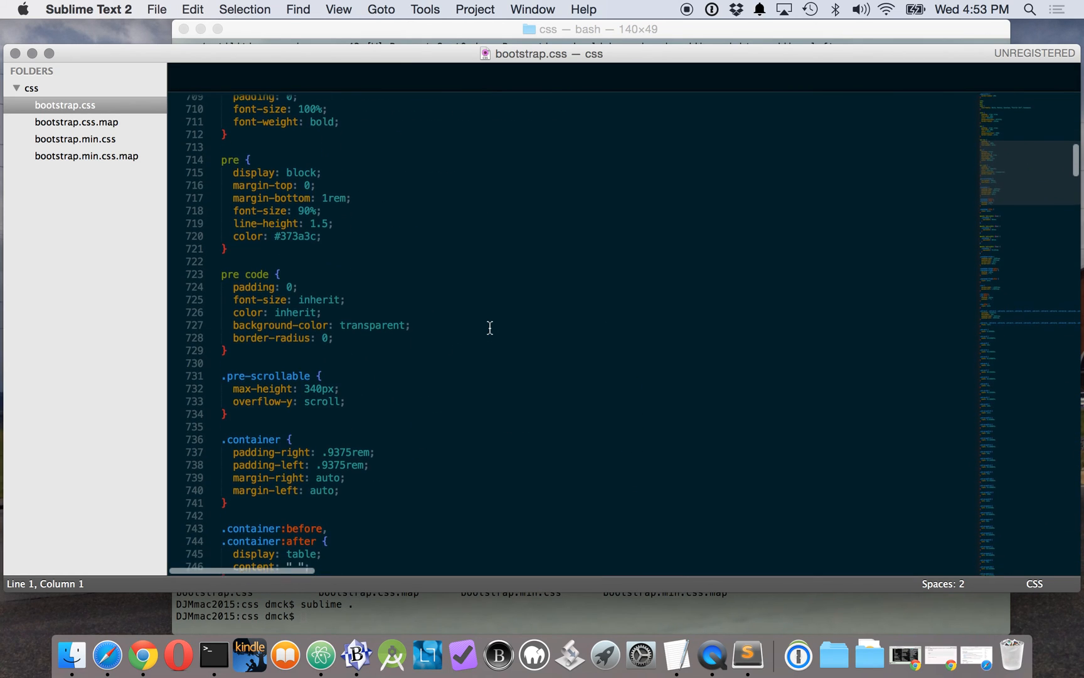
{"action": "scroll", "scroll_direction": "down", "scroll_amount": 3}
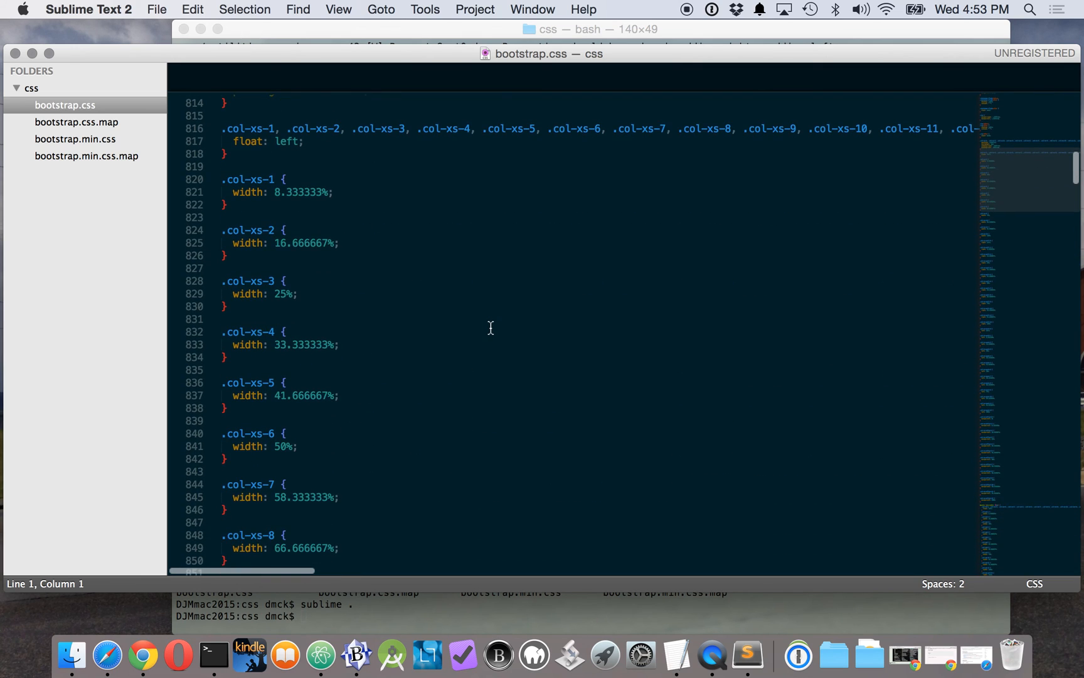
{"action": "scroll", "scroll_direction": "down", "scroll_amount": 3}
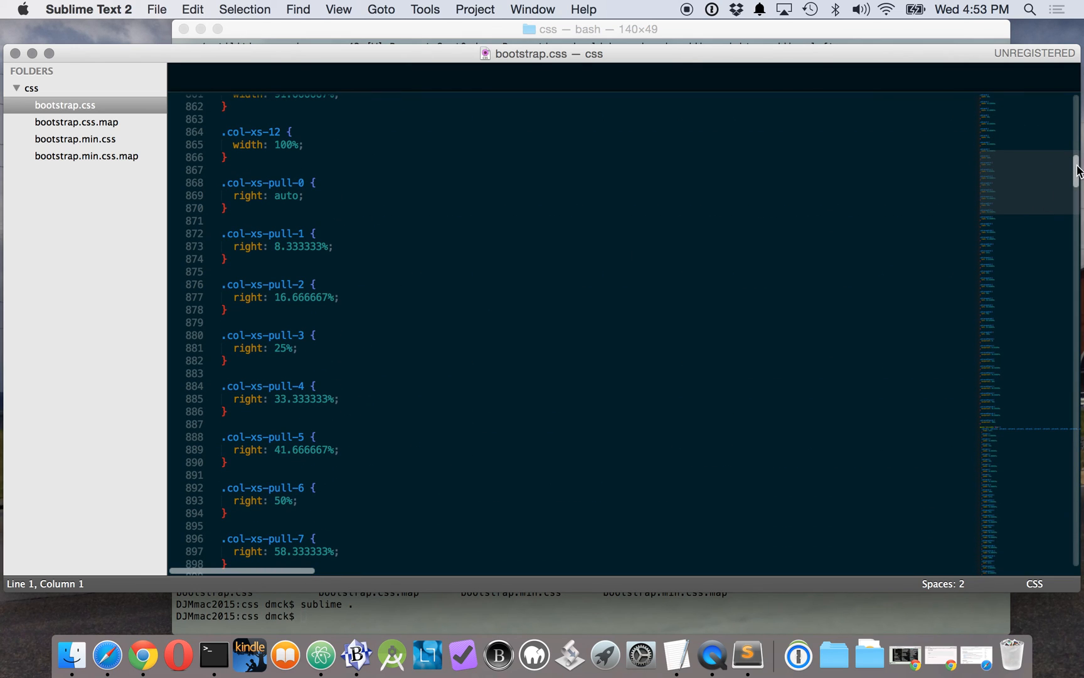
{"action": "scroll", "scroll_direction": "down", "scroll_amount": 3}
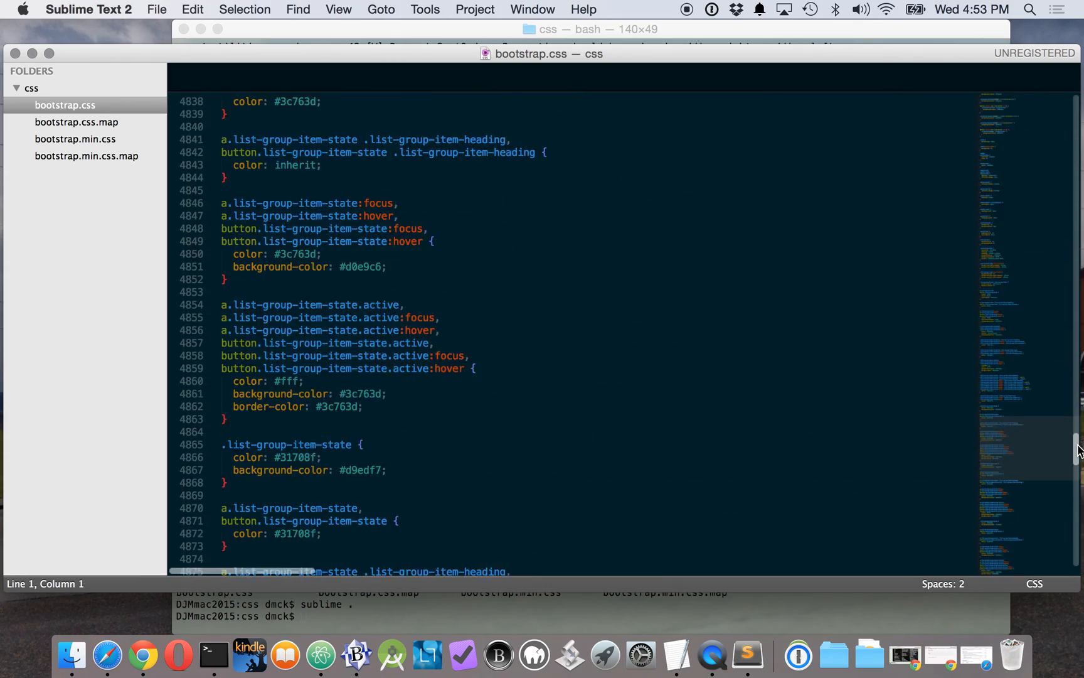
{"action": "scroll", "scroll_direction": "down", "scroll_amount": 3}
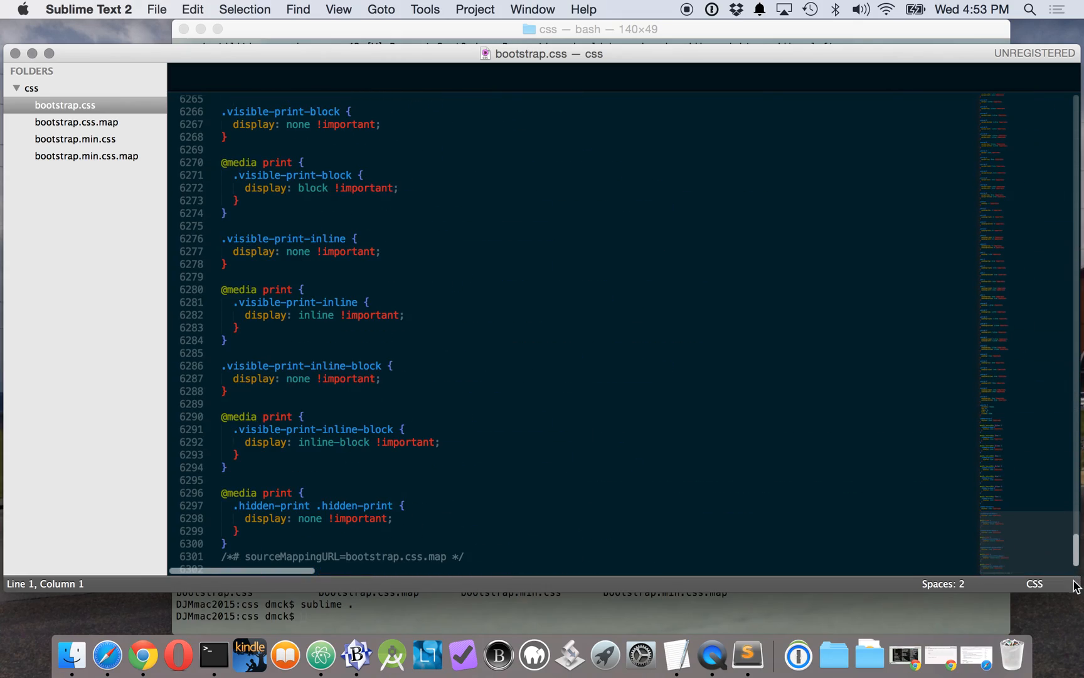